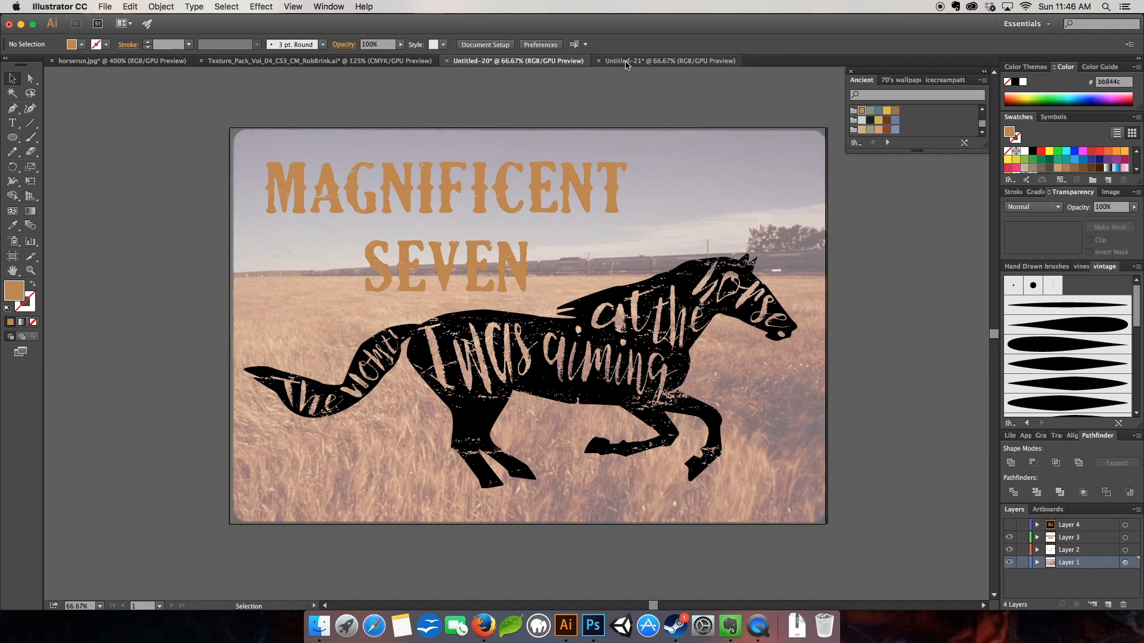
Switch to the blank Untitled-21 document tab.
{"action": "left_click", "coordinate": [668, 61]}
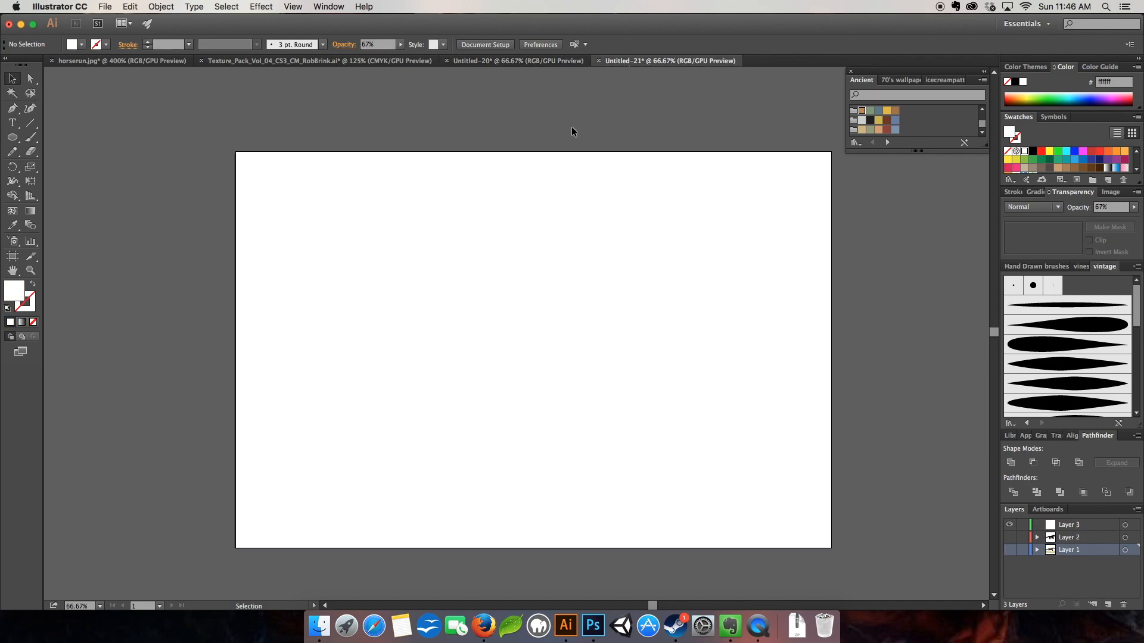
{"action": "mouse_move", "coordinate": [320, 232]}
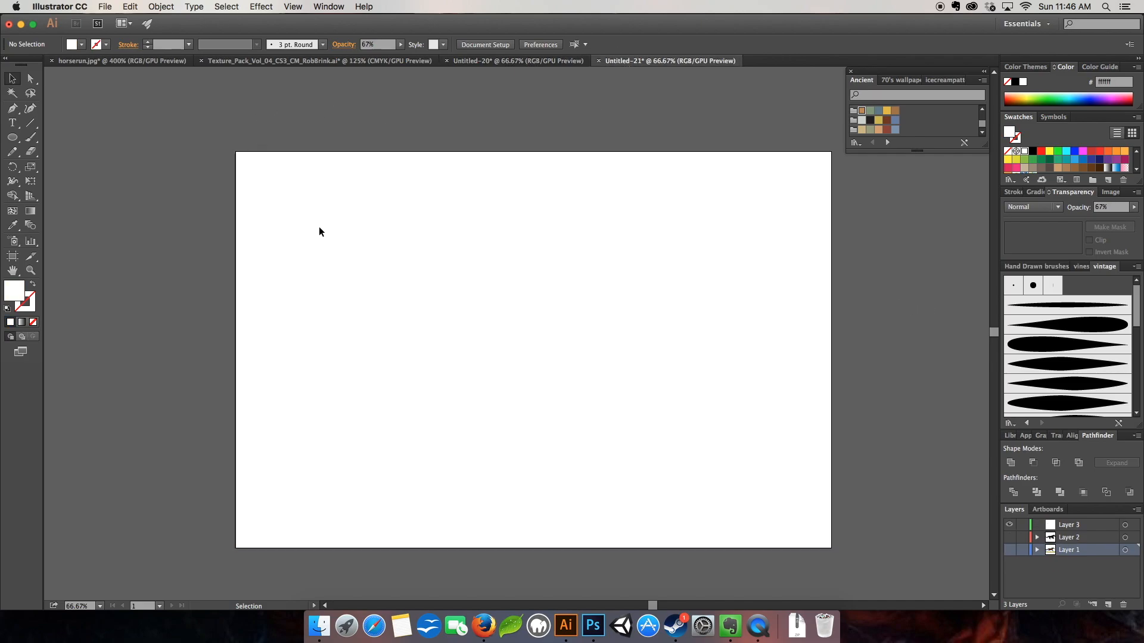
{"action": "mouse_move", "coordinate": [832, 301]}
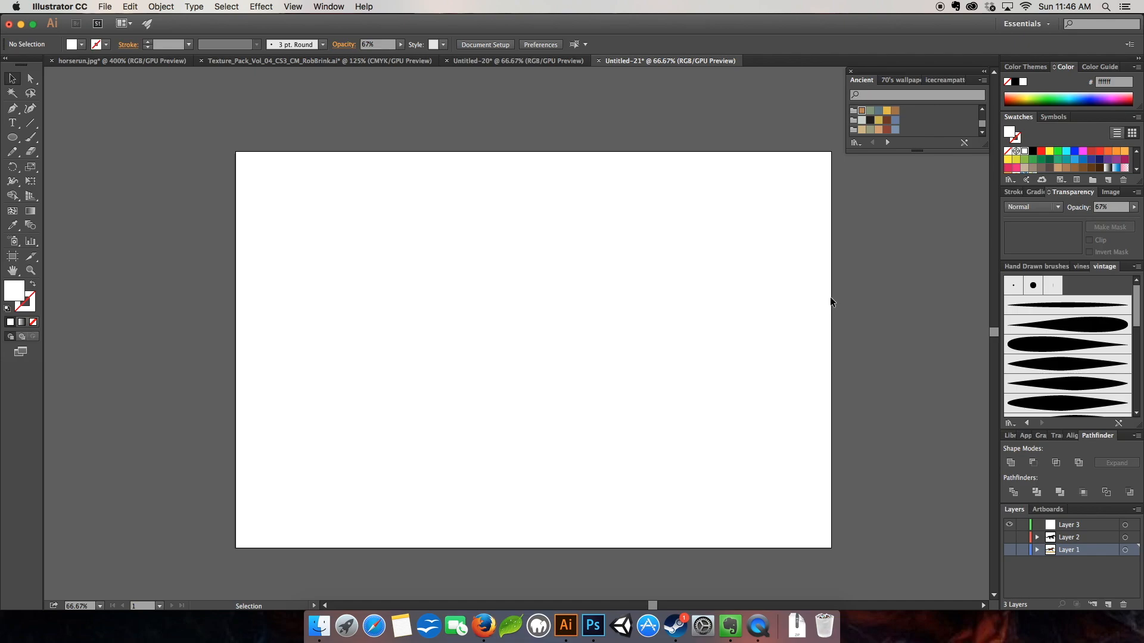
{"action": "mouse_move", "coordinate": [817, 293]}
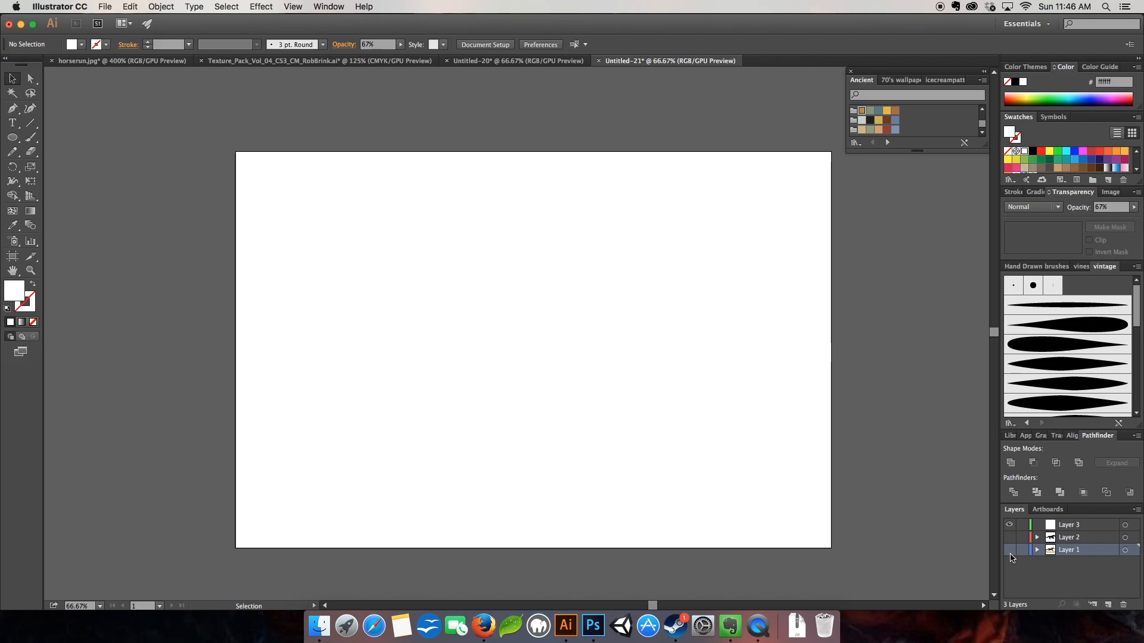
Place the running horse photo via File > Place and fade it to 48% opacity.
{"action": "left_click", "coordinate": [1010, 550]}
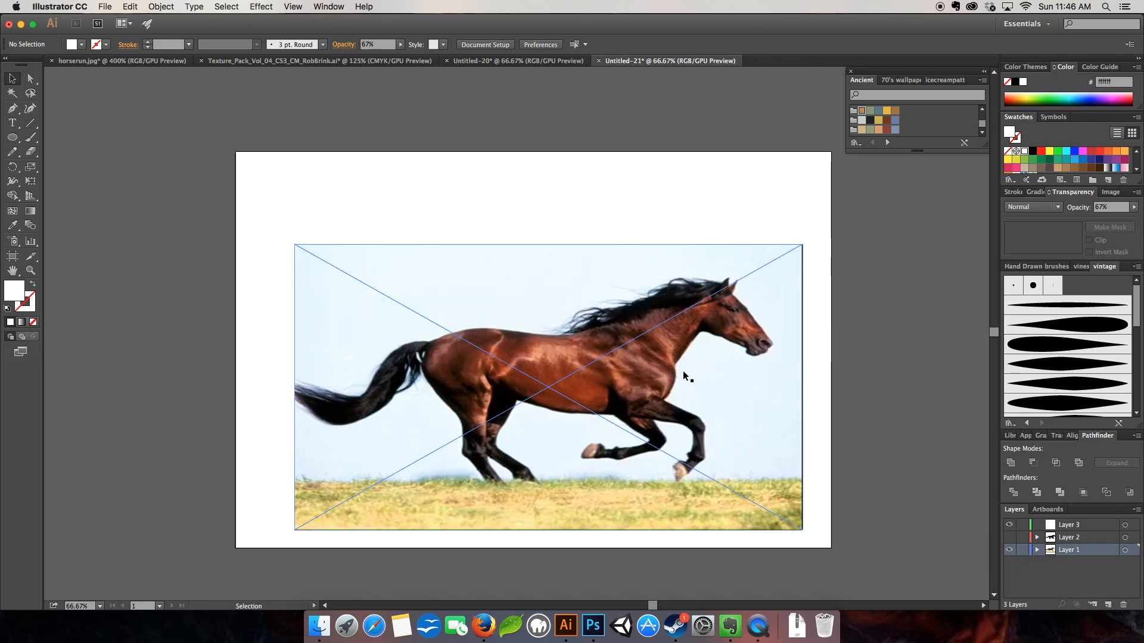
{"action": "mouse_move", "coordinate": [605, 360]}
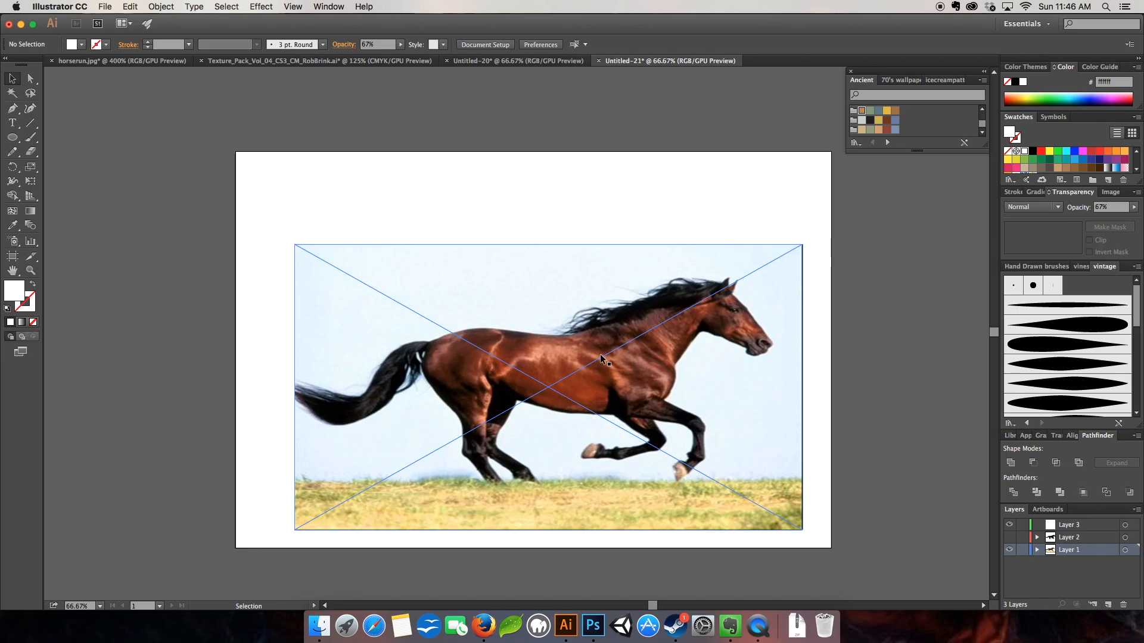
{"action": "mouse_move", "coordinate": [722, 401]}
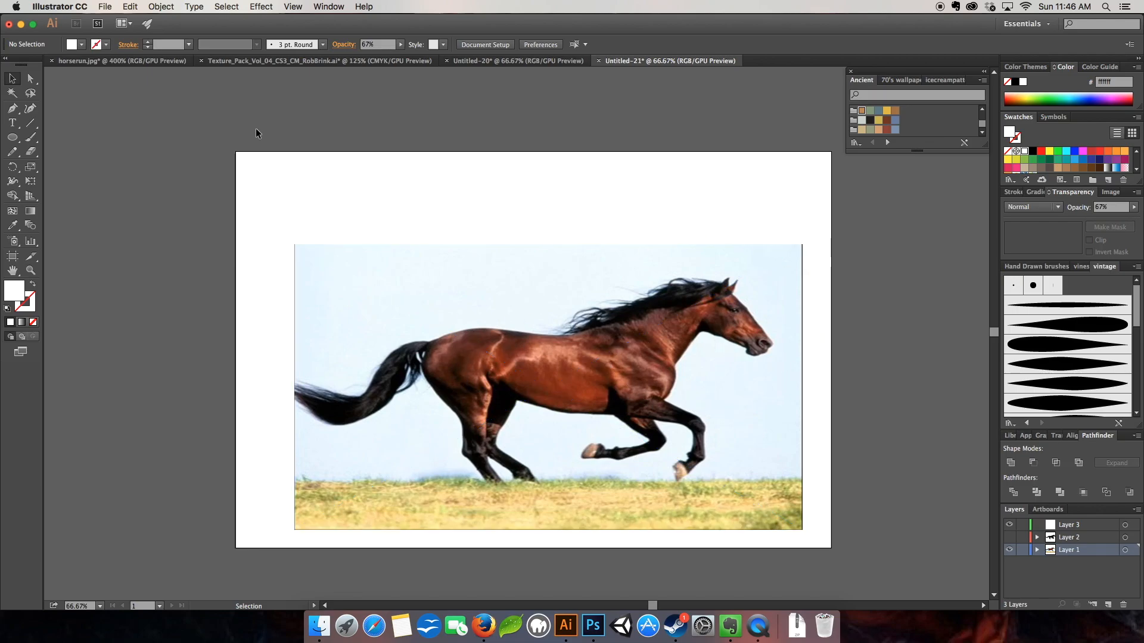
{"action": "left_click", "coordinate": [105, 7]}
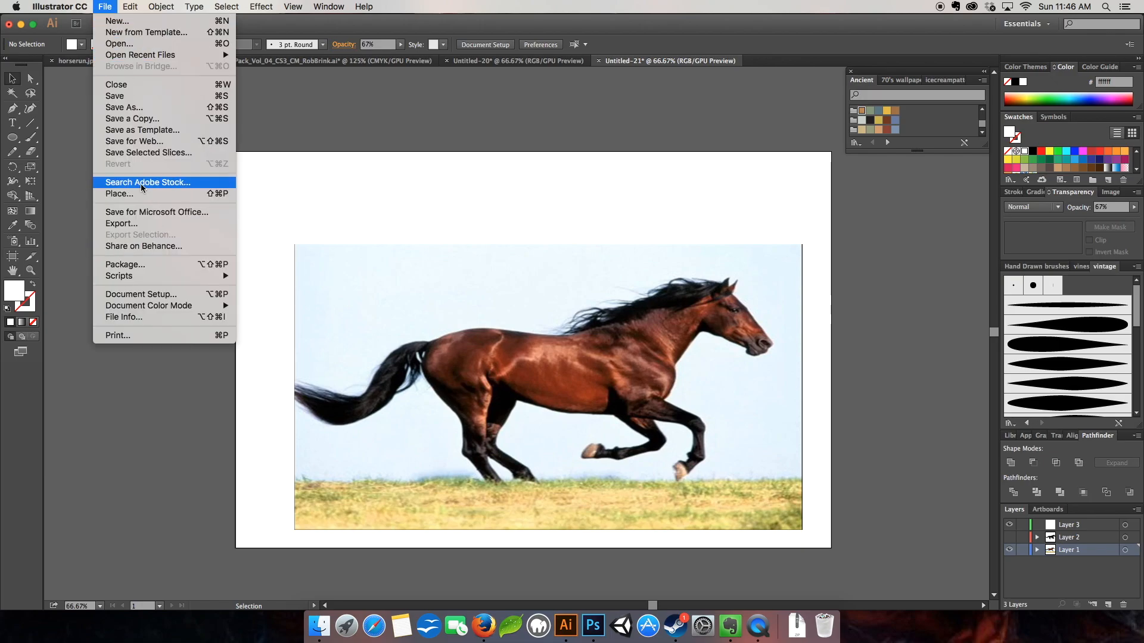
{"action": "mouse_move", "coordinate": [535, 350]}
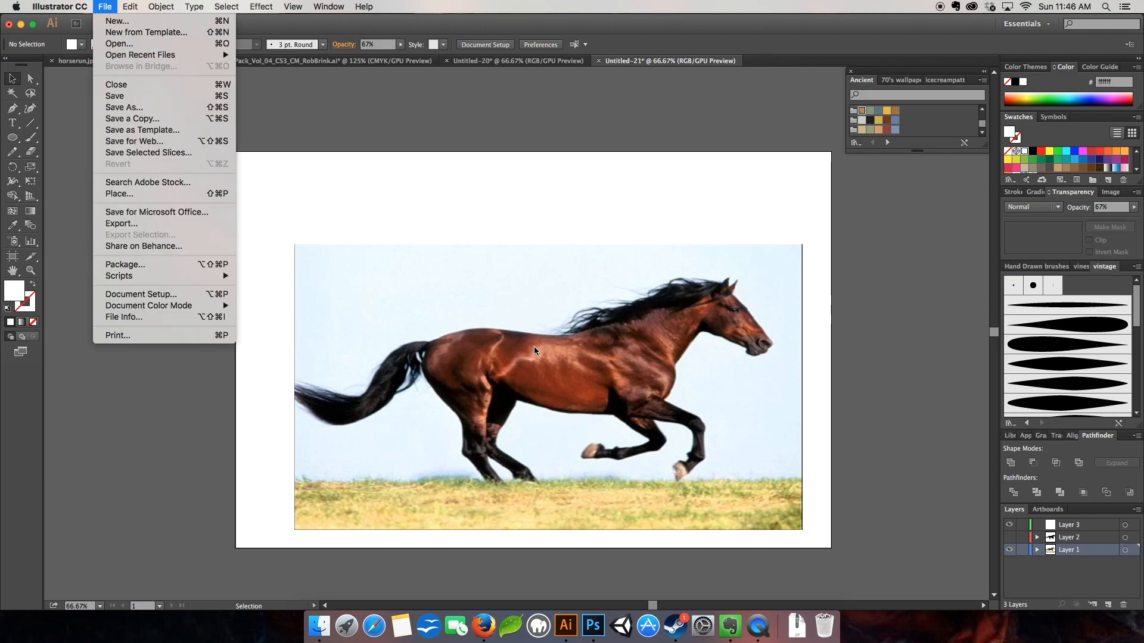
{"action": "mouse_move", "coordinate": [802, 373]}
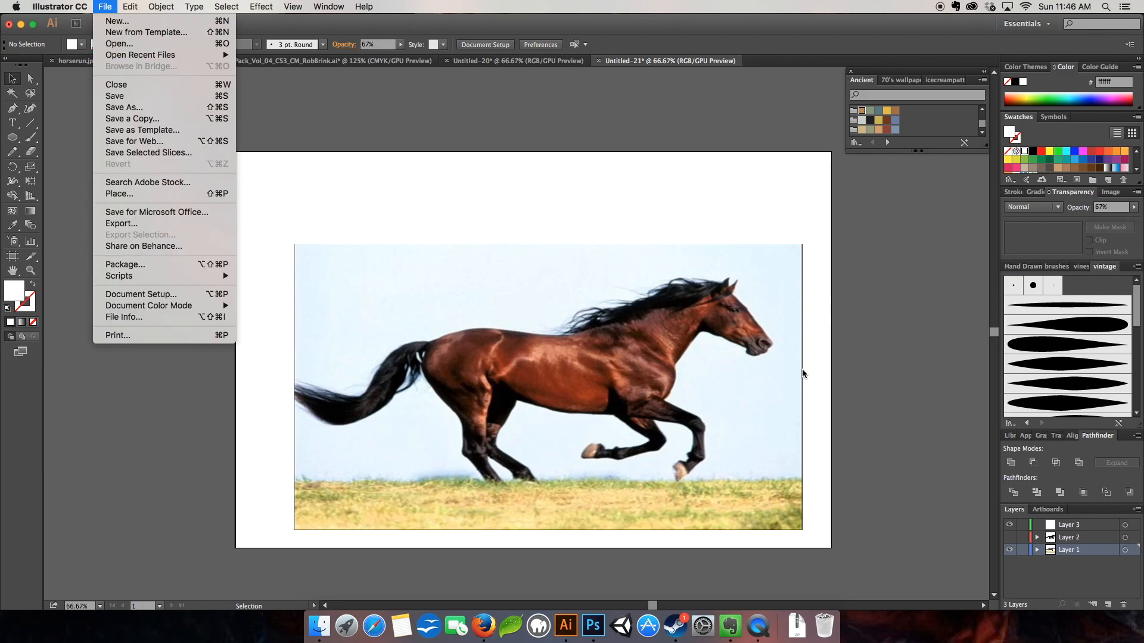
{"action": "left_click", "coordinate": [678, 372]}
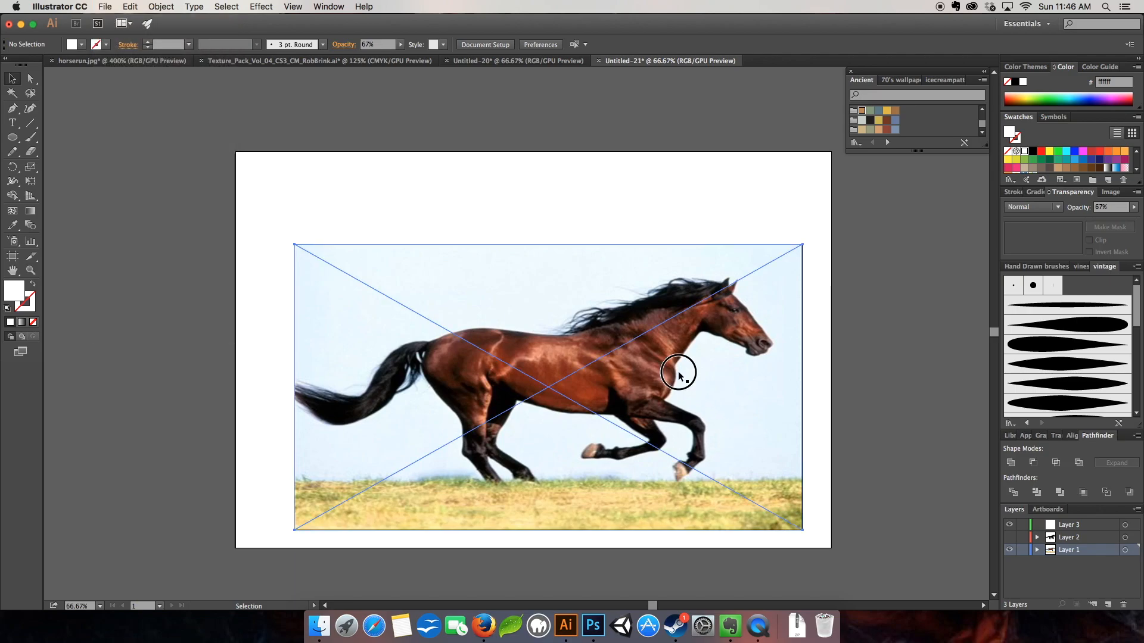
{"action": "left_click", "coordinate": [678, 372]}
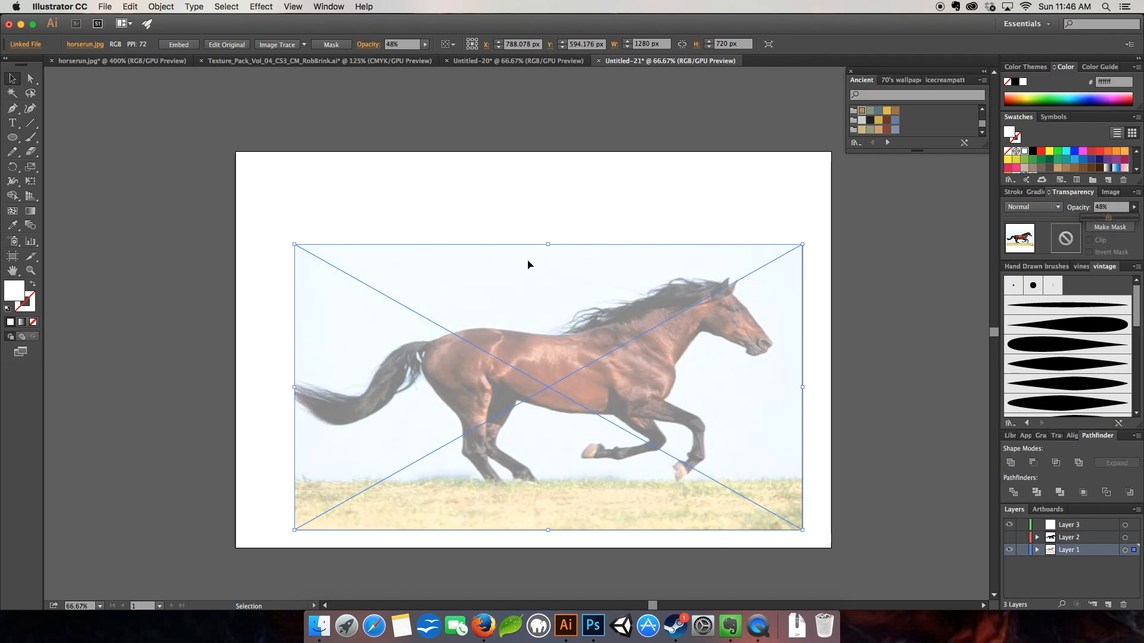
{"action": "mouse_move", "coordinate": [594, 386]}
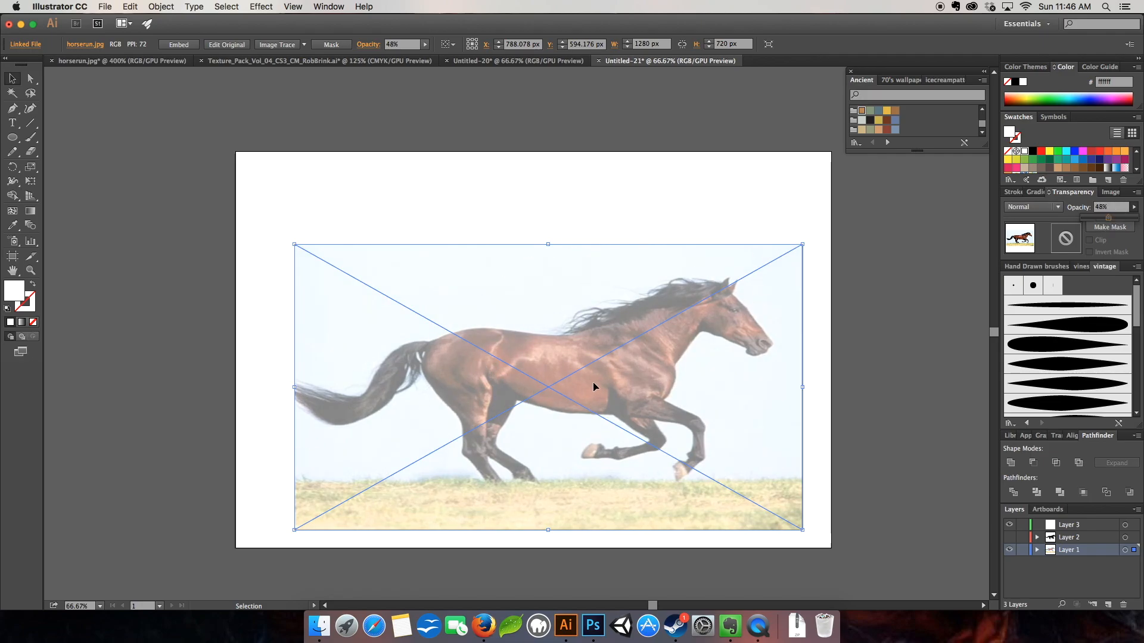
{"action": "left_click", "coordinate": [752, 479]}
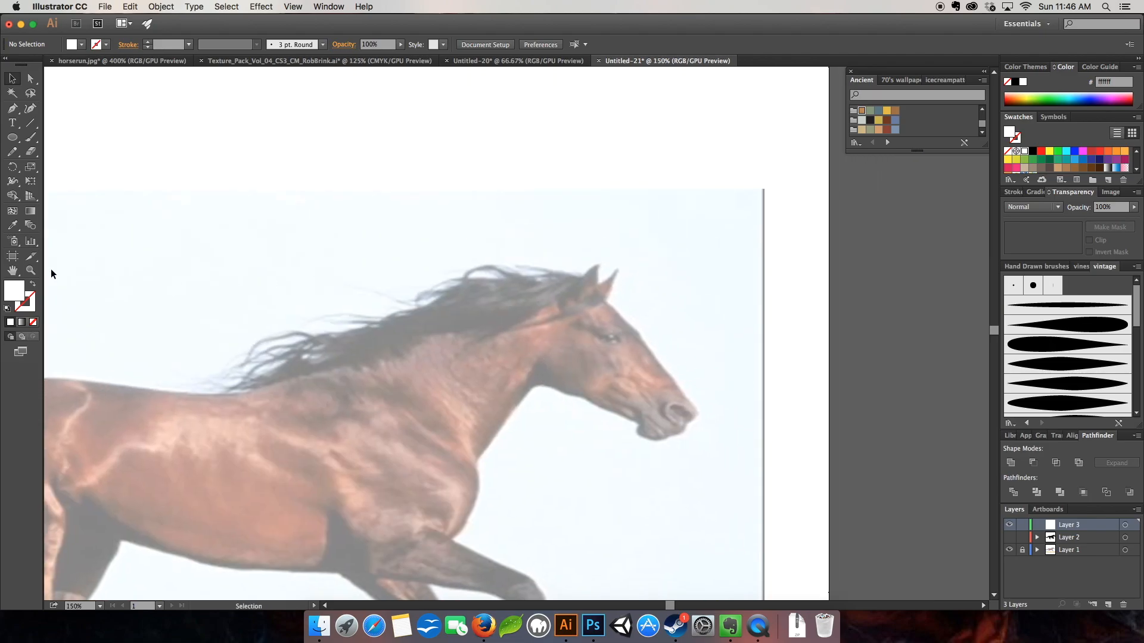
{"action": "mouse_move", "coordinate": [33, 292]}
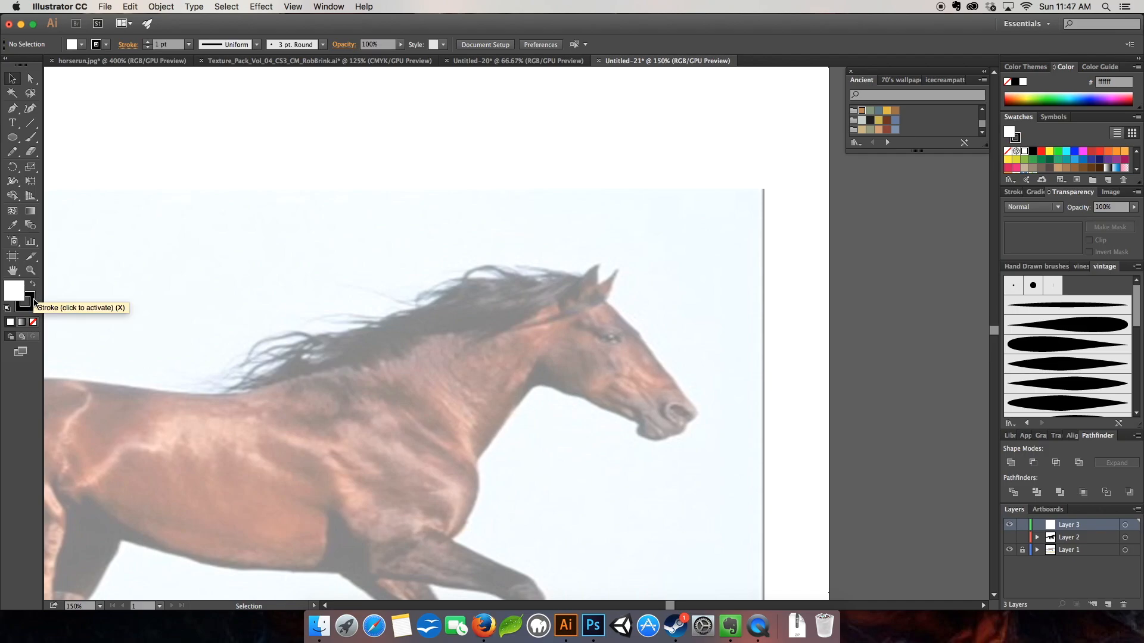
{"action": "mouse_move", "coordinate": [13, 290]}
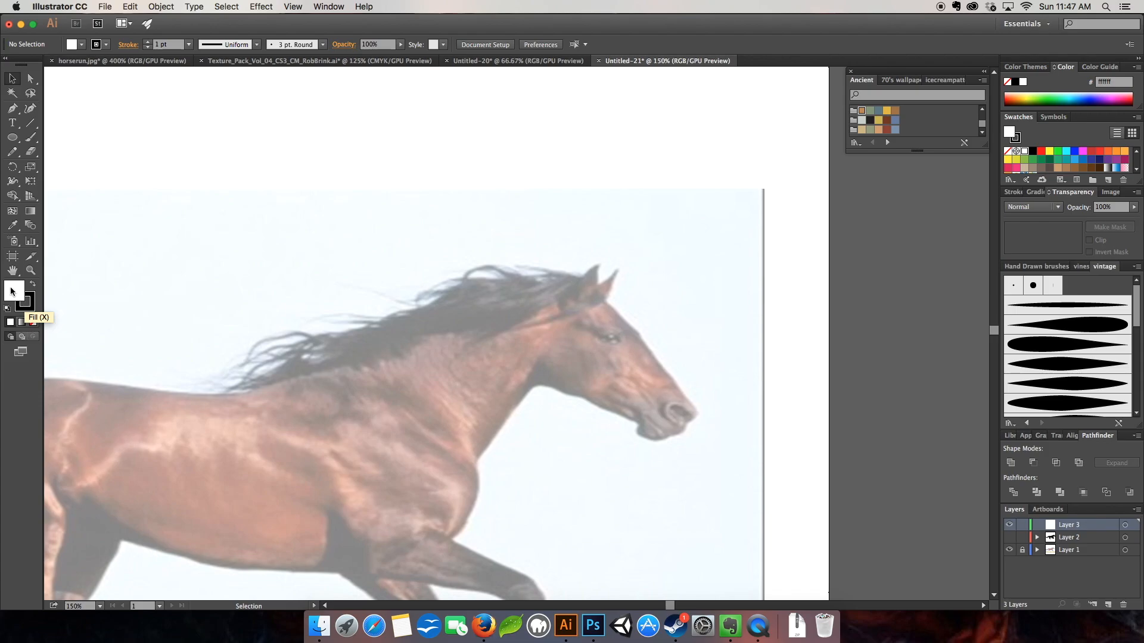
{"action": "mouse_move", "coordinate": [31, 301]}
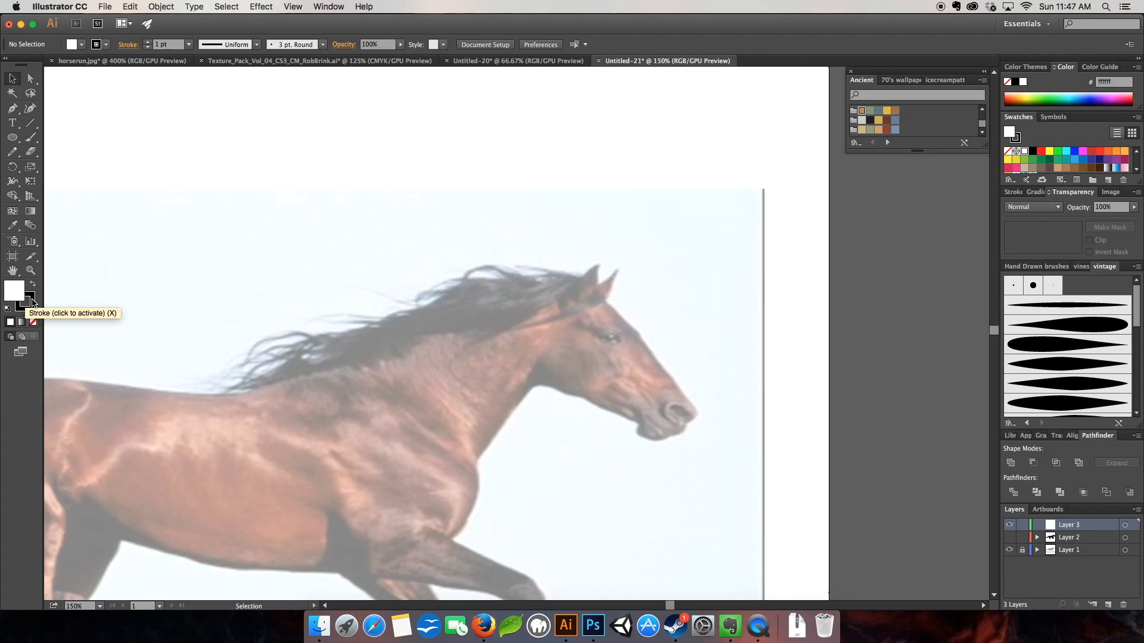
Set the drawing fill to None with a black stroke on Layer 3.
{"action": "left_click", "coordinate": [71, 44]}
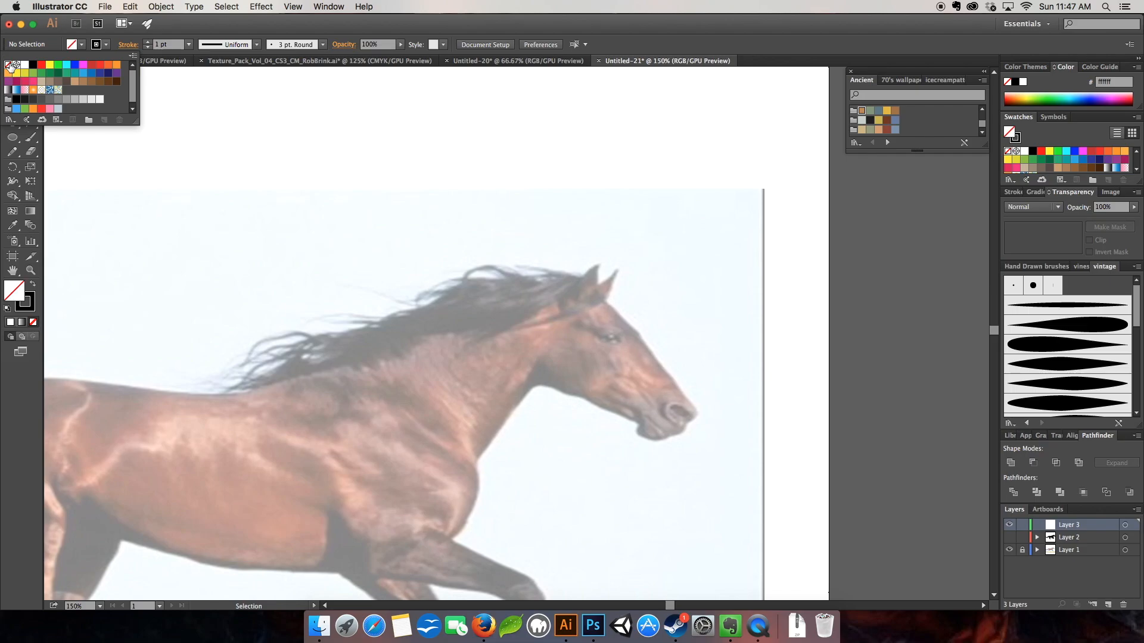
{"action": "mouse_move", "coordinate": [176, 170]}
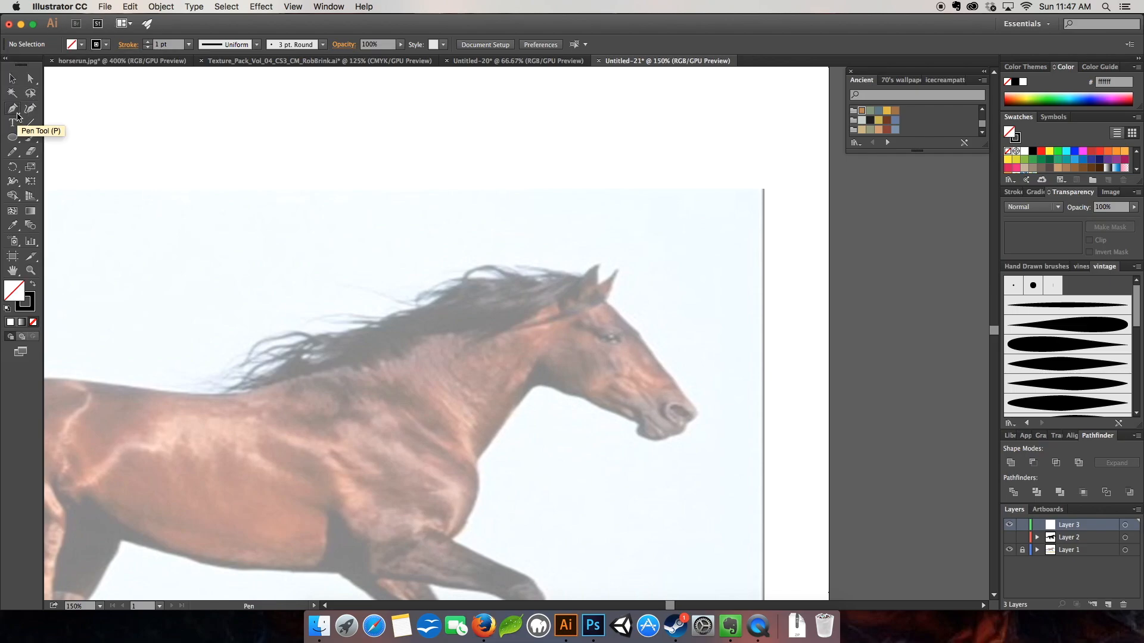
{"action": "mouse_move", "coordinate": [364, 106]}
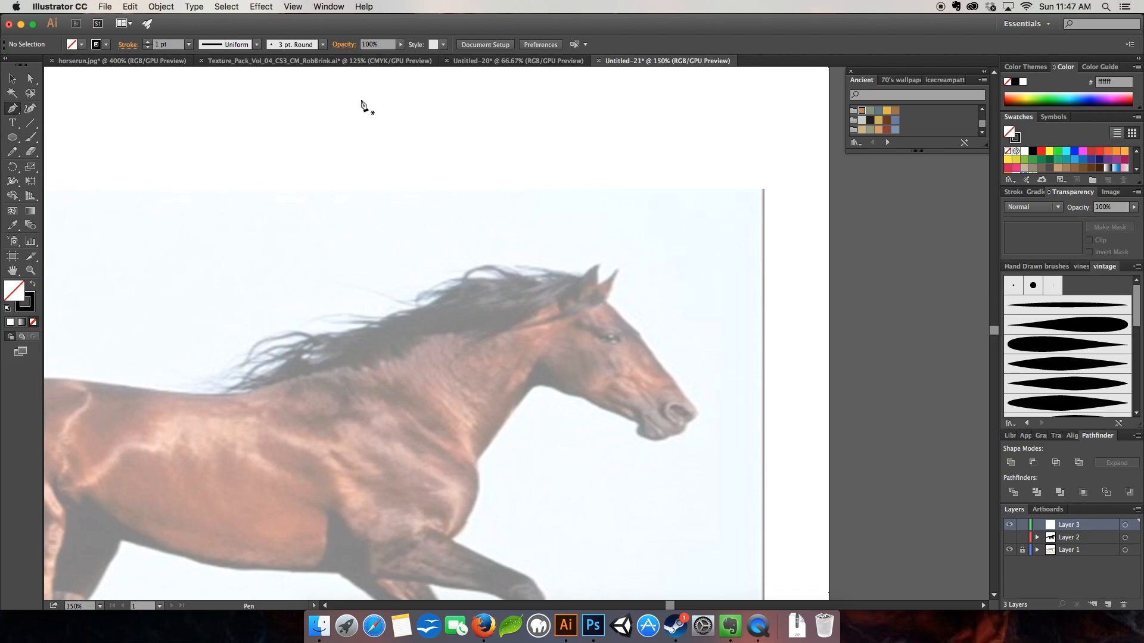
{"action": "mouse_move", "coordinate": [620, 305]}
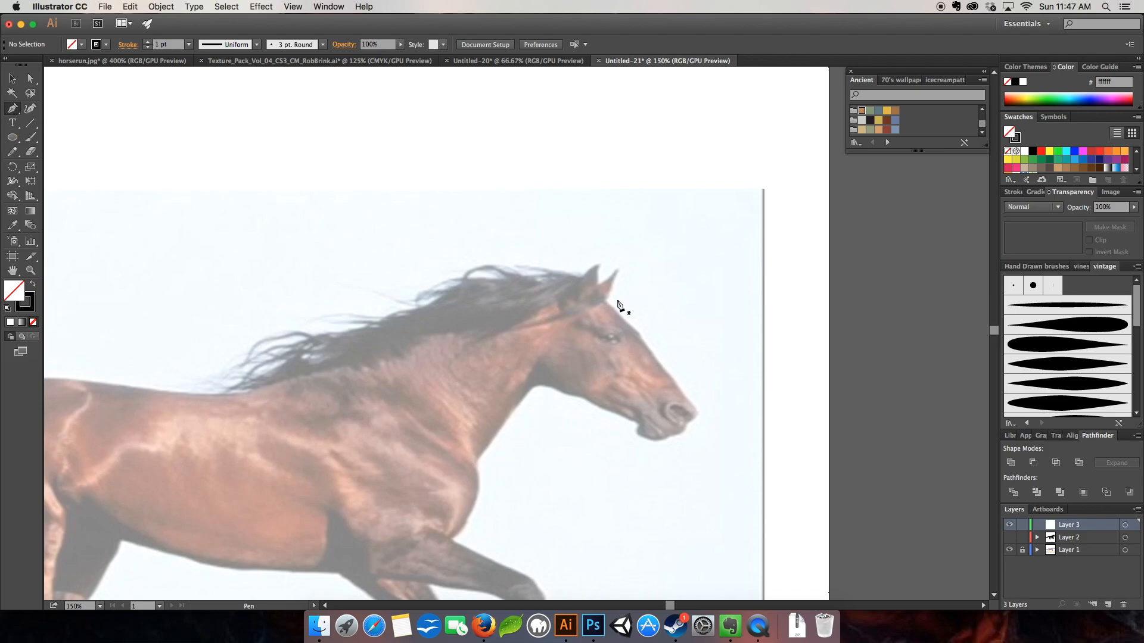
{"action": "mouse_move", "coordinate": [609, 308]}
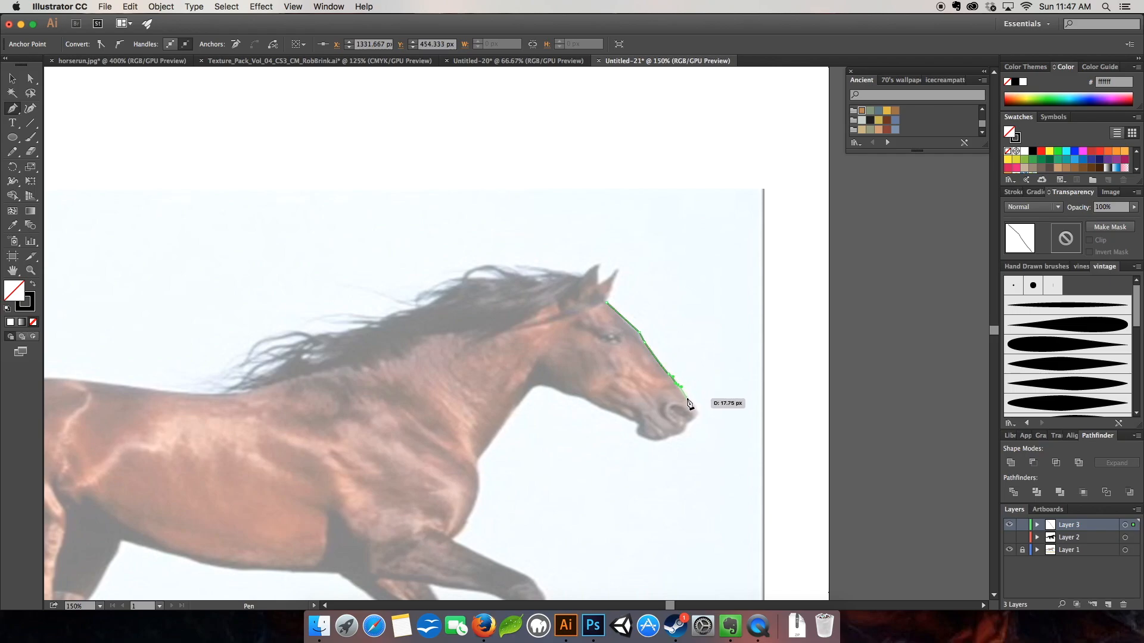
Trace anchor points along the horse's head and muzzle with the Pen tool.
{"action": "left_click", "coordinate": [680, 387]}
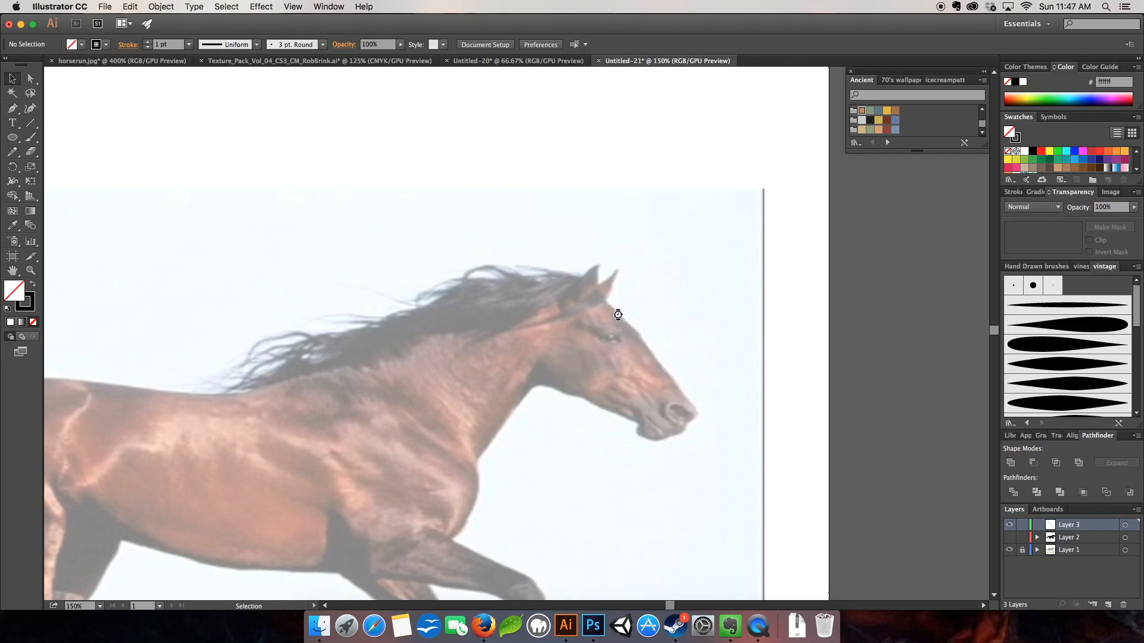
{"action": "mouse_move", "coordinate": [684, 467]}
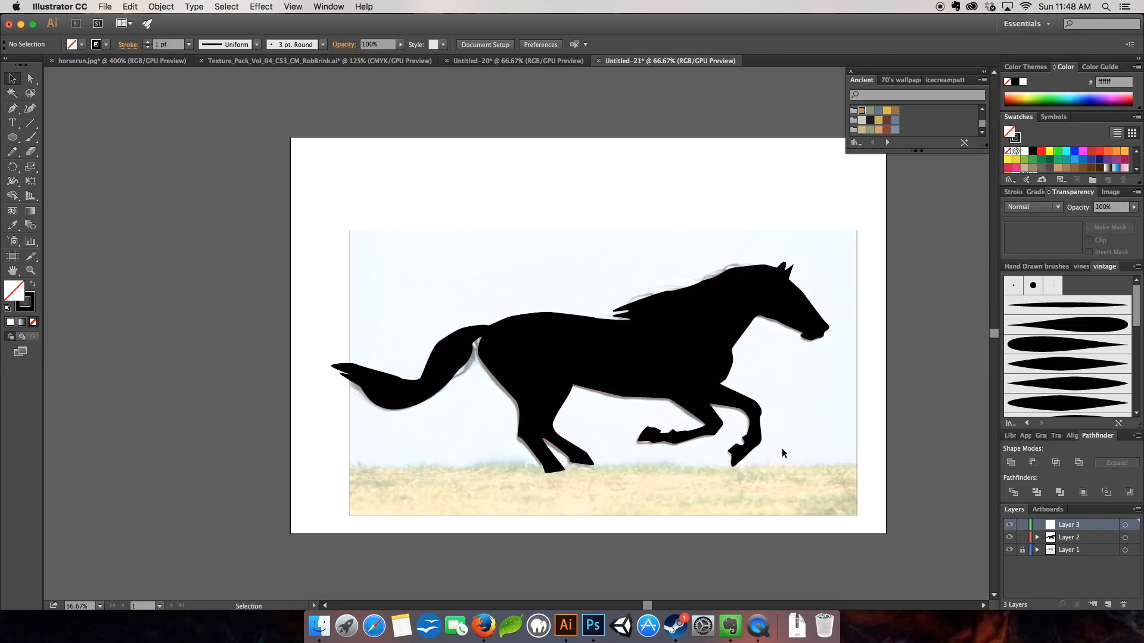
{"action": "mouse_move", "coordinate": [733, 271]}
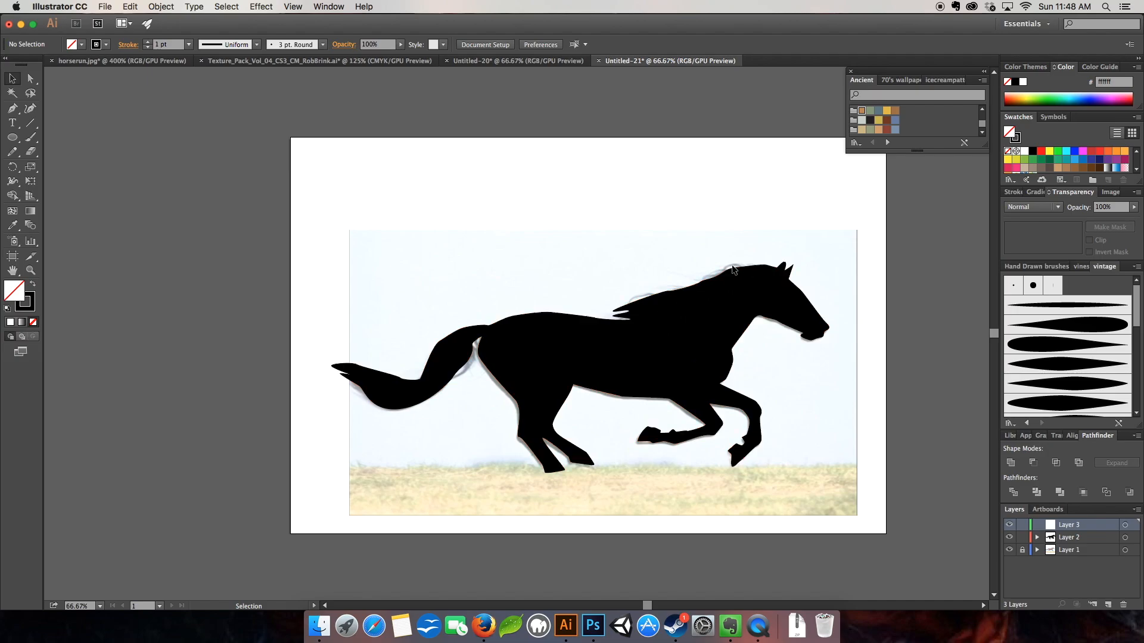
{"action": "mouse_move", "coordinate": [424, 350]}
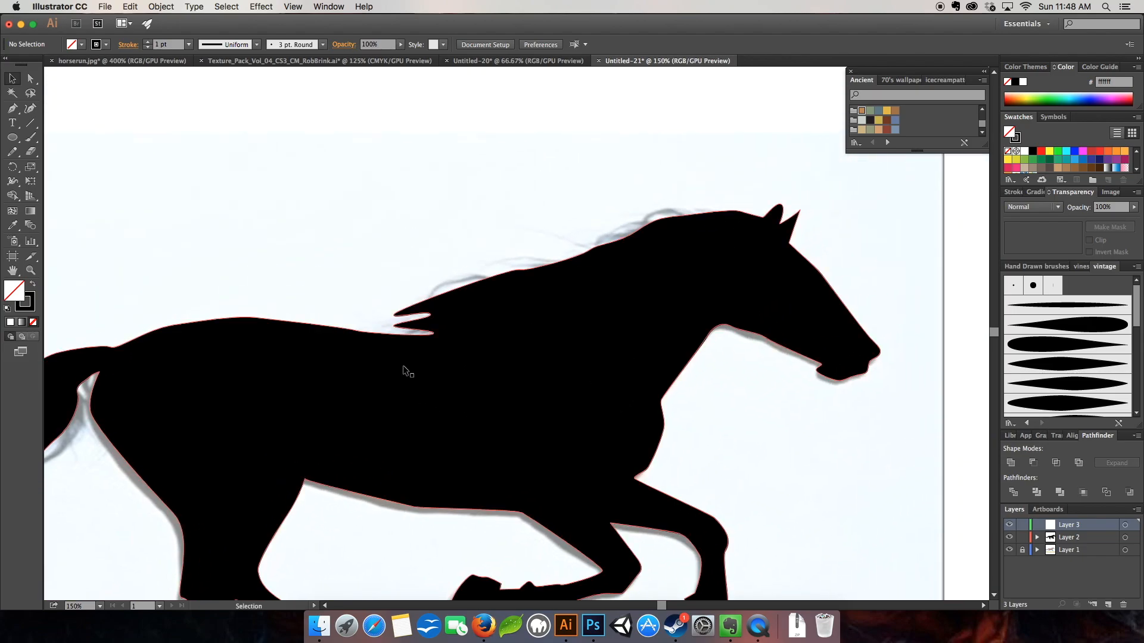
{"action": "mouse_move", "coordinate": [498, 399]}
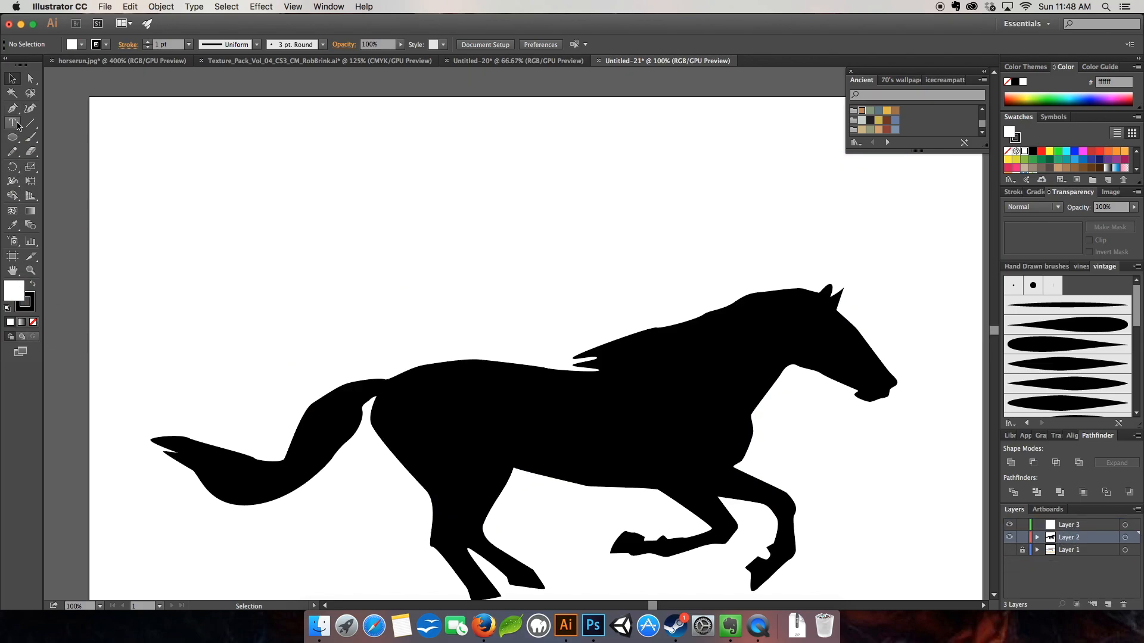
Type "The worst! I was aiming at the horse." in Canvas Script 100 pt above the horse.
{"action": "left_click", "coordinate": [13, 123]}
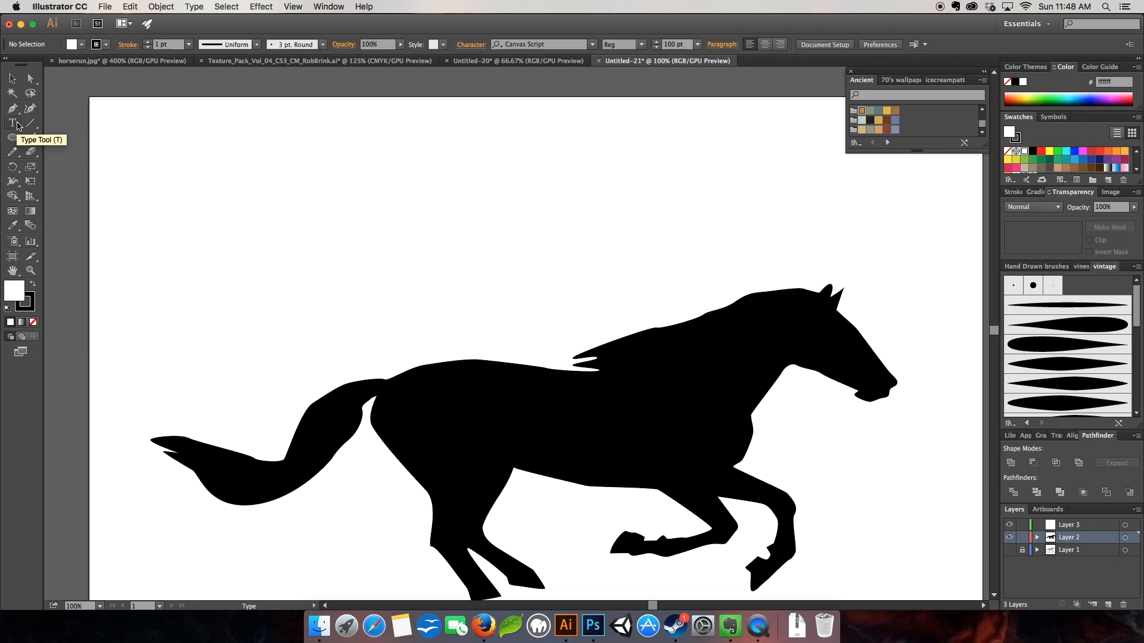
{"action": "mouse_move", "coordinate": [518, 44]}
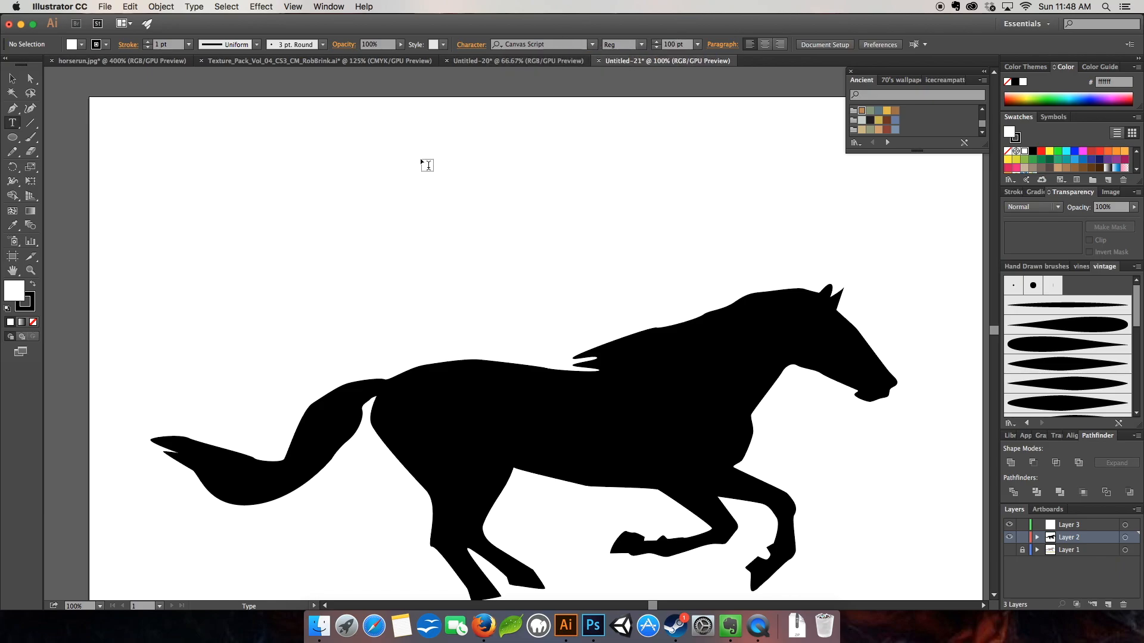
{"action": "mouse_move", "coordinate": [297, 188]}
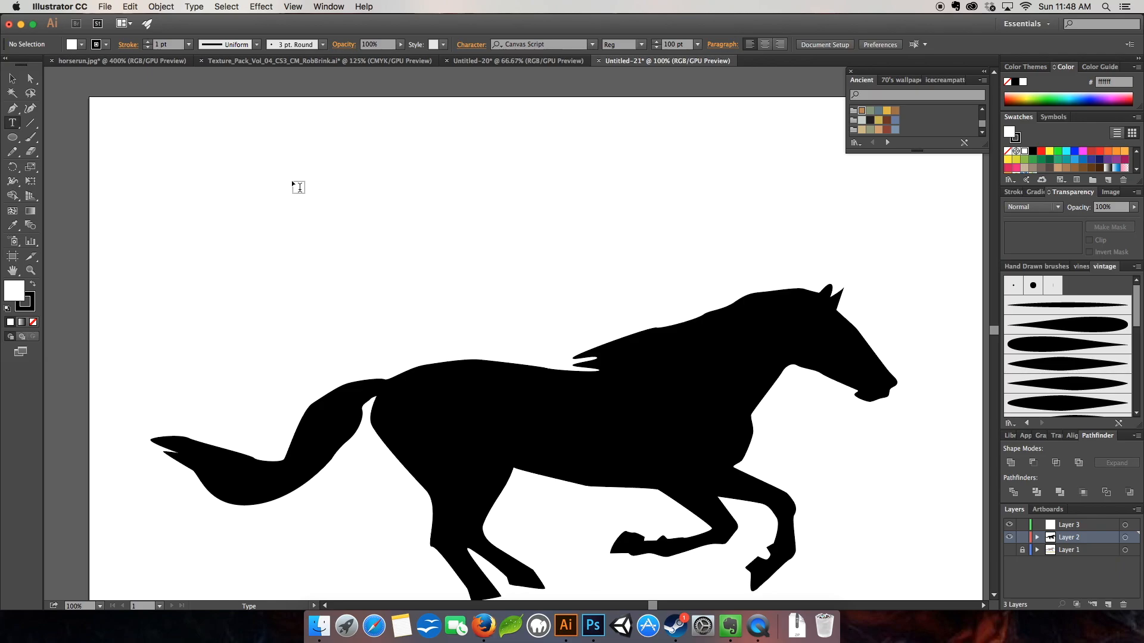
{"action": "mouse_move", "coordinate": [292, 185]}
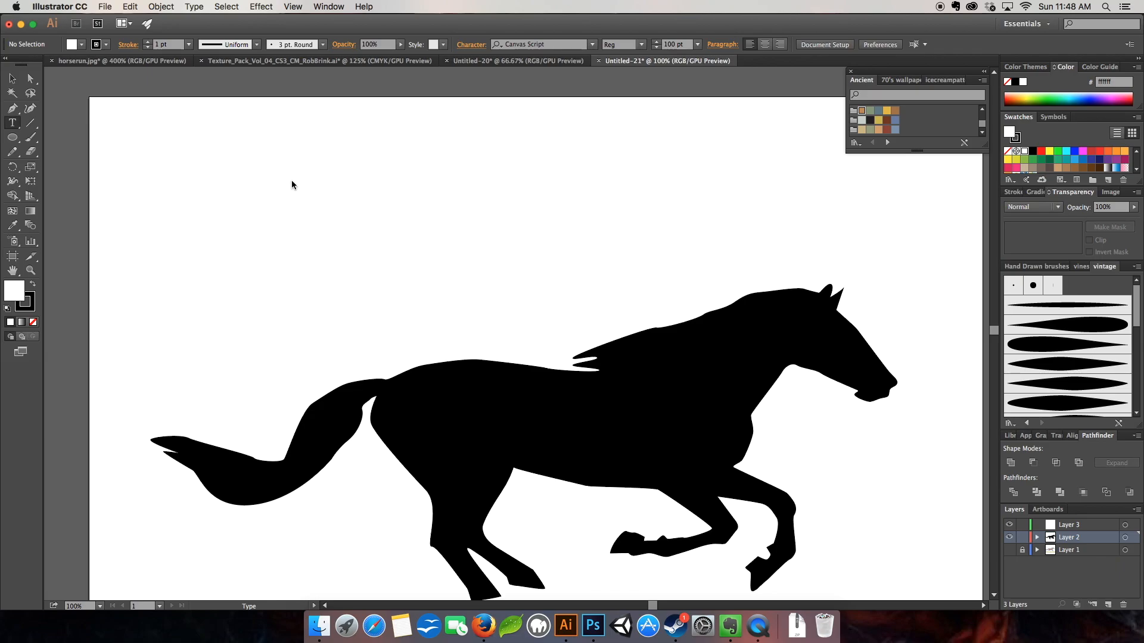
{"action": "mouse_move", "coordinate": [250, 189]}
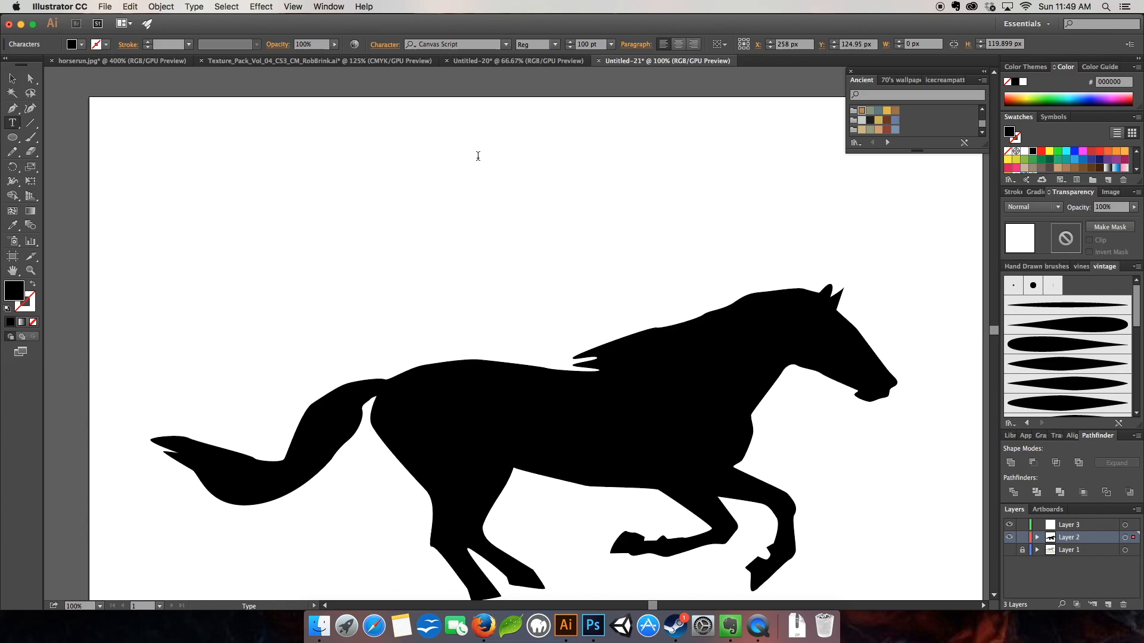
{"action": "mouse_move", "coordinate": [336, 159]}
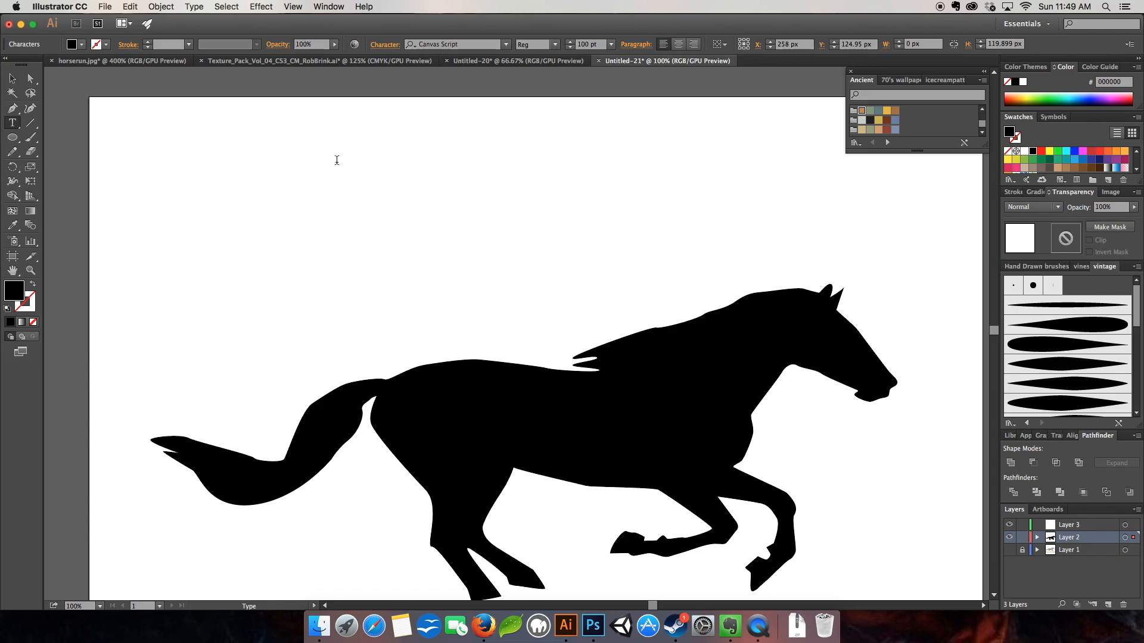
{"action": "type", "text": "T"}
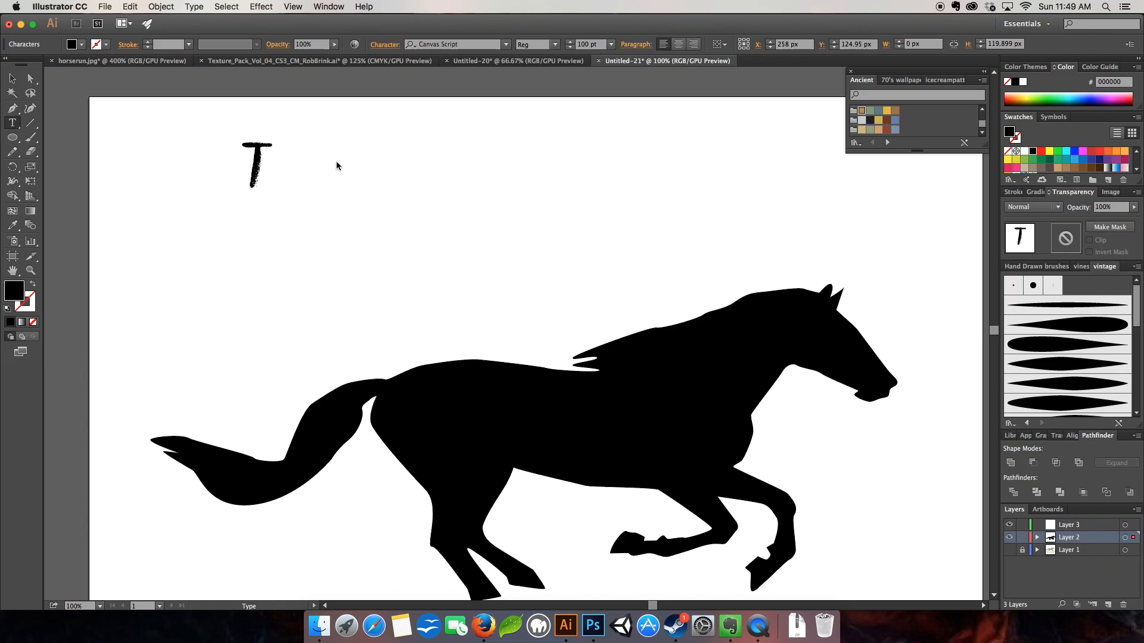
{"action": "type", "text": "he wor"}
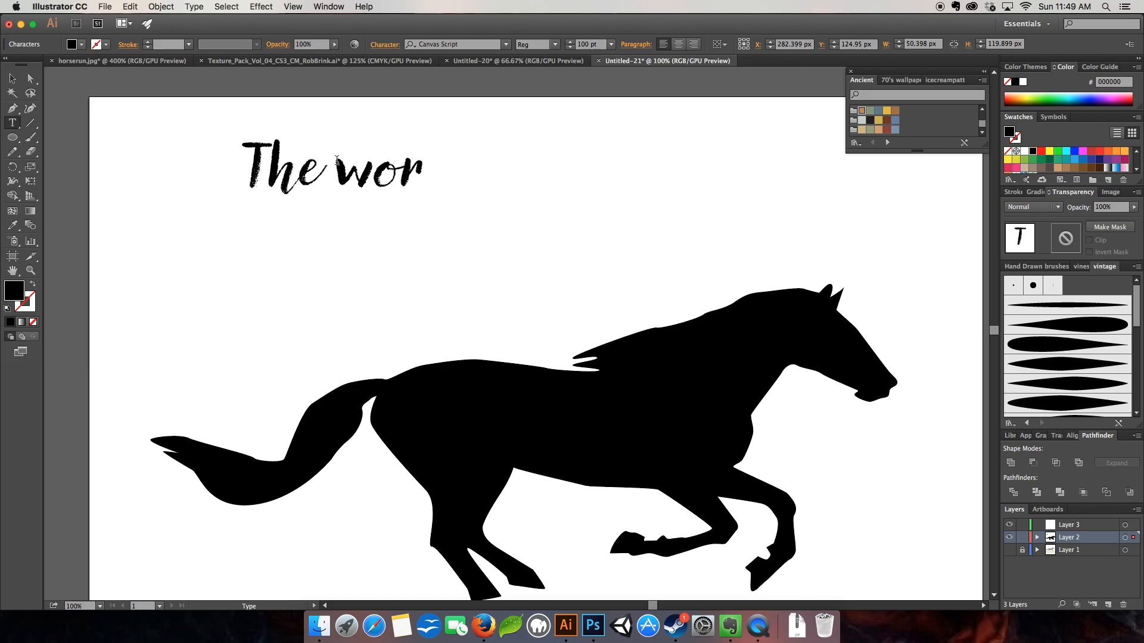
{"action": "type", "text": "st!"}
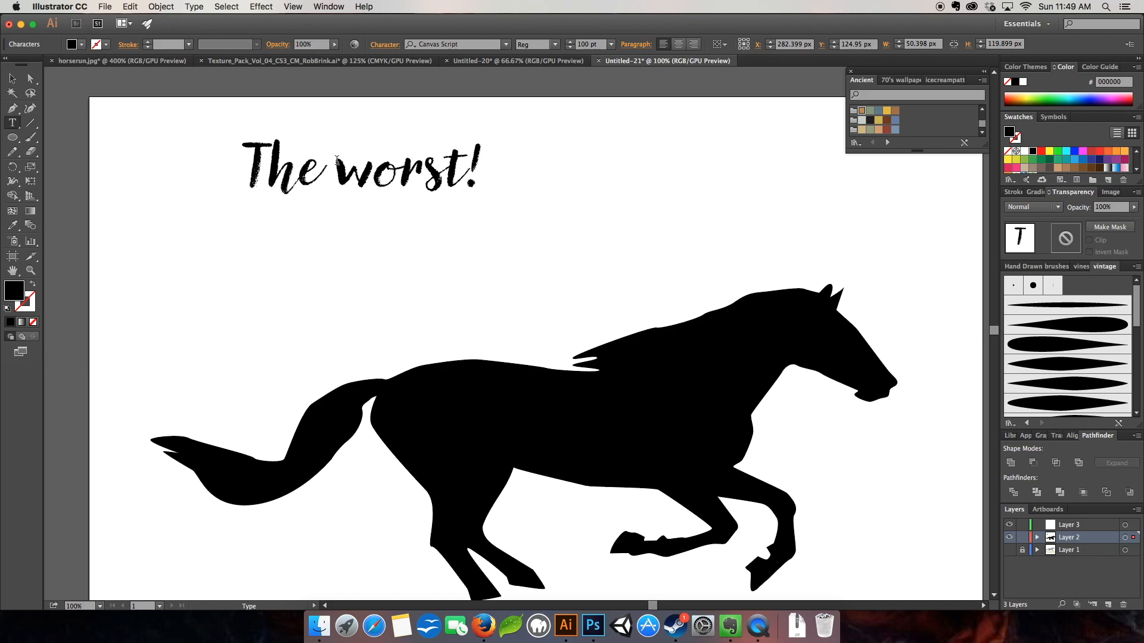
{"action": "type", "text": "I was aiming"}
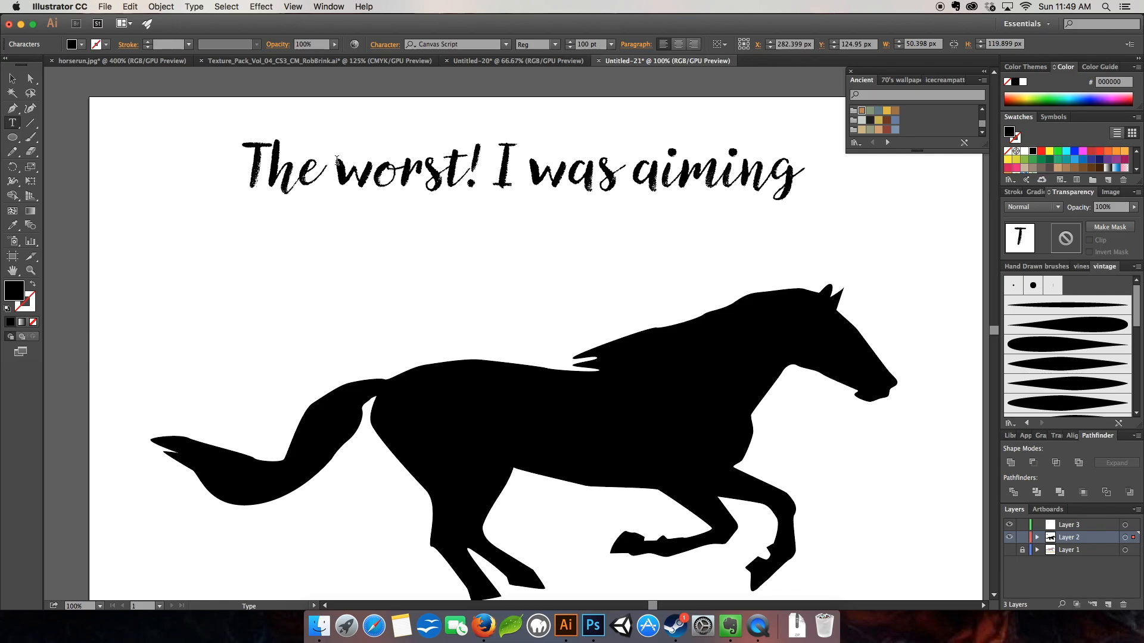
{"action": "type", "text": "at the horse."}
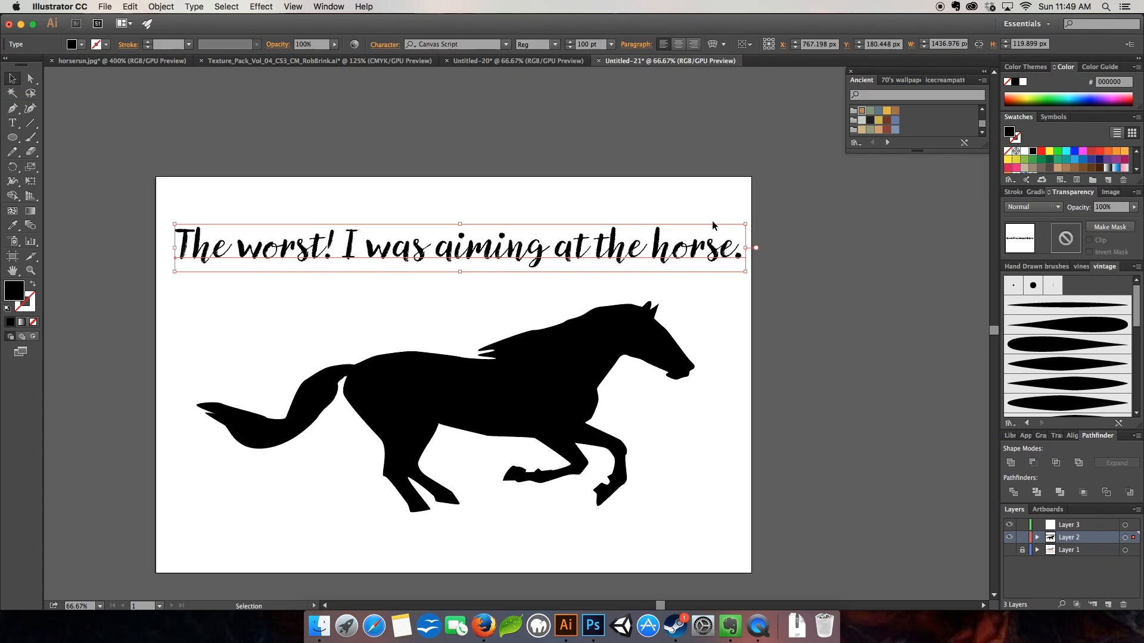
{"action": "mouse_move", "coordinate": [507, 273]}
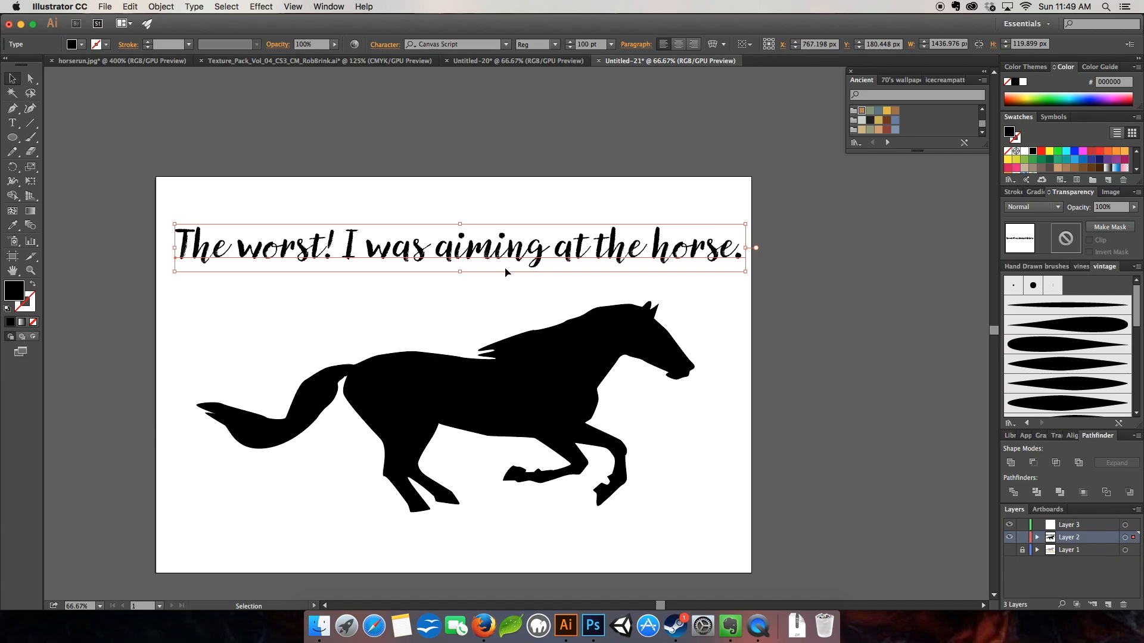
{"action": "mouse_move", "coordinate": [581, 301]}
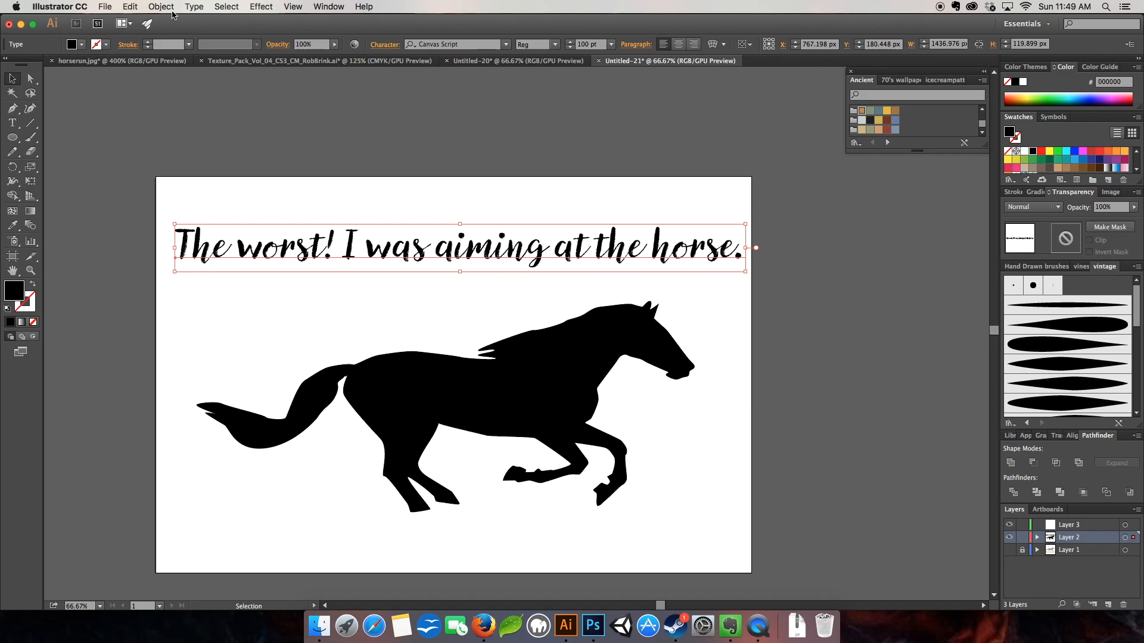
Expand the script sentence into filled shapes with Object and Fill checked.
{"action": "left_click", "coordinate": [161, 7]}
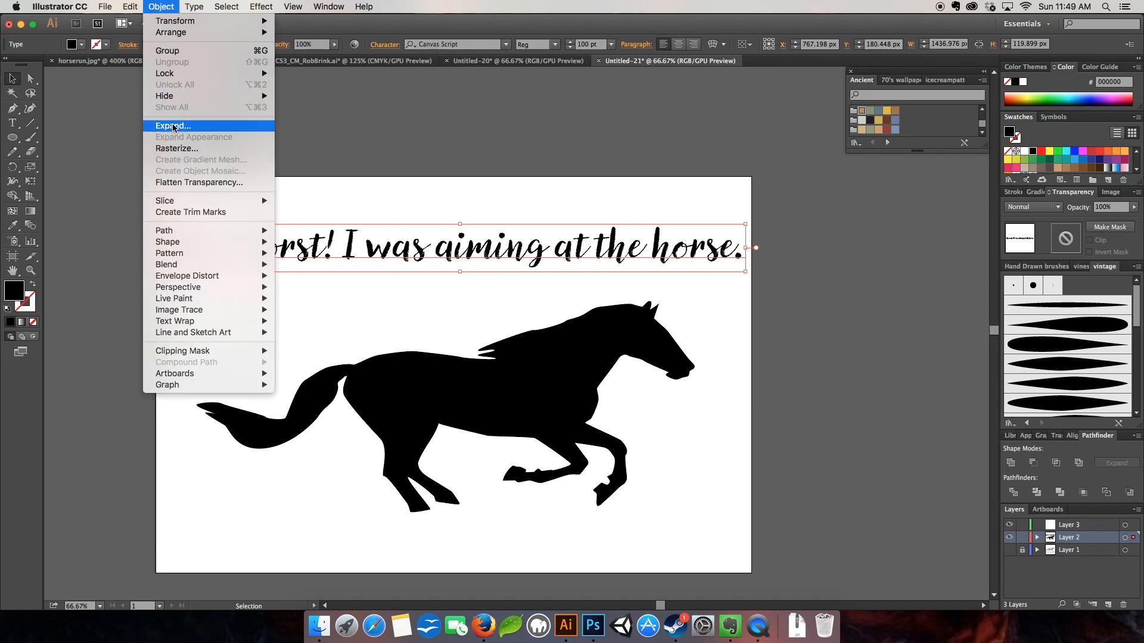
{"action": "left_click", "coordinate": [173, 125]}
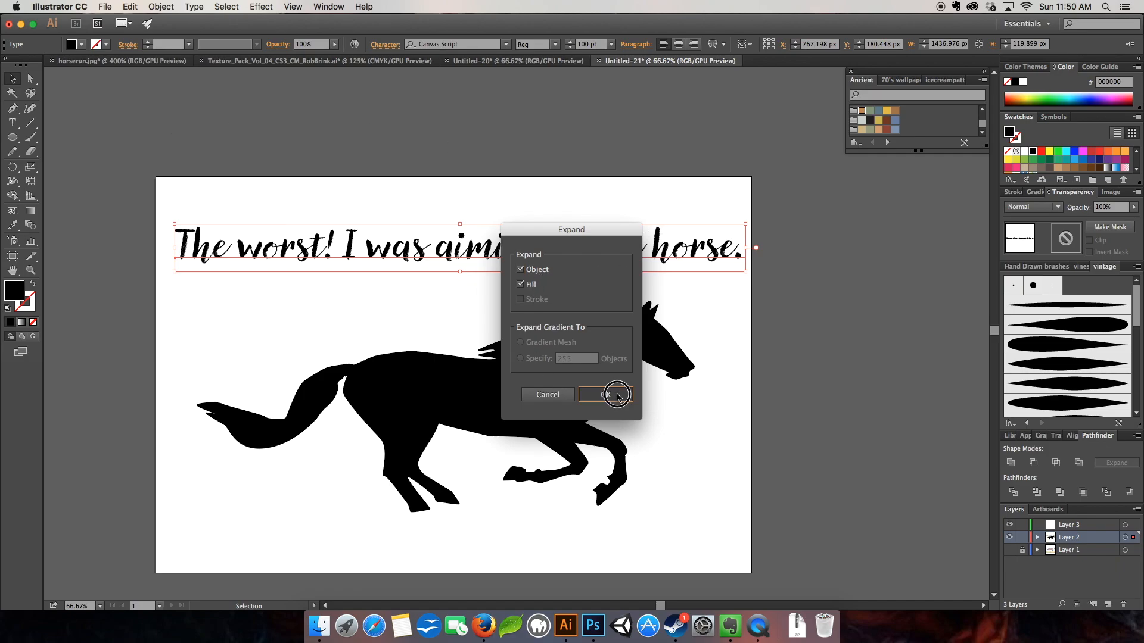
{"action": "left_click", "coordinate": [607, 395]}
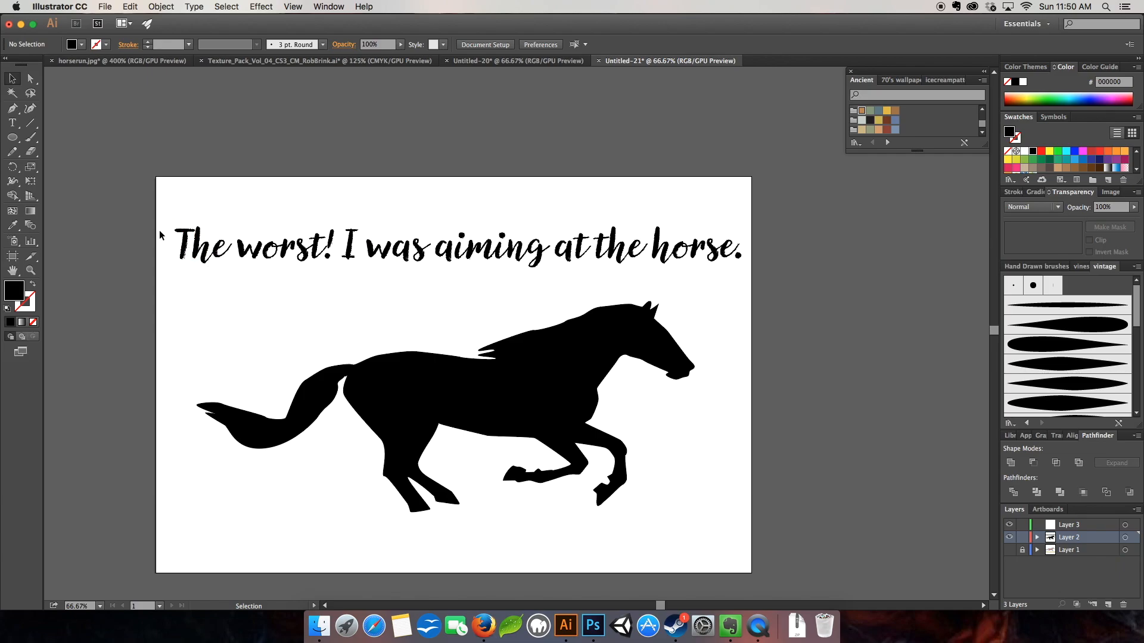
{"action": "left_click", "coordinate": [204, 245]}
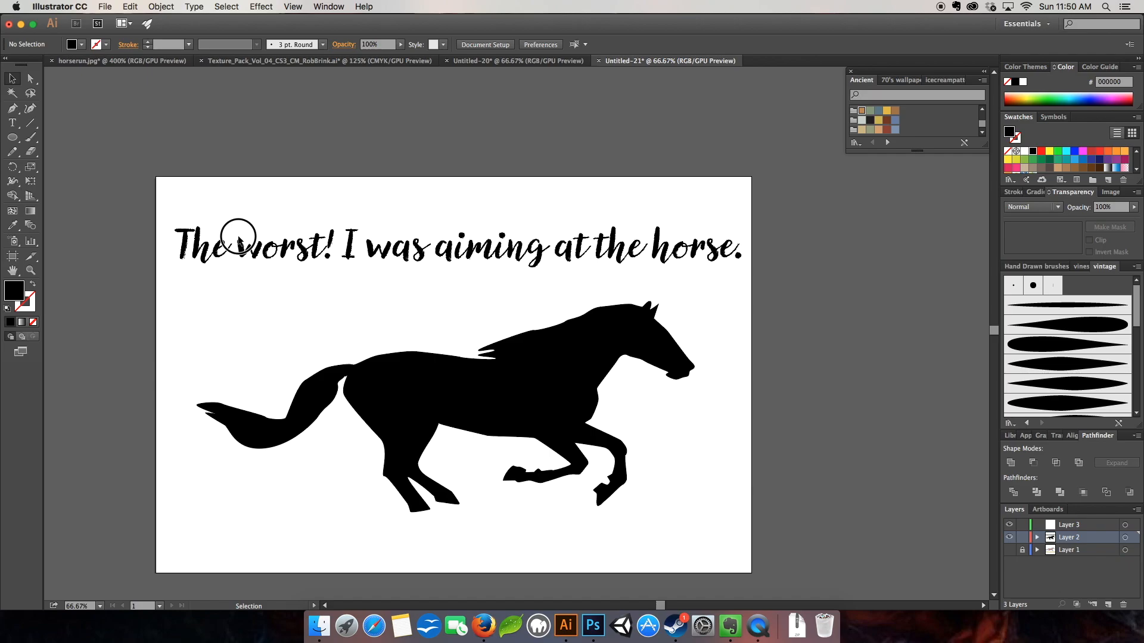
{"action": "left_click", "coordinate": [274, 247]}
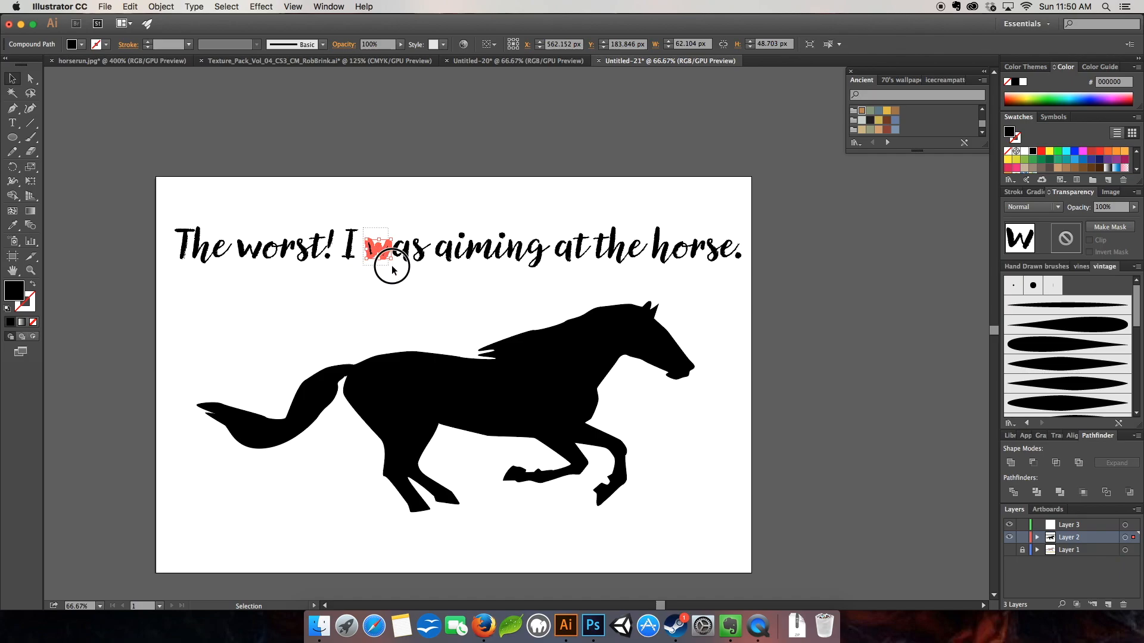
{"action": "left_click", "coordinate": [394, 248]}
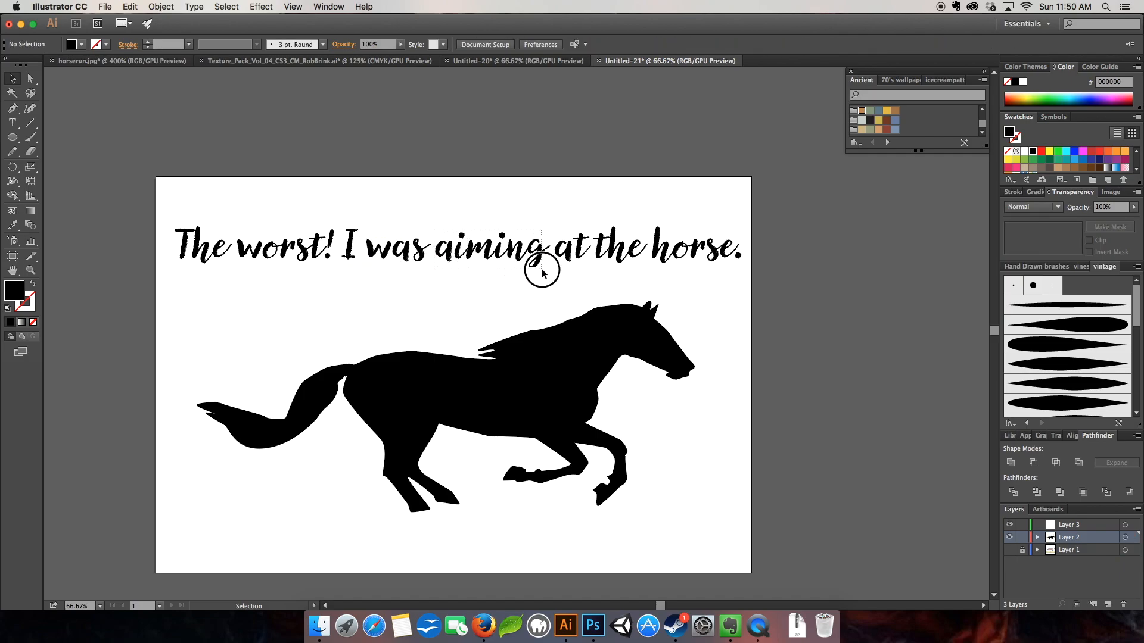
{"action": "left_click", "coordinate": [492, 247]}
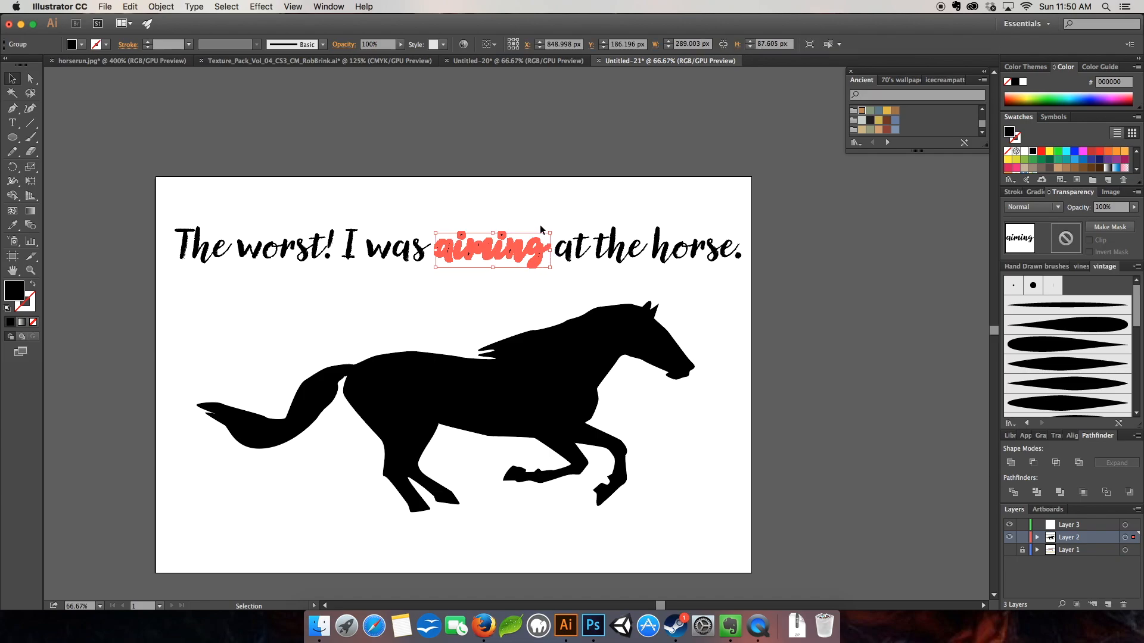
{"action": "left_click", "coordinate": [584, 266]}
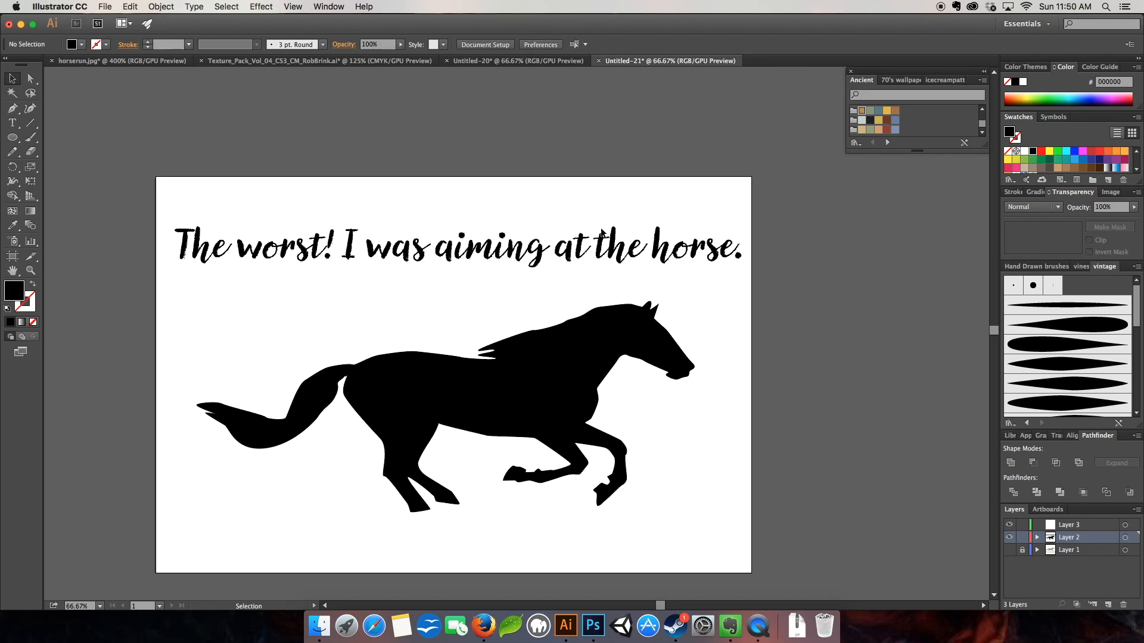
{"action": "left_click", "coordinate": [623, 248]}
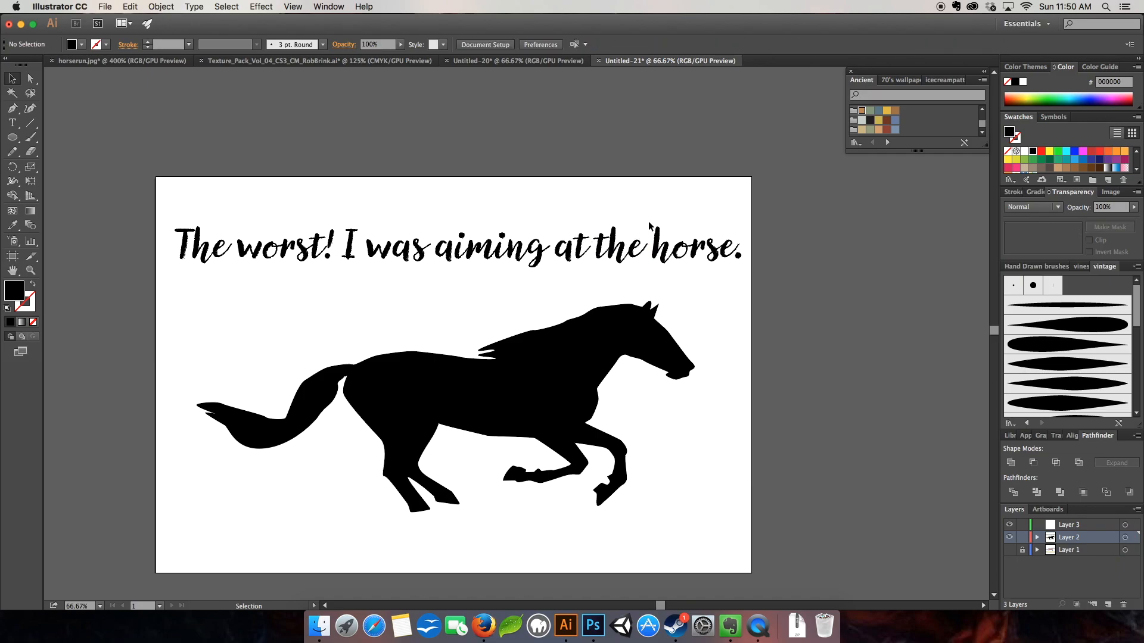
{"action": "left_click", "coordinate": [695, 245]}
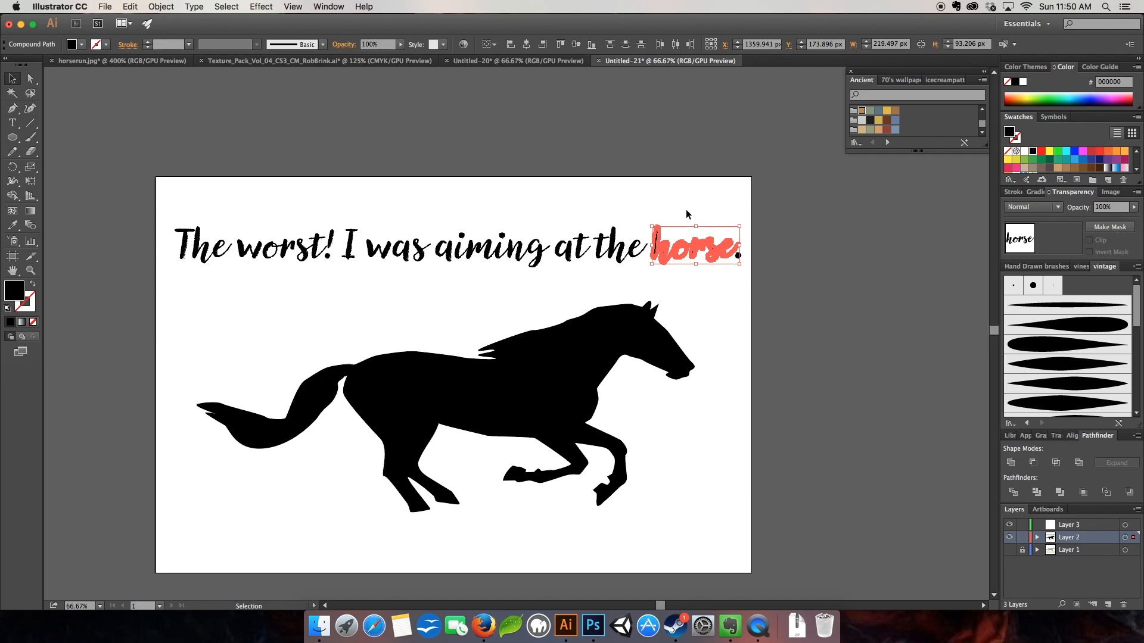
{"action": "left_click", "coordinate": [704, 266]}
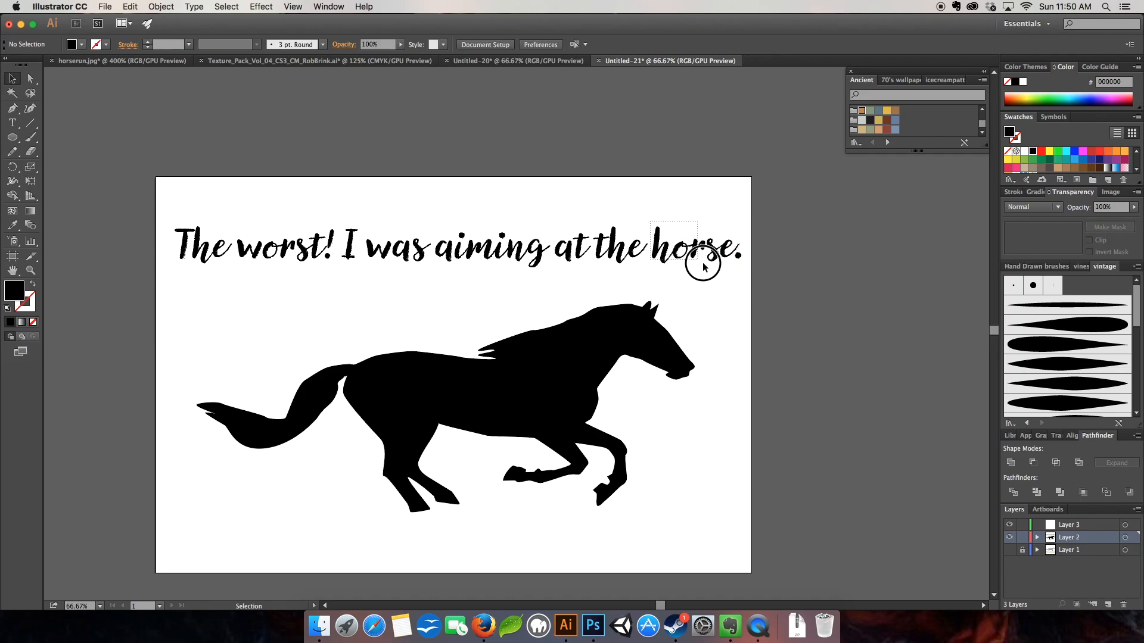
{"action": "left_click", "coordinate": [697, 248]}
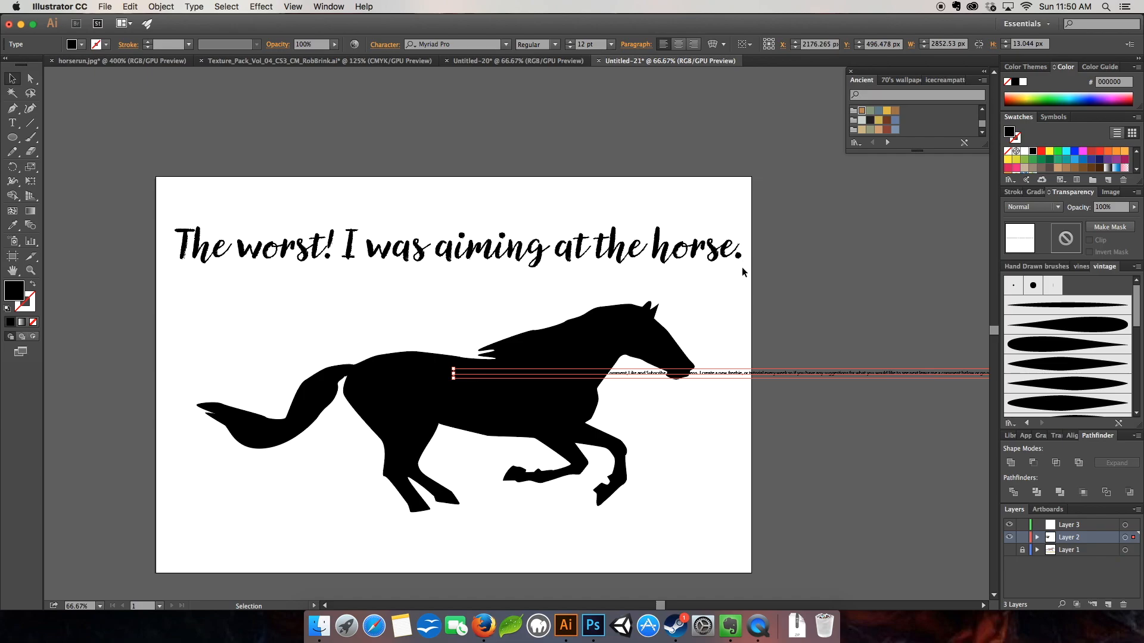
{"action": "left_click", "coordinate": [697, 247]}
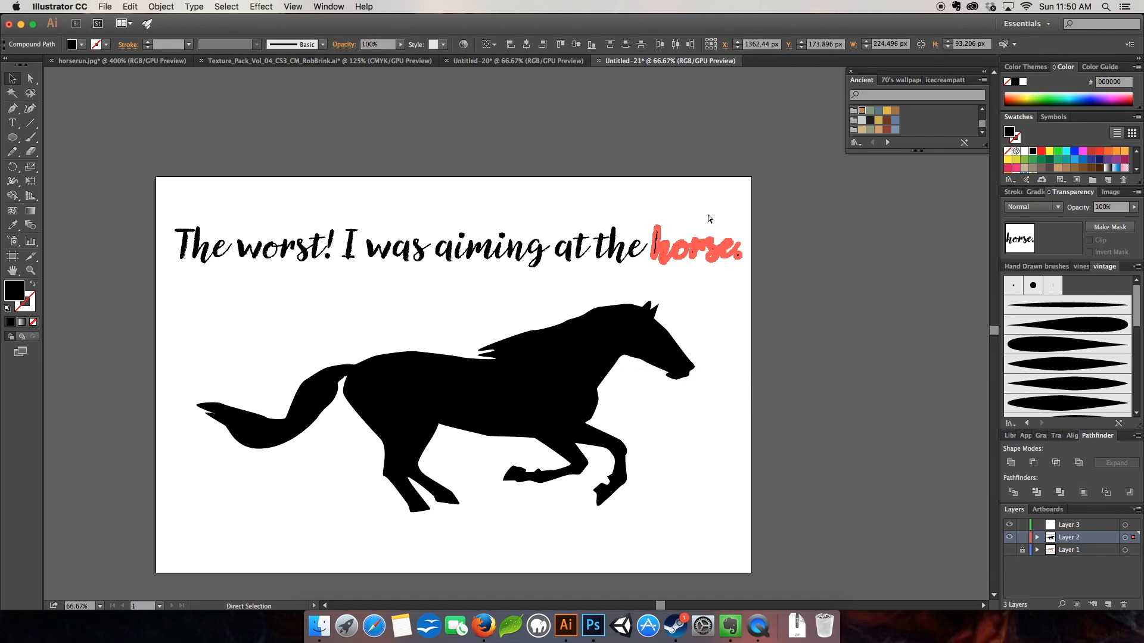
{"action": "left_click", "coordinate": [694, 246]}
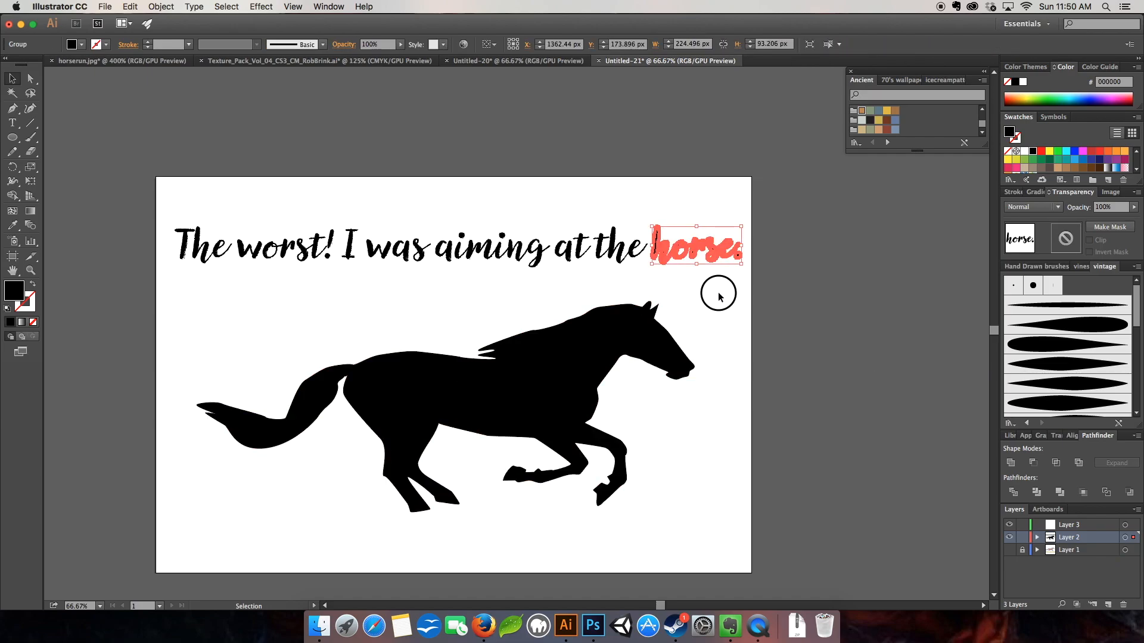
{"action": "left_click", "coordinate": [371, 307]}
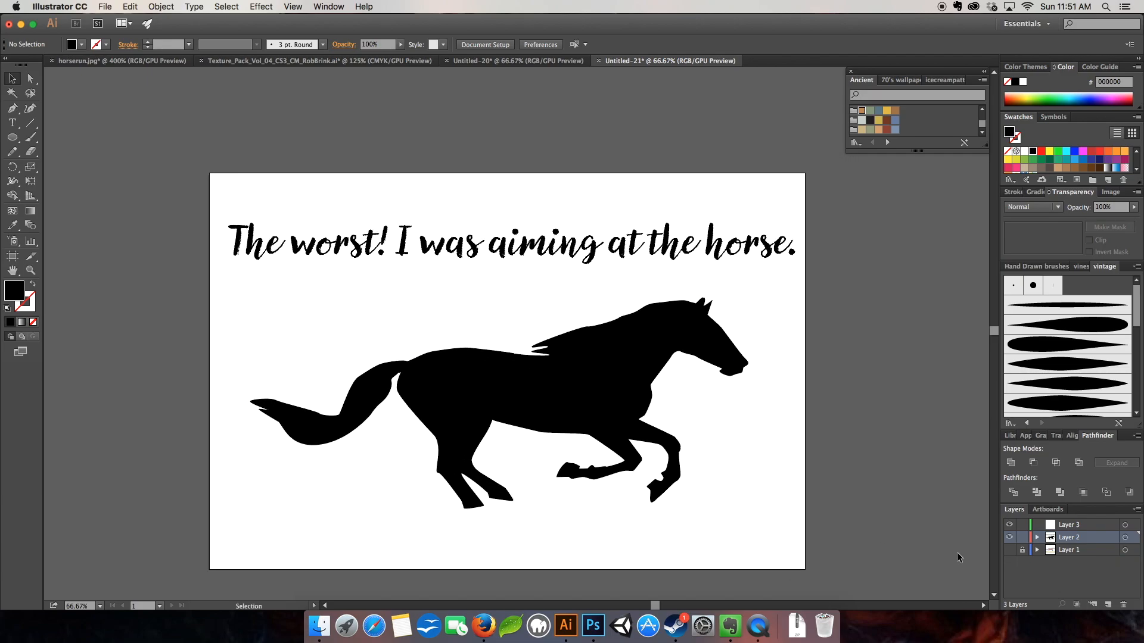
{"action": "mouse_move", "coordinate": [326, 406]}
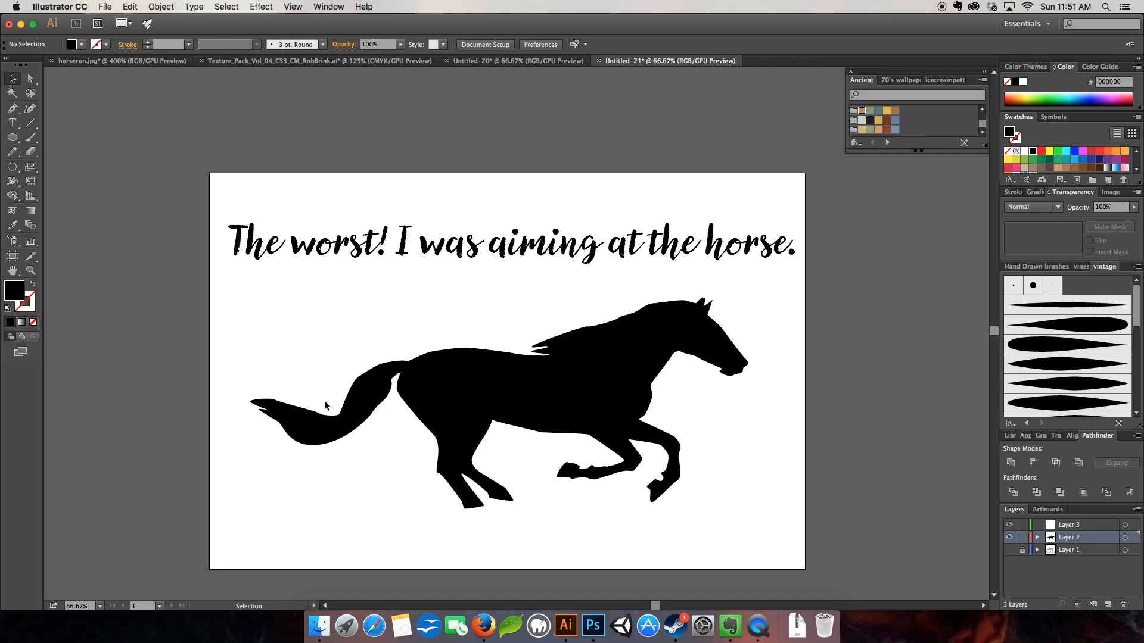
{"action": "mouse_move", "coordinate": [516, 289]}
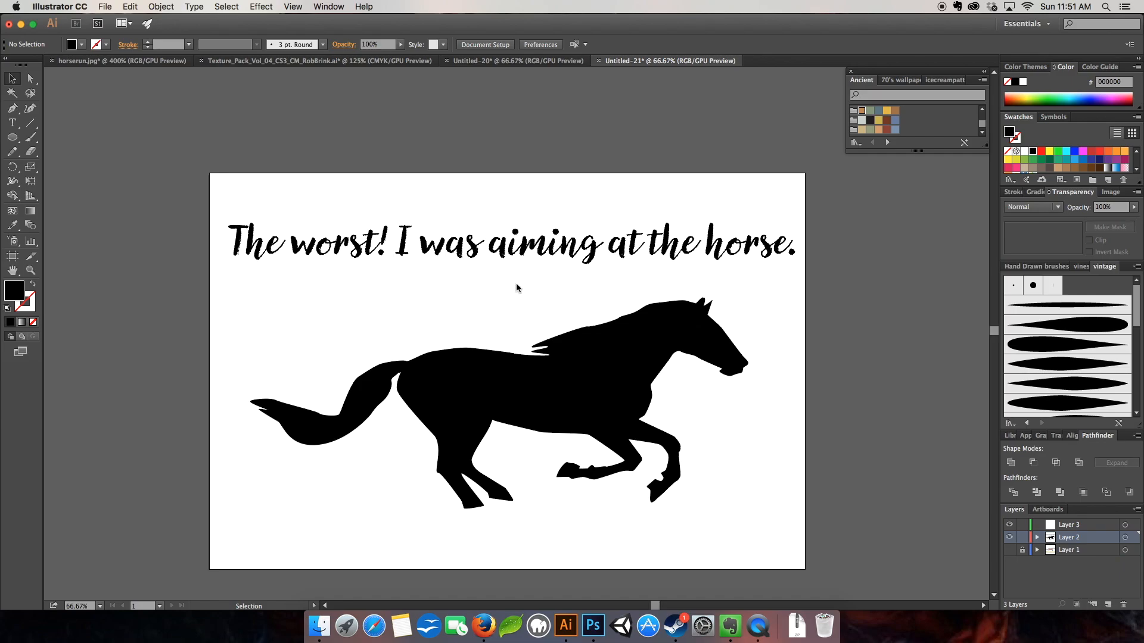
{"action": "mouse_move", "coordinate": [511, 286]}
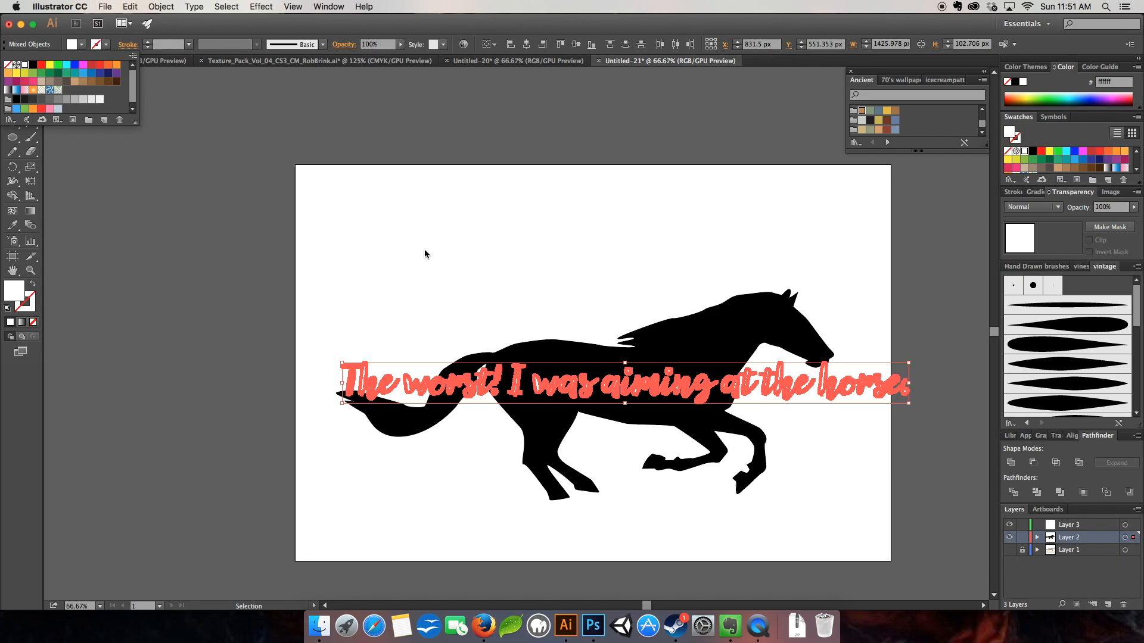
{"action": "mouse_move", "coordinate": [477, 283]}
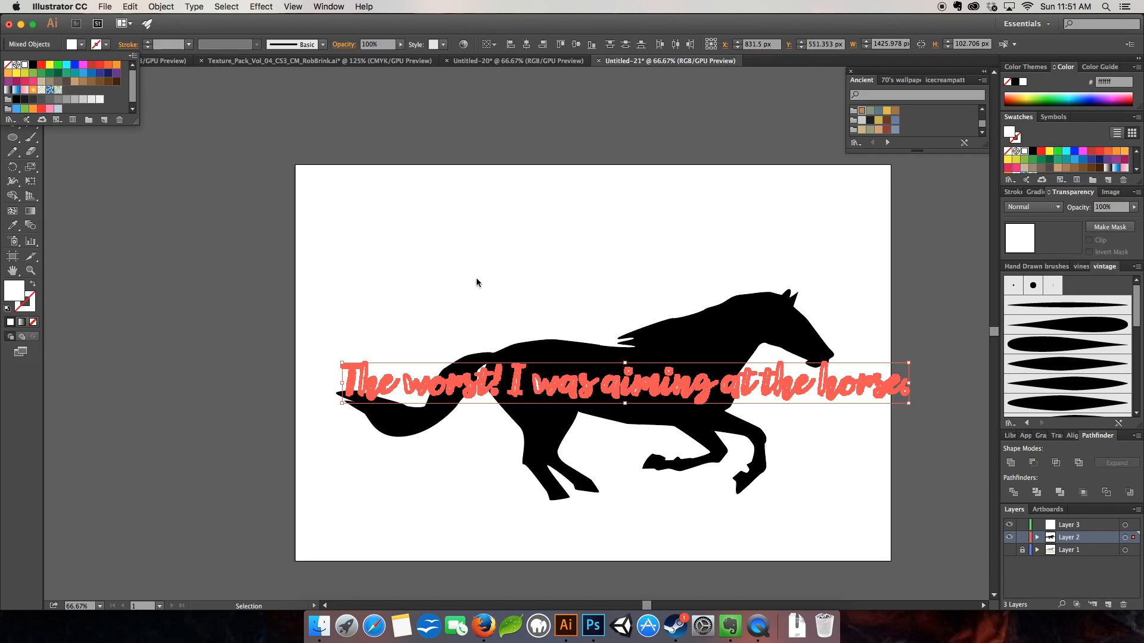
Make the sentence white and arrange its words along the horse's tail and body.
{"action": "left_click", "coordinate": [422, 333]}
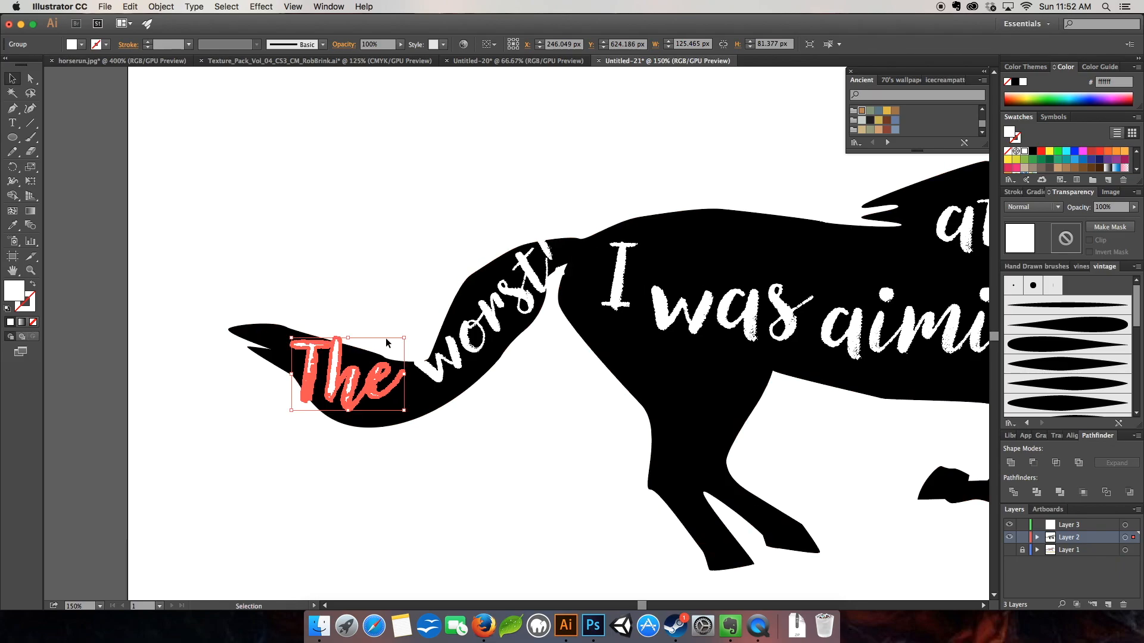
{"action": "mouse_move", "coordinate": [168, 7]}
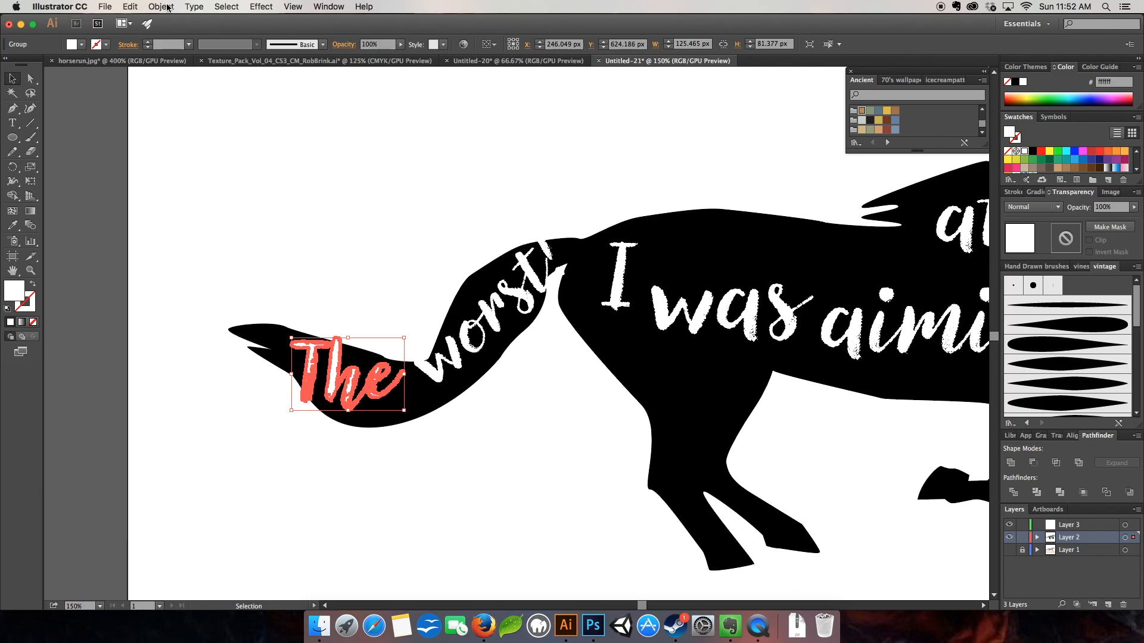
Apply a 3-column envelope mesh to "The" and bend it along the tail curve.
{"action": "left_click", "coordinate": [161, 7]}
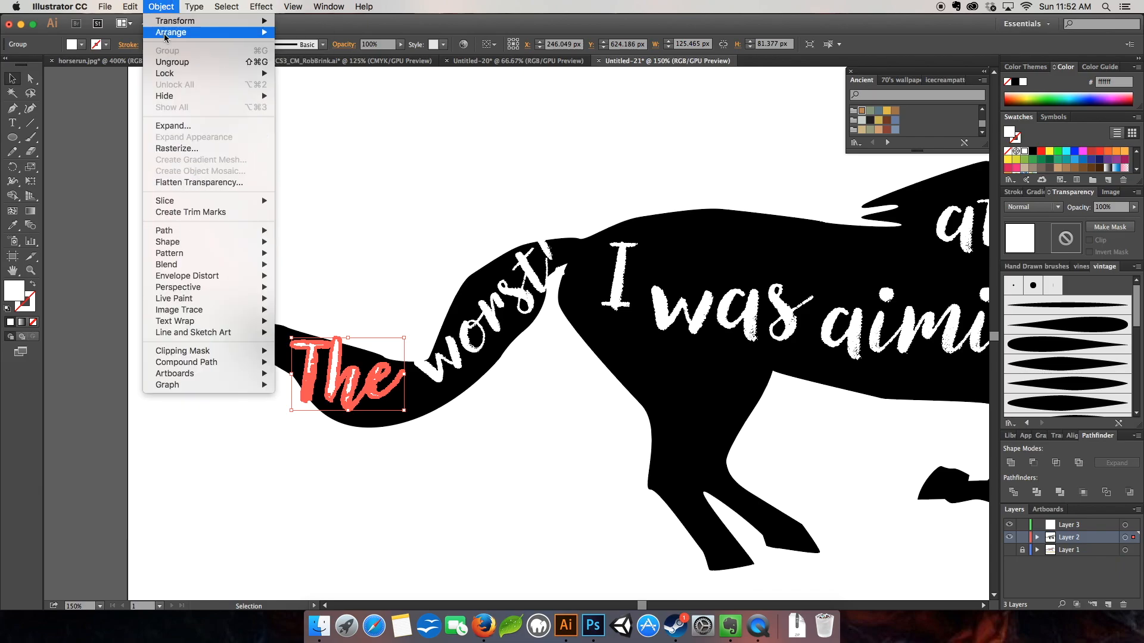
{"action": "mouse_move", "coordinate": [187, 275]}
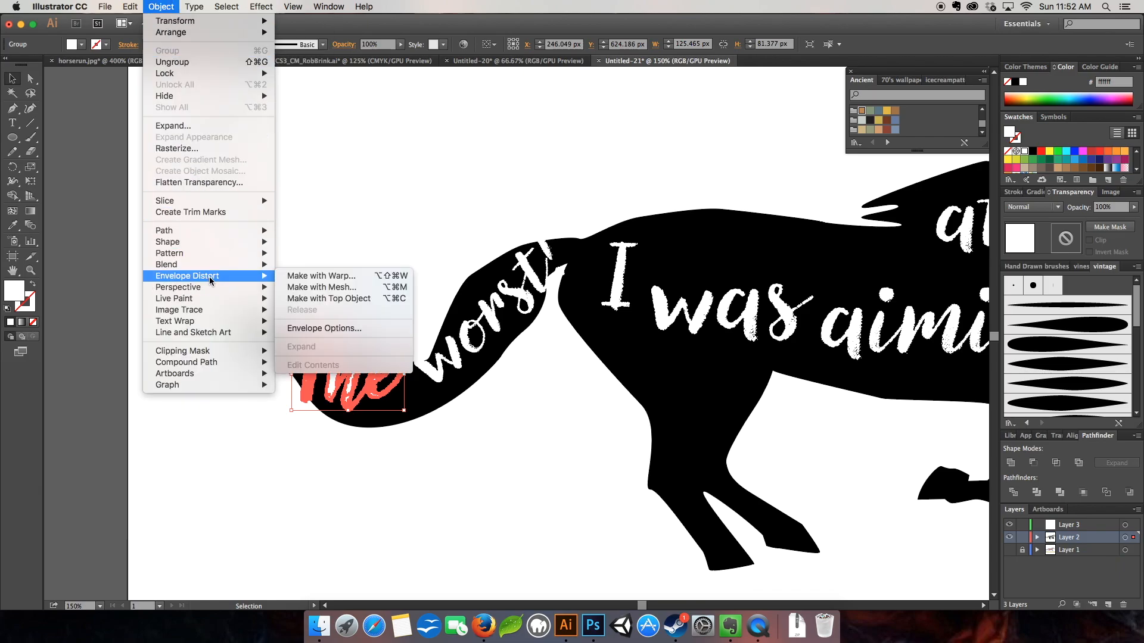
{"action": "left_click", "coordinate": [321, 287]}
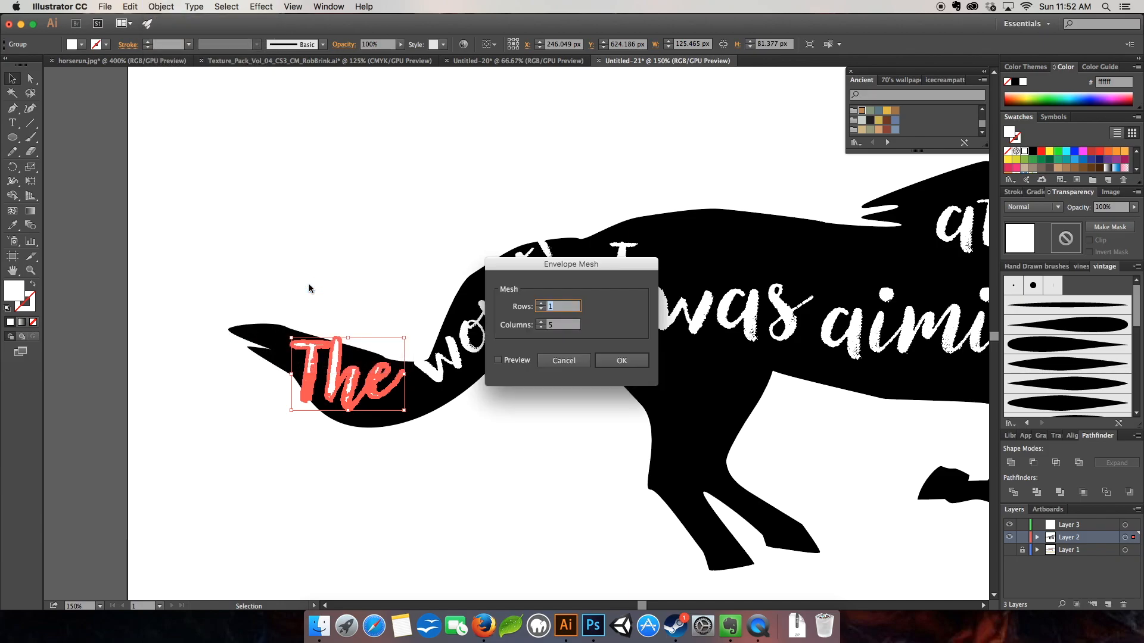
{"action": "mouse_move", "coordinate": [365, 388]}
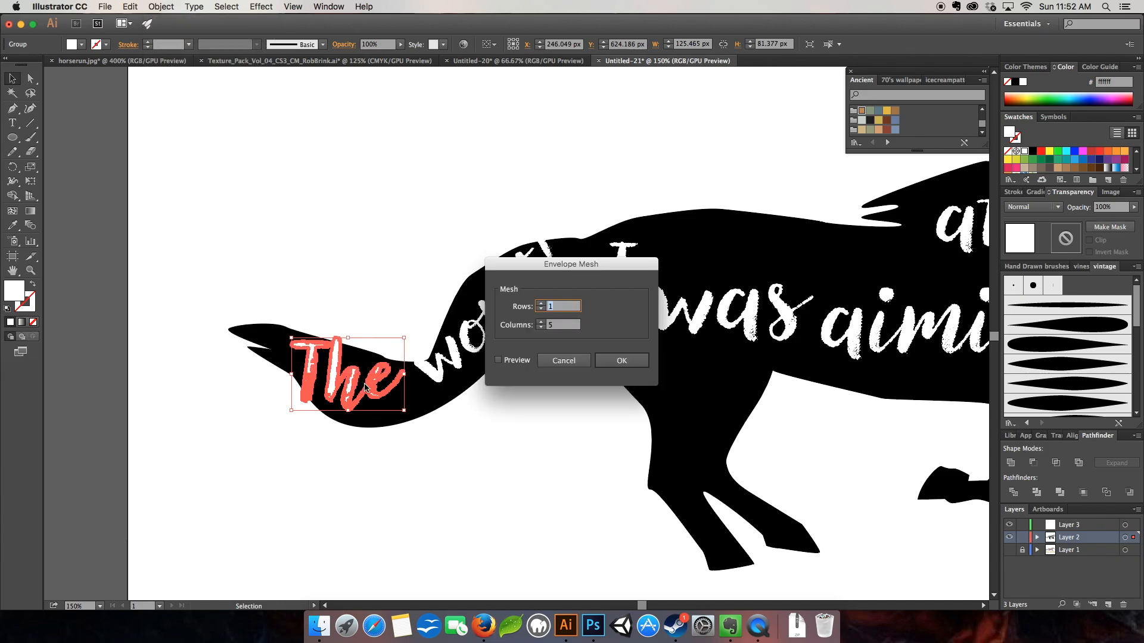
{"action": "mouse_move", "coordinate": [610, 289]}
{"action": "type", "text": "3"}
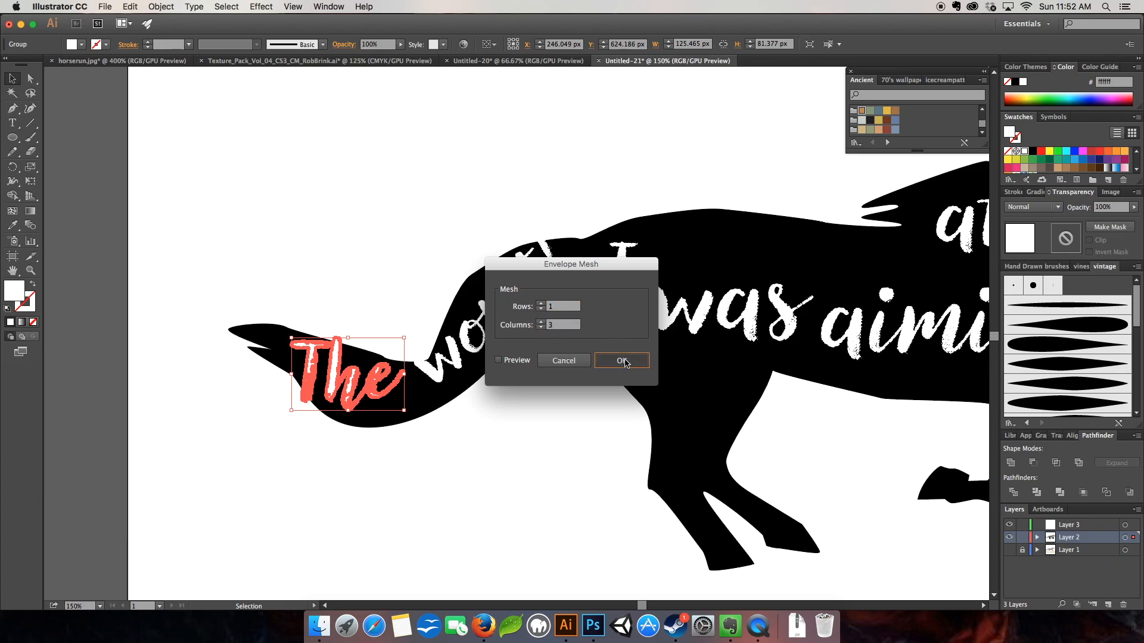
{"action": "left_click", "coordinate": [622, 360]}
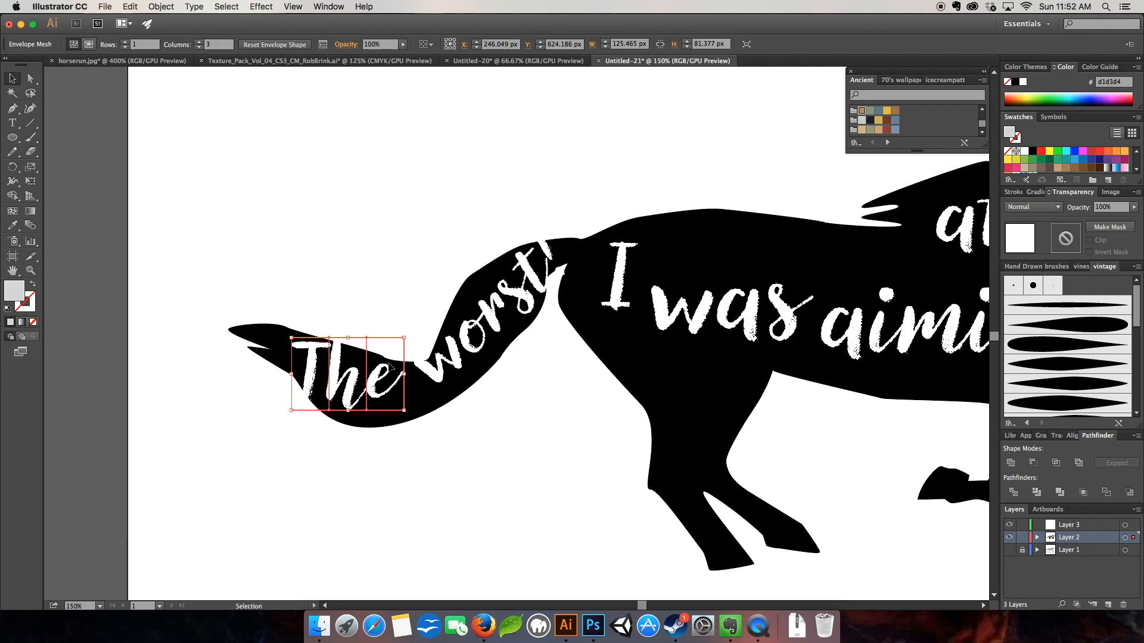
{"action": "left_click", "coordinate": [31, 78]}
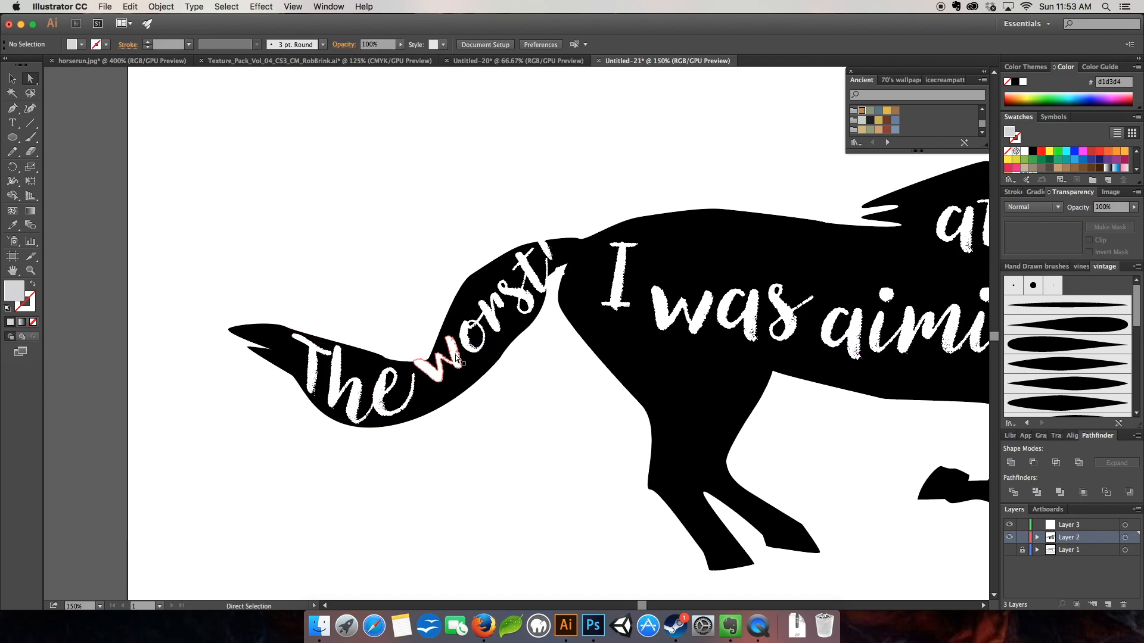
{"action": "left_click", "coordinate": [449, 354]}
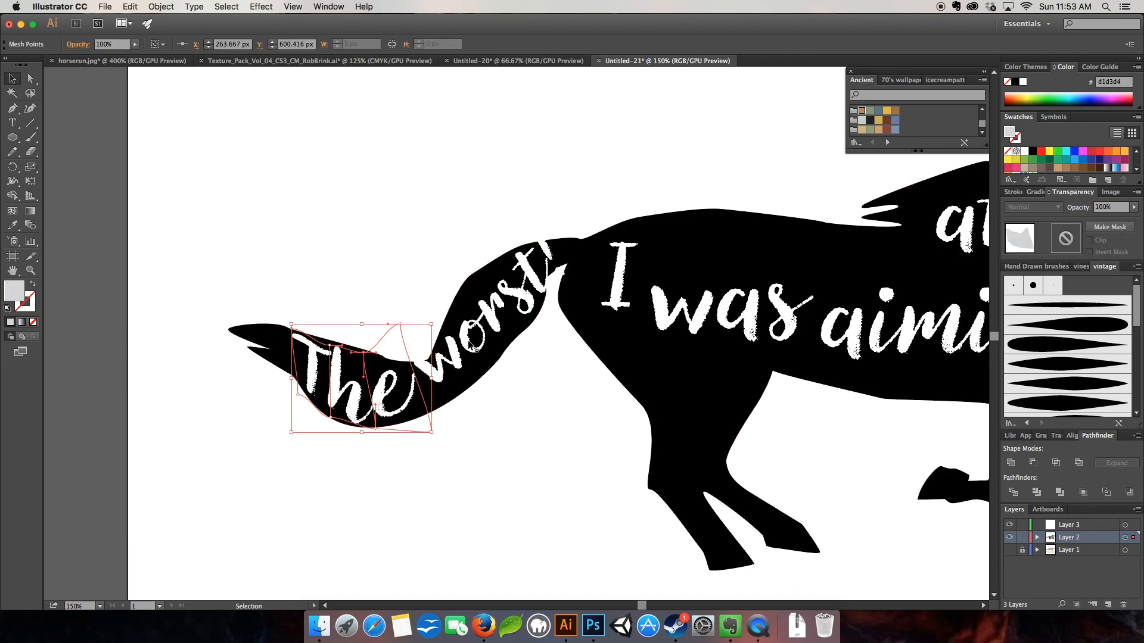
Apply a 4-column envelope mesh to "worst!" and bend it to follow the tail.
{"action": "left_click", "coordinate": [159, 8]}
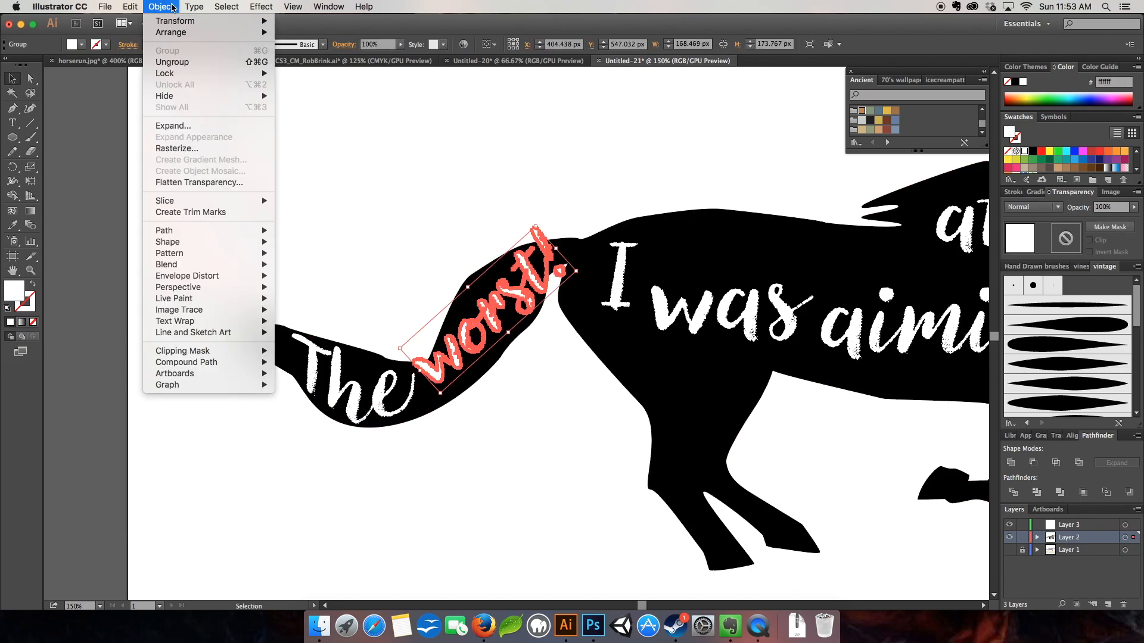
{"action": "left_click", "coordinate": [187, 275]}
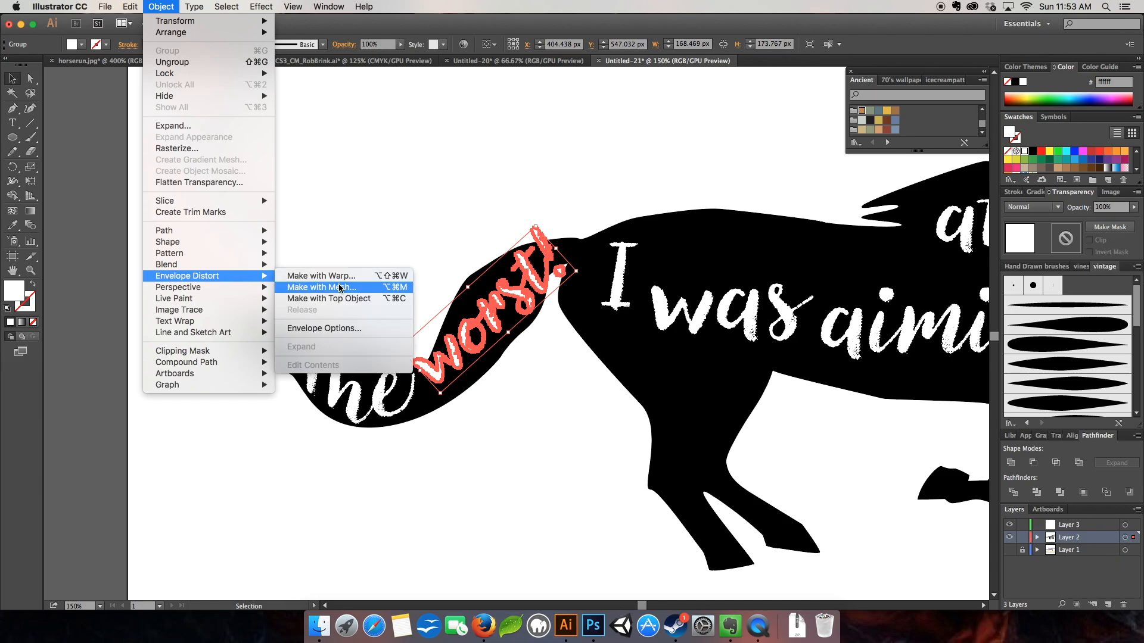
{"action": "left_click", "coordinate": [320, 287]}
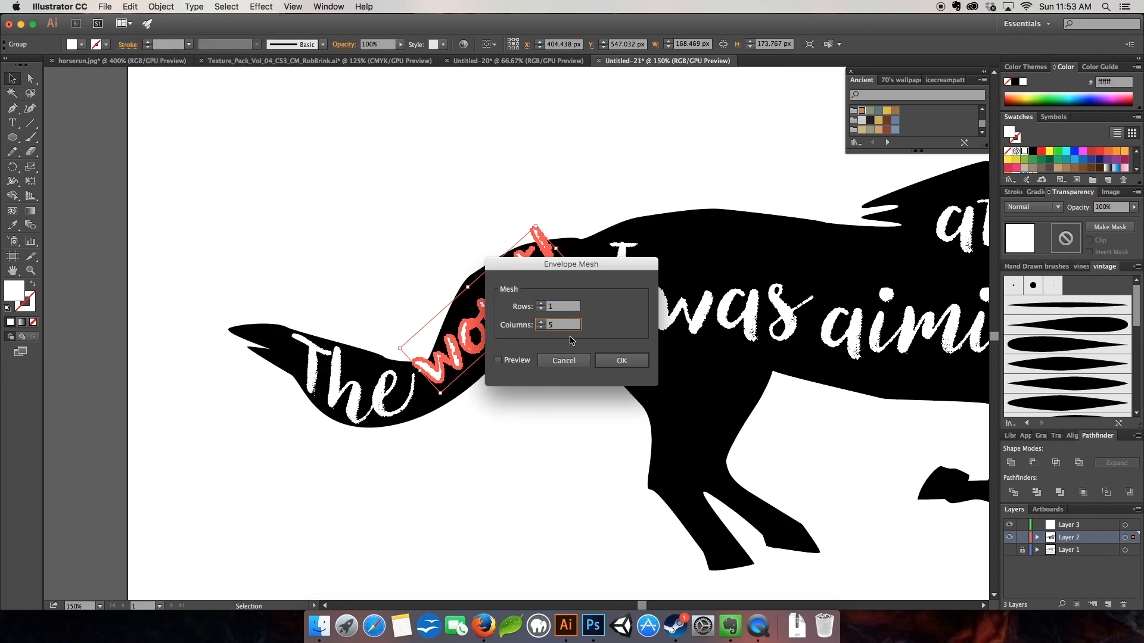
{"action": "left_click", "coordinate": [541, 327]}
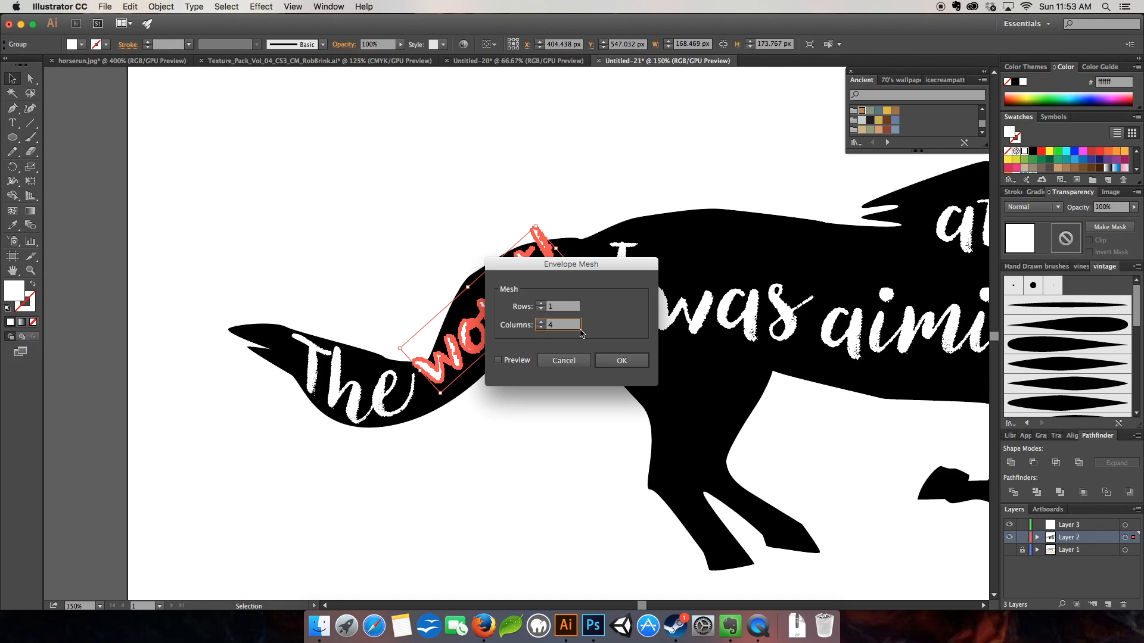
{"action": "left_click", "coordinate": [621, 360]}
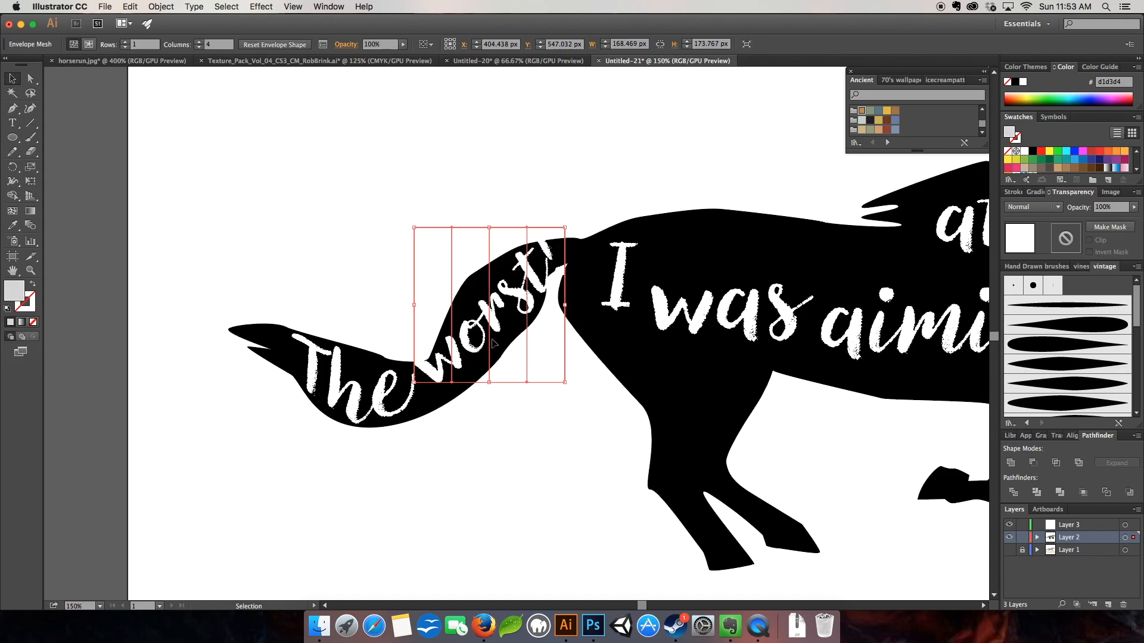
{"action": "mouse_move", "coordinate": [416, 385]}
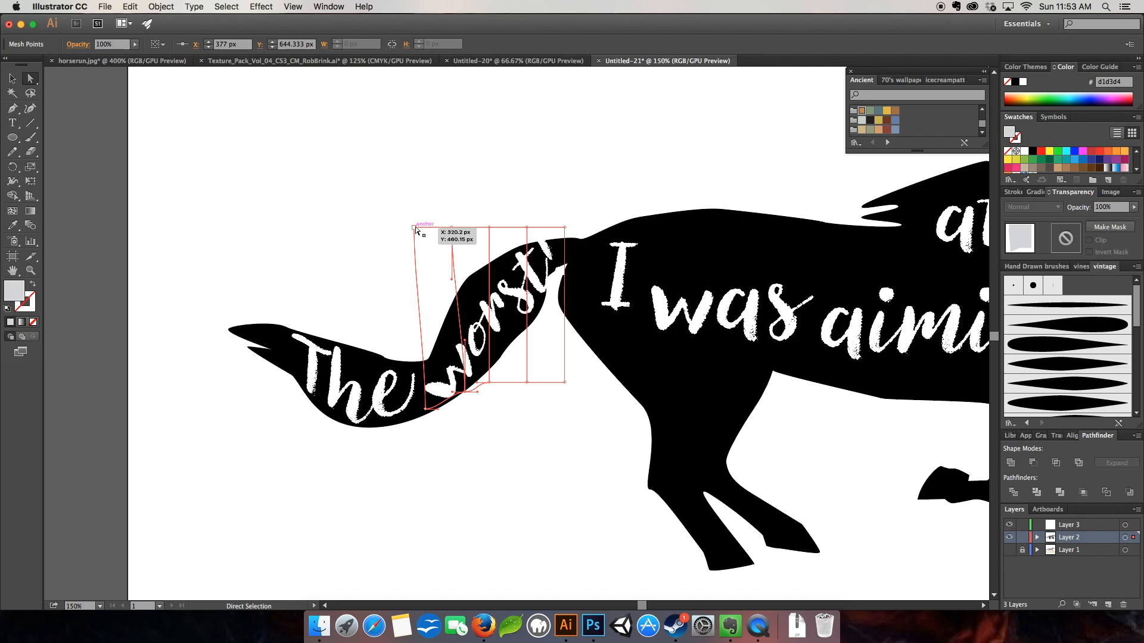
{"action": "left_click_drag", "start_coordinate": [415, 228], "coordinate": [398, 212]}
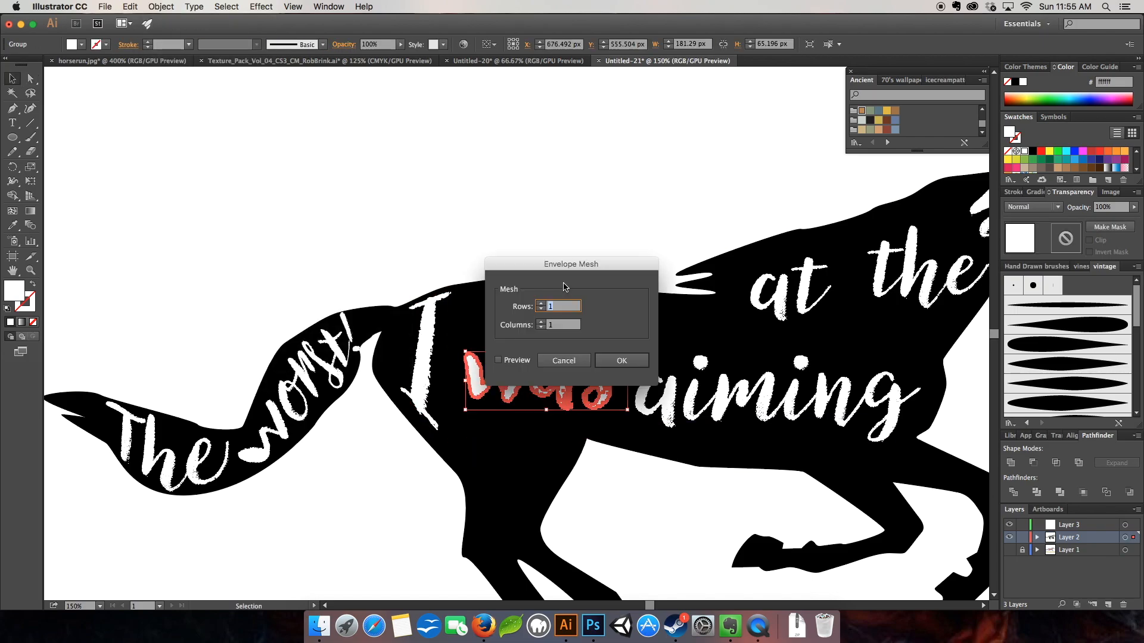
Mesh-warp "aiming", "at the" and "horse." to follow the horse's body.
{"action": "left_click", "coordinate": [621, 360]}
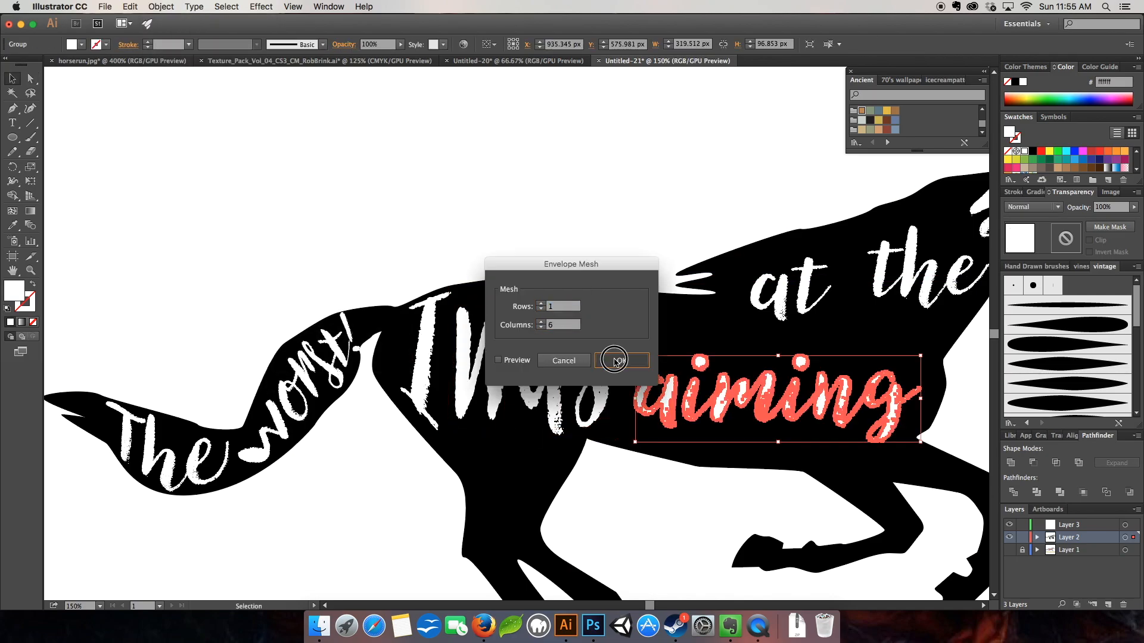
{"action": "left_click", "coordinate": [621, 360]}
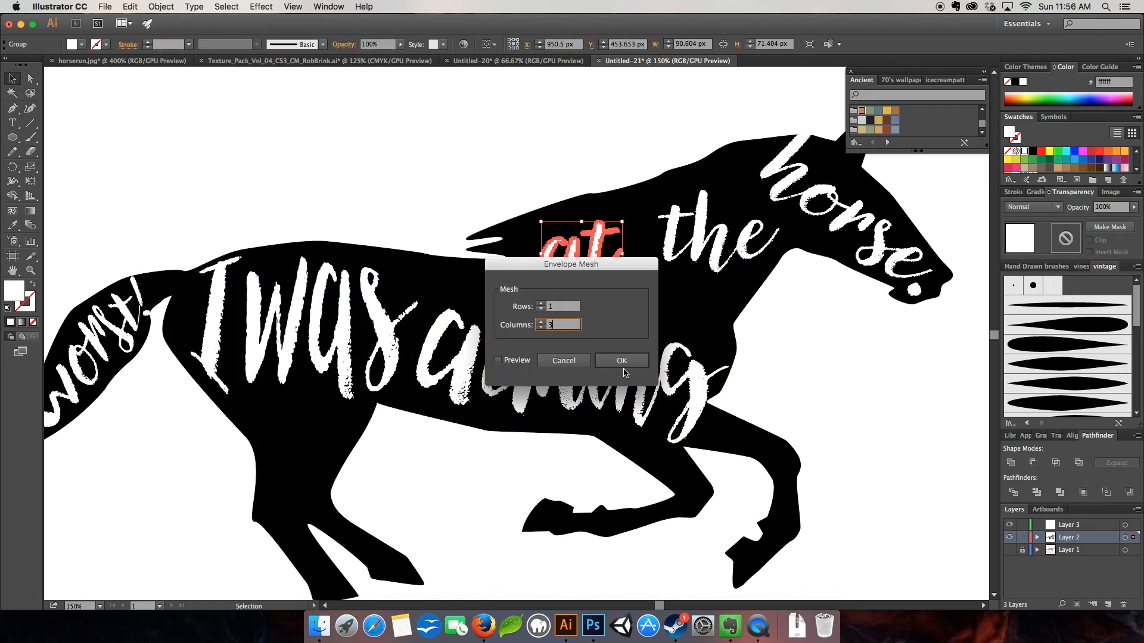
{"action": "left_click", "coordinate": [621, 360]}
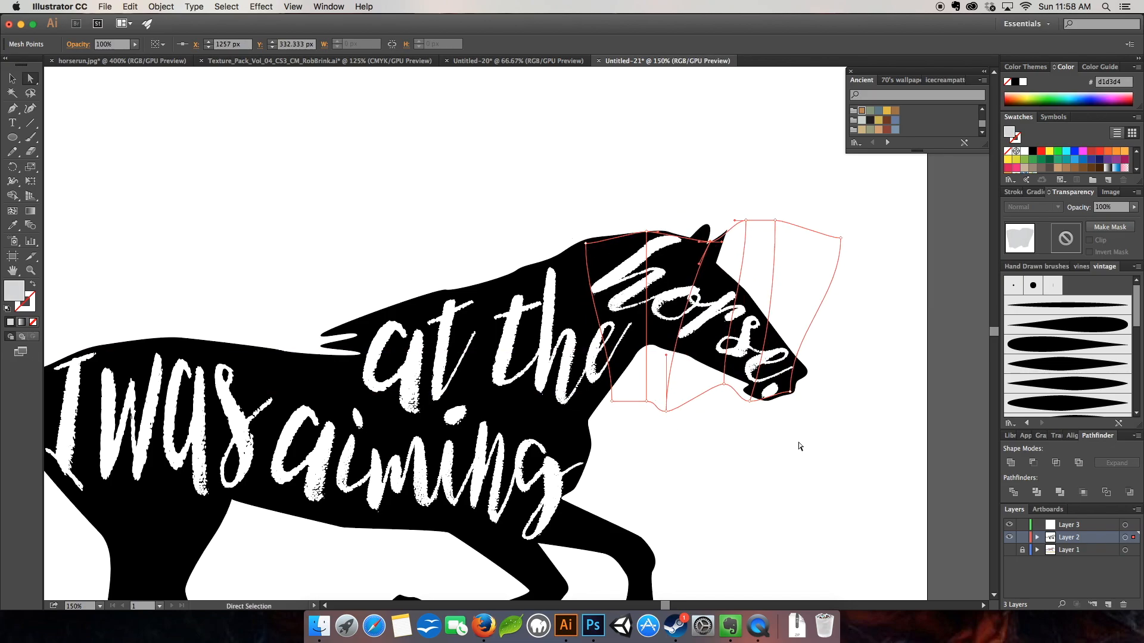
{"action": "left_click", "coordinate": [720, 441]}
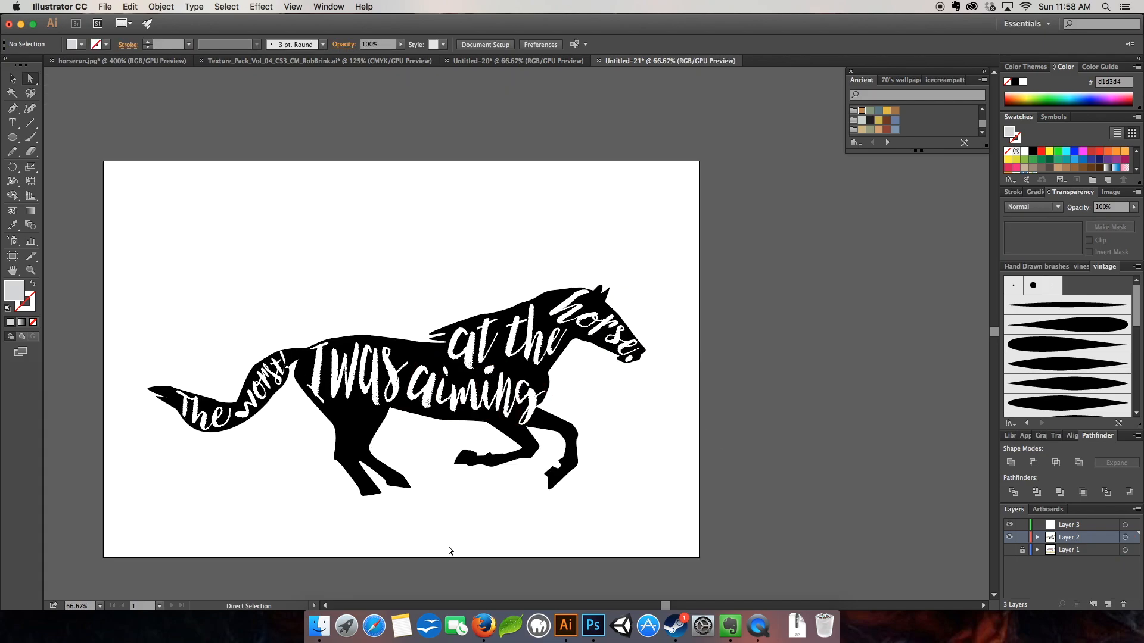
{"action": "mouse_move", "coordinate": [883, 268]}
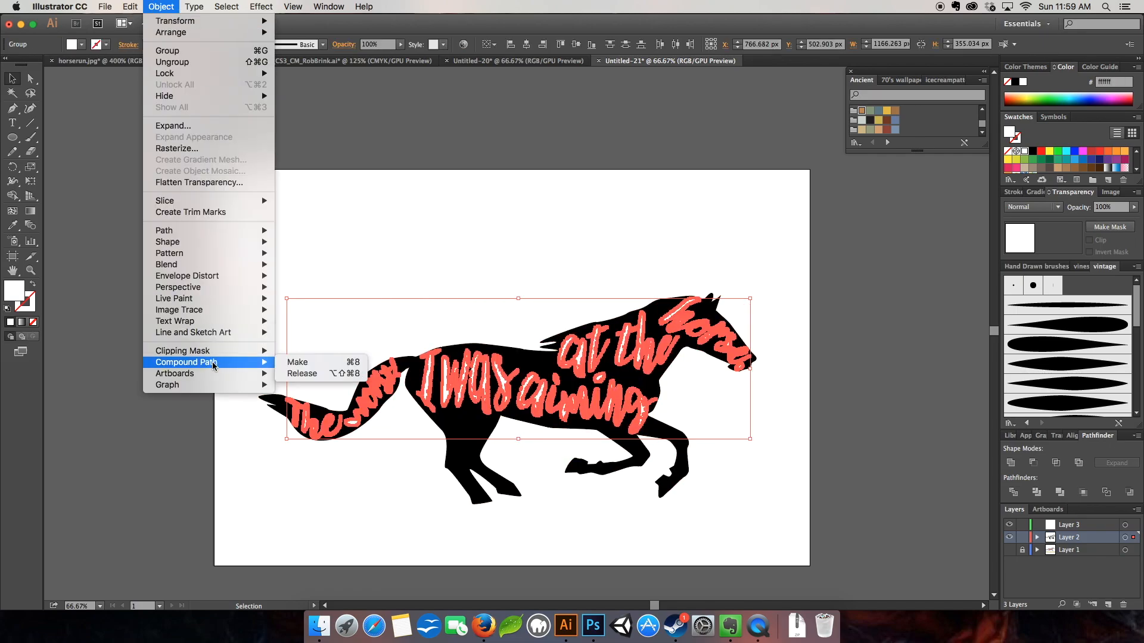
{"action": "mouse_move", "coordinate": [308, 368]}
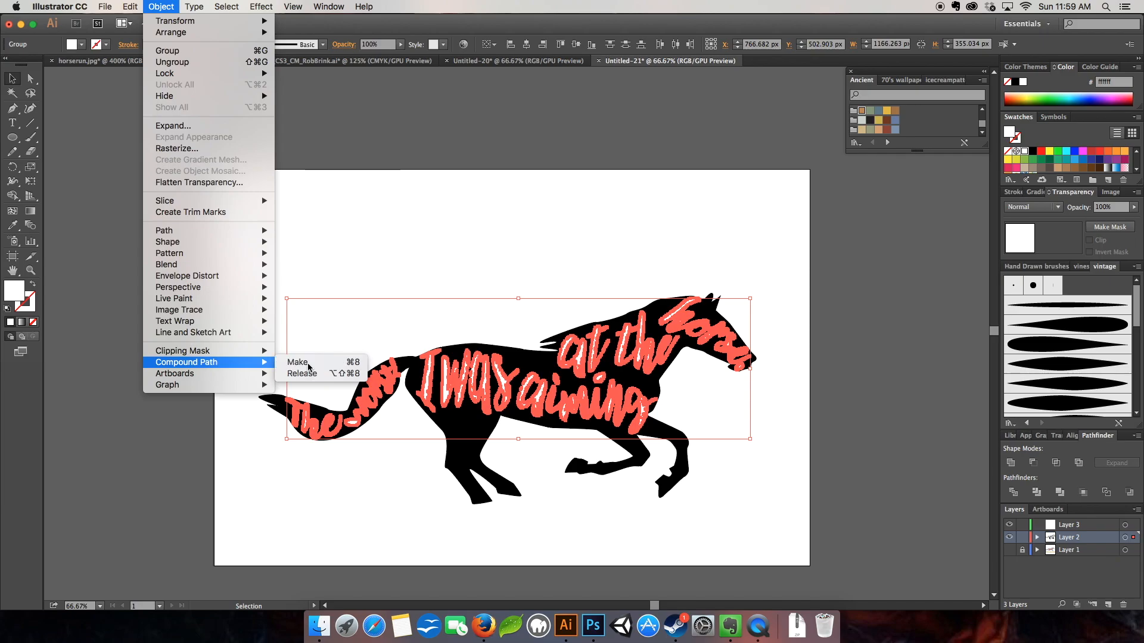
Merge all the warped words into one compound path with Object > Compound Path > Make.
{"action": "left_click", "coordinate": [297, 362]}
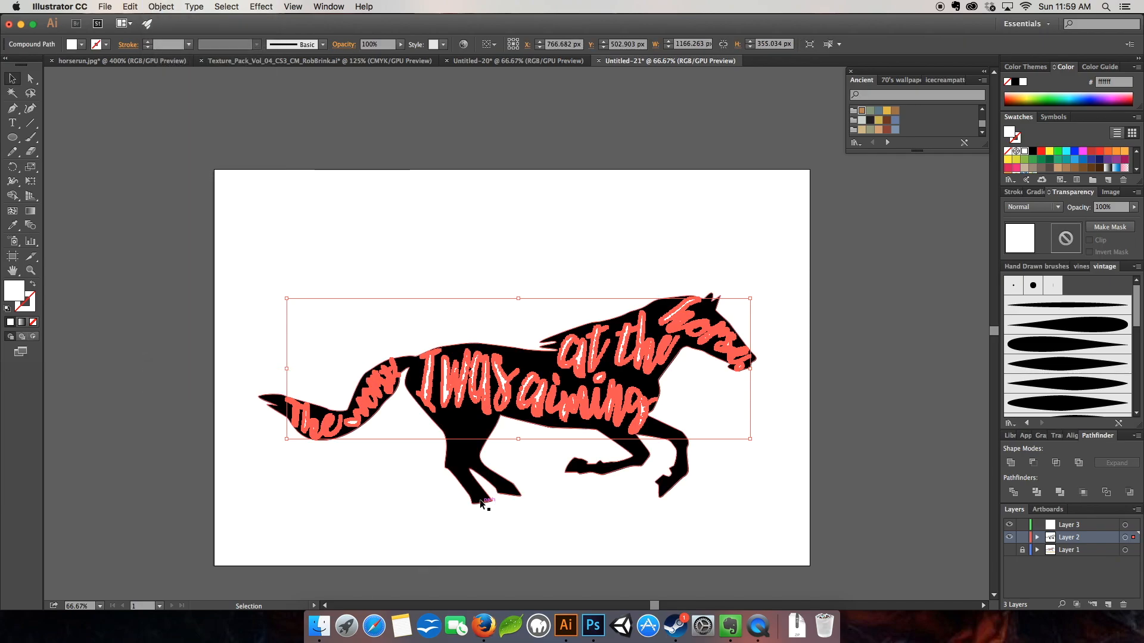
{"action": "left_click", "coordinate": [161, 7]}
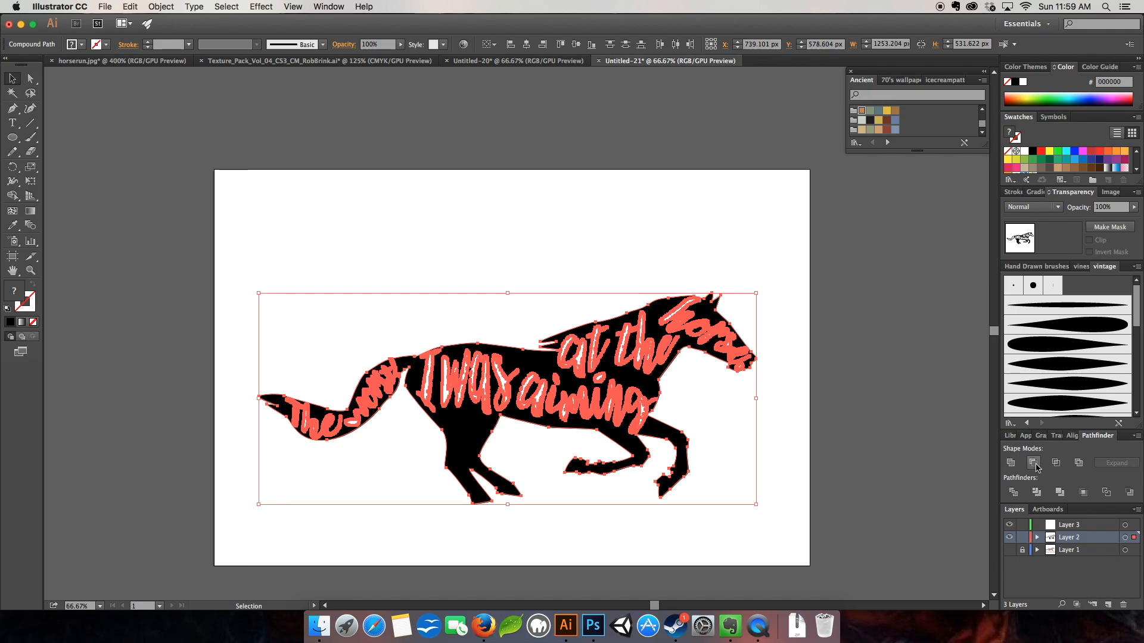
{"action": "mouse_move", "coordinate": [1034, 462]}
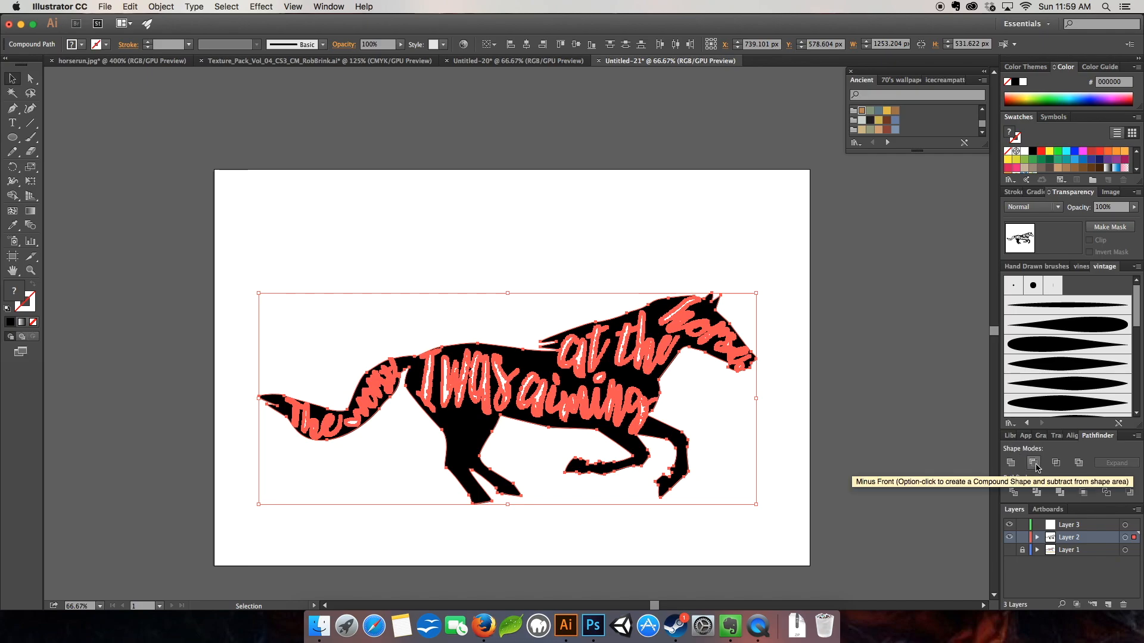
Subtract the script words from the black horse with Pathfinder Minus Front so they become holes.
{"action": "left_click", "coordinate": [328, 7]}
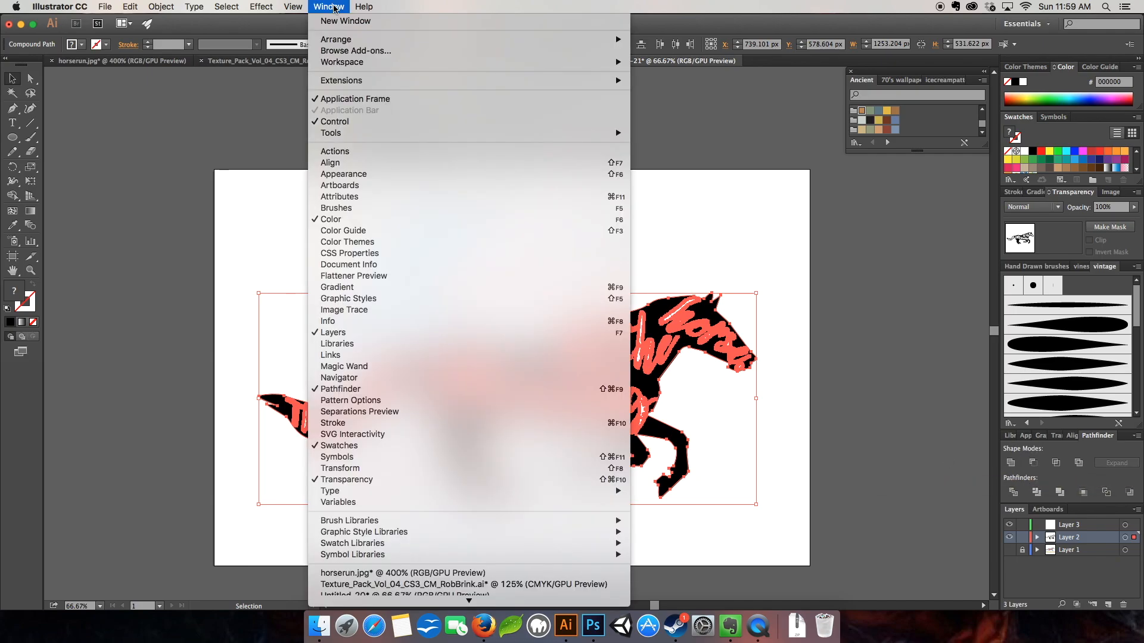
{"action": "mouse_move", "coordinate": [340, 389]}
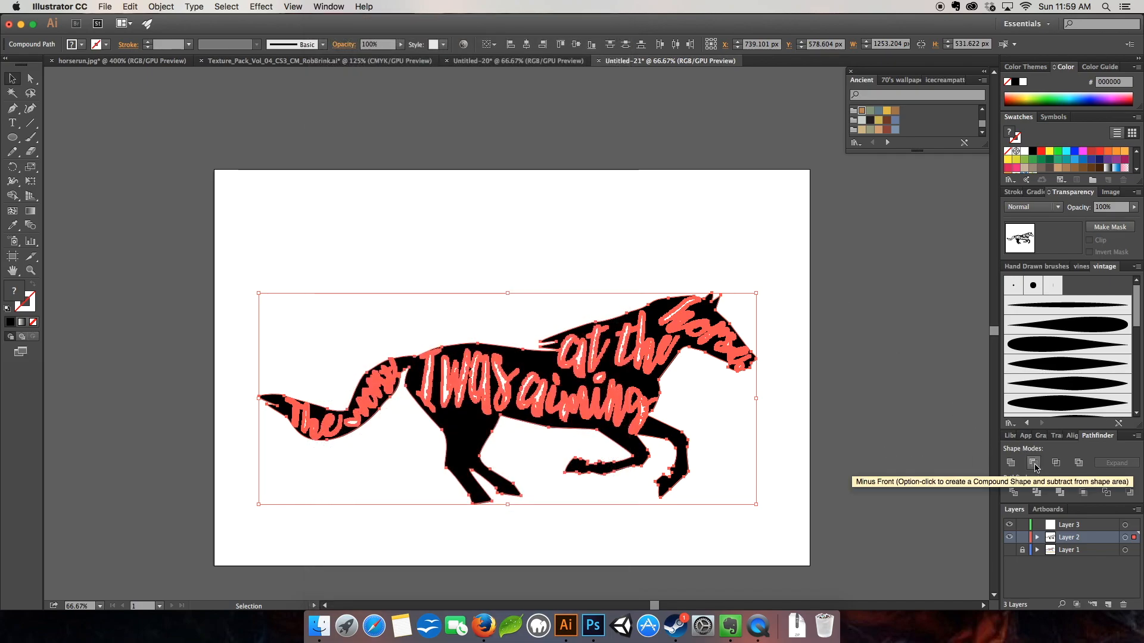
{"action": "left_click", "coordinate": [1032, 463]}
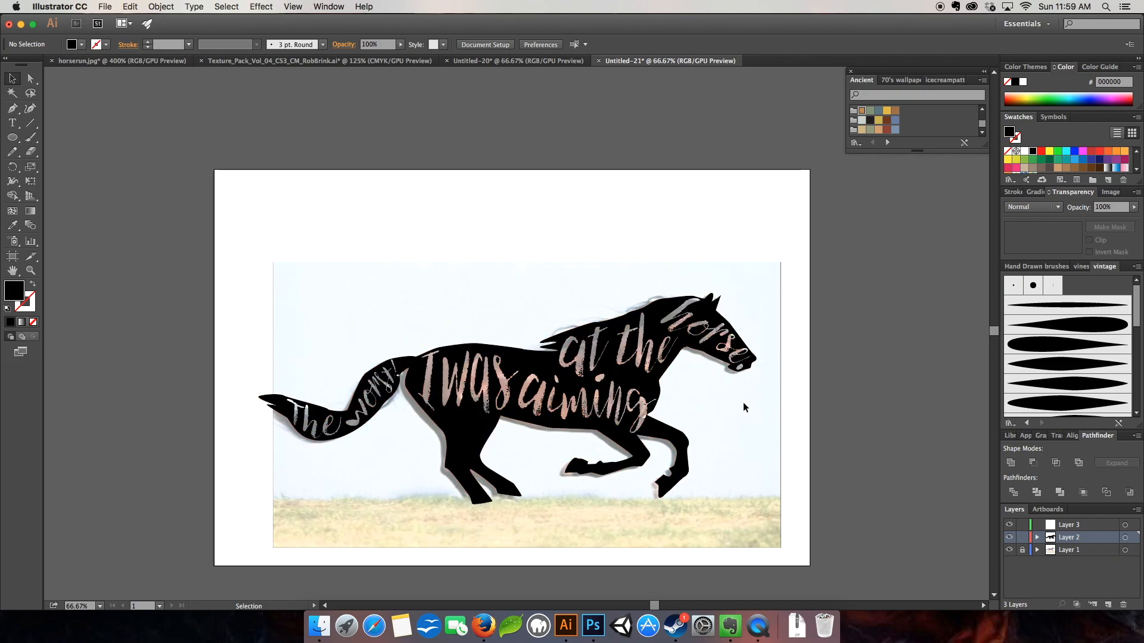
{"action": "mouse_move", "coordinate": [756, 369]}
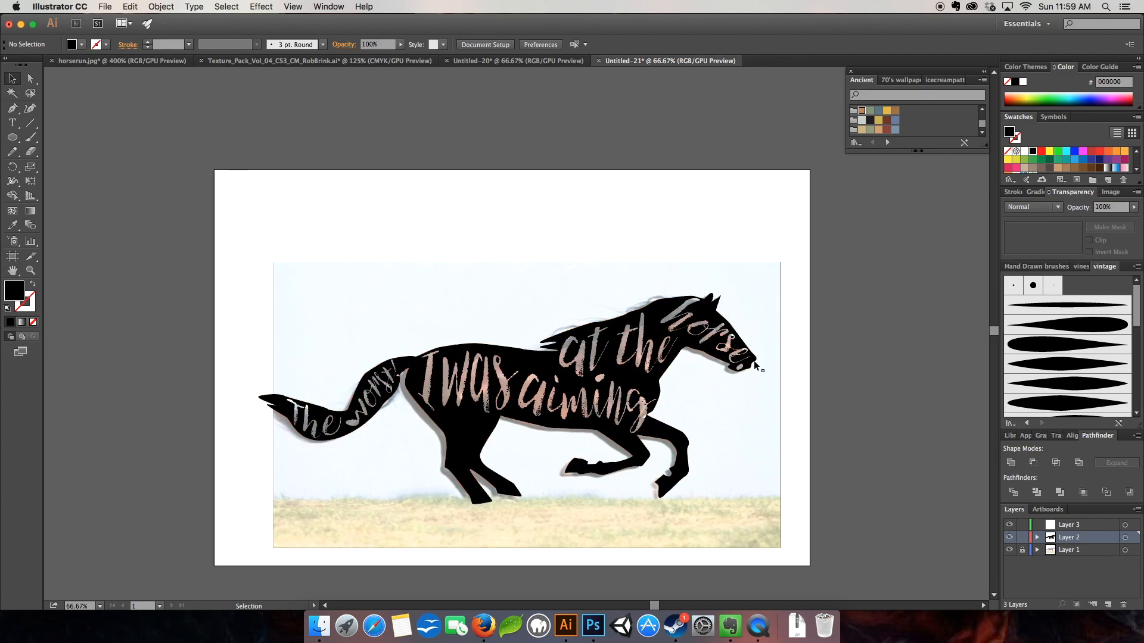
{"action": "mouse_move", "coordinate": [654, 251]}
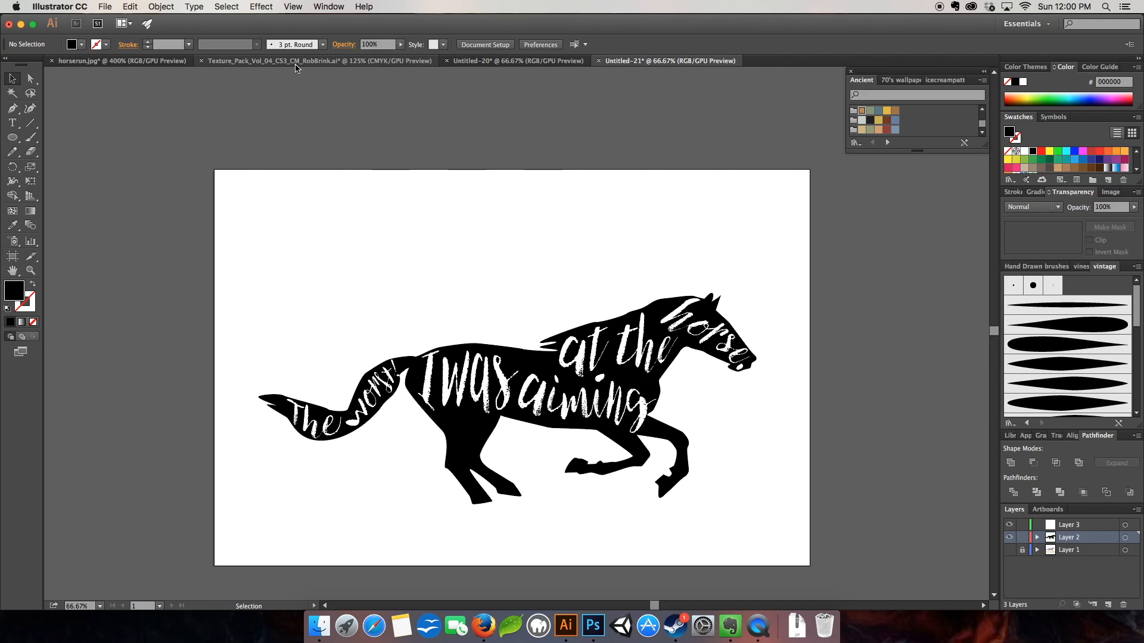
Drag the speckle grunge group from the texture pack document onto the Untitled-21 horse artboard.
{"action": "left_click", "coordinate": [317, 61]}
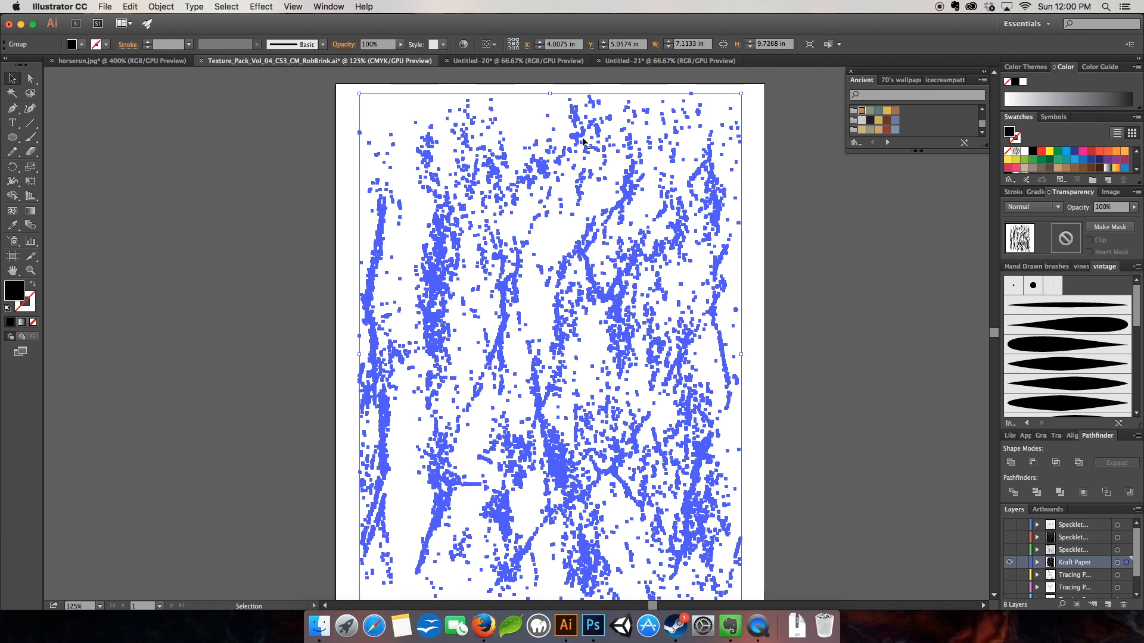
{"action": "mouse_move", "coordinate": [579, 144]}
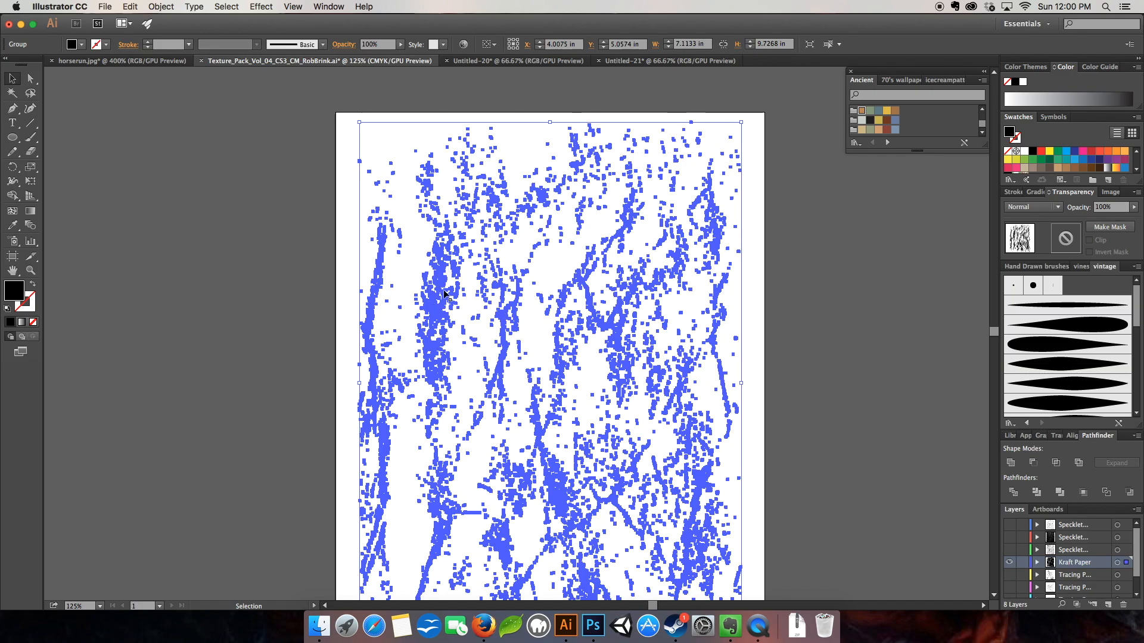
{"action": "mouse_move", "coordinate": [443, 285]}
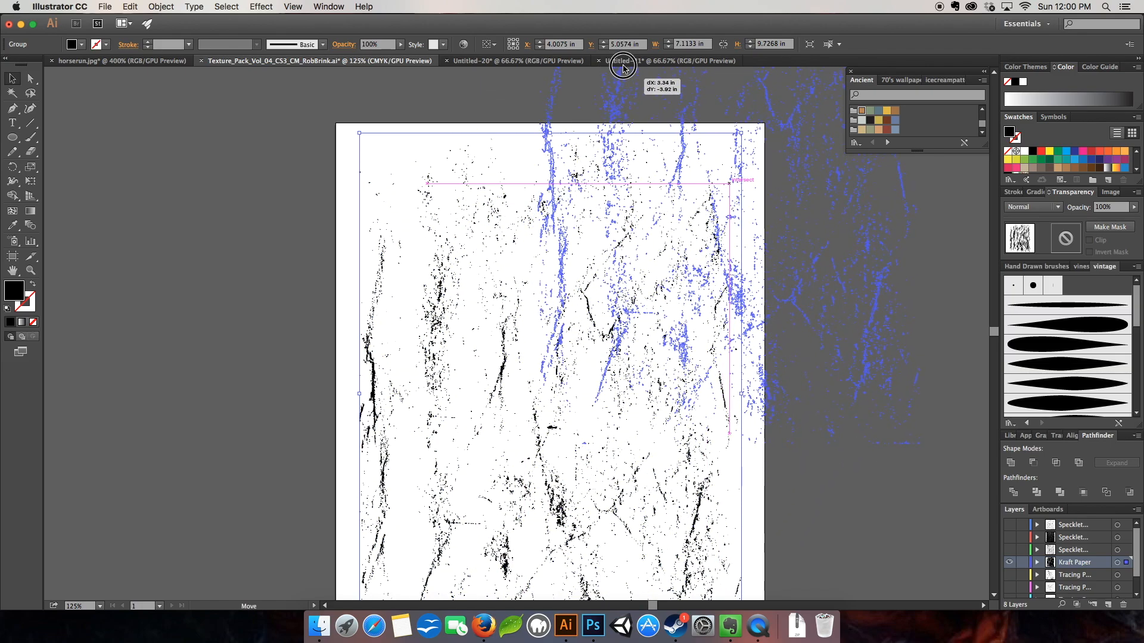
{"action": "left_click", "coordinate": [668, 61]}
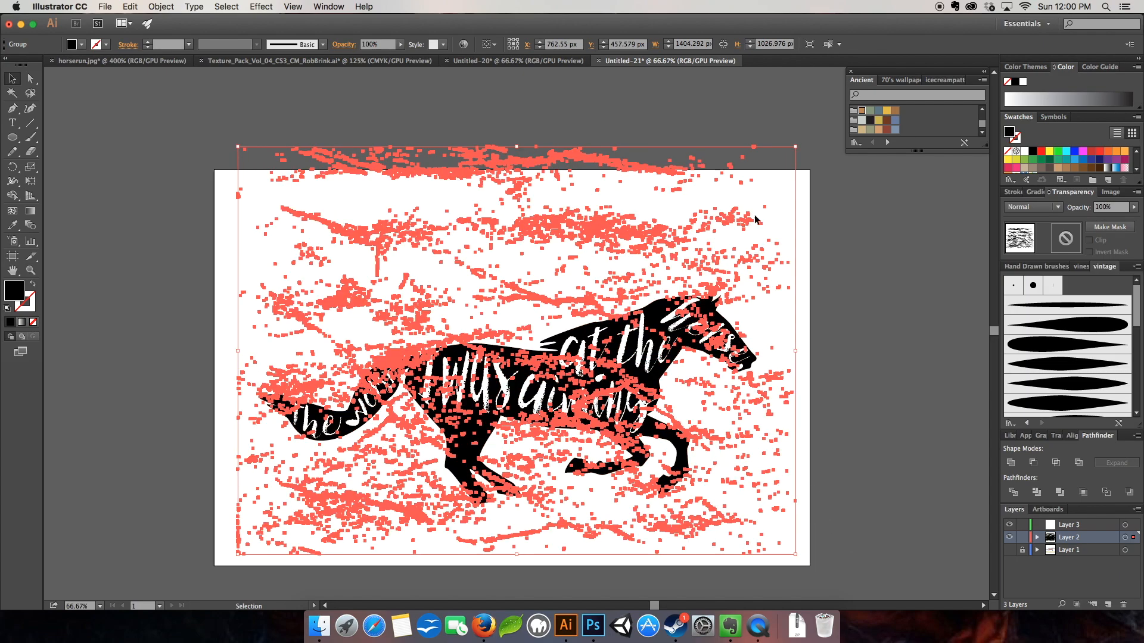
{"action": "mouse_move", "coordinate": [715, 204]}
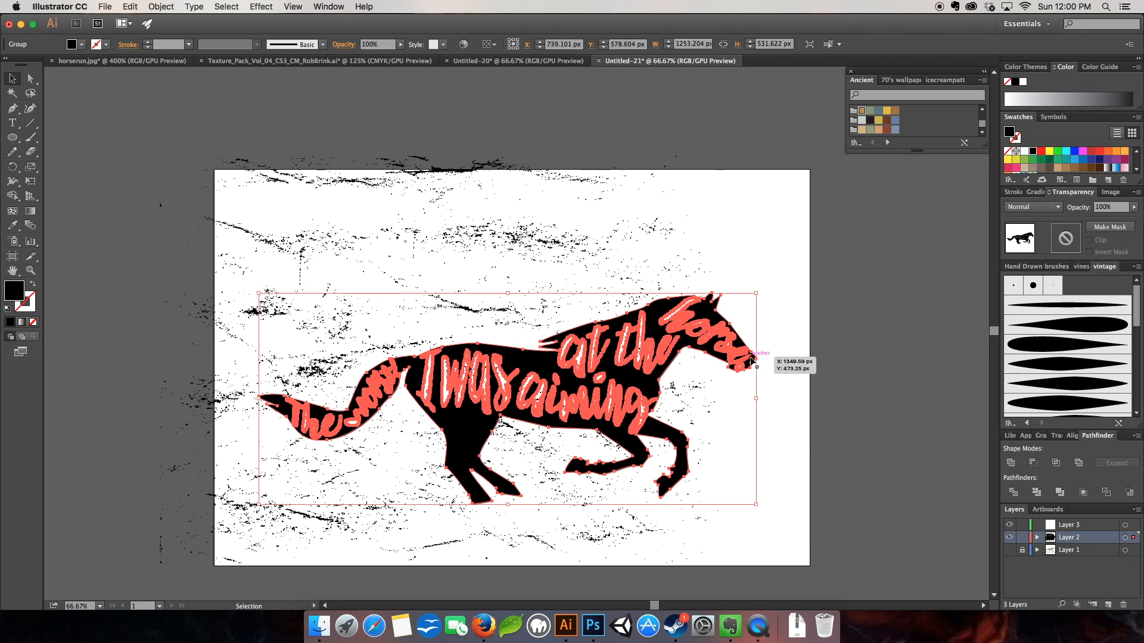
Make the horse with words one compound path, and the texture specks another compound path.
{"action": "left_click", "coordinate": [160, 8]}
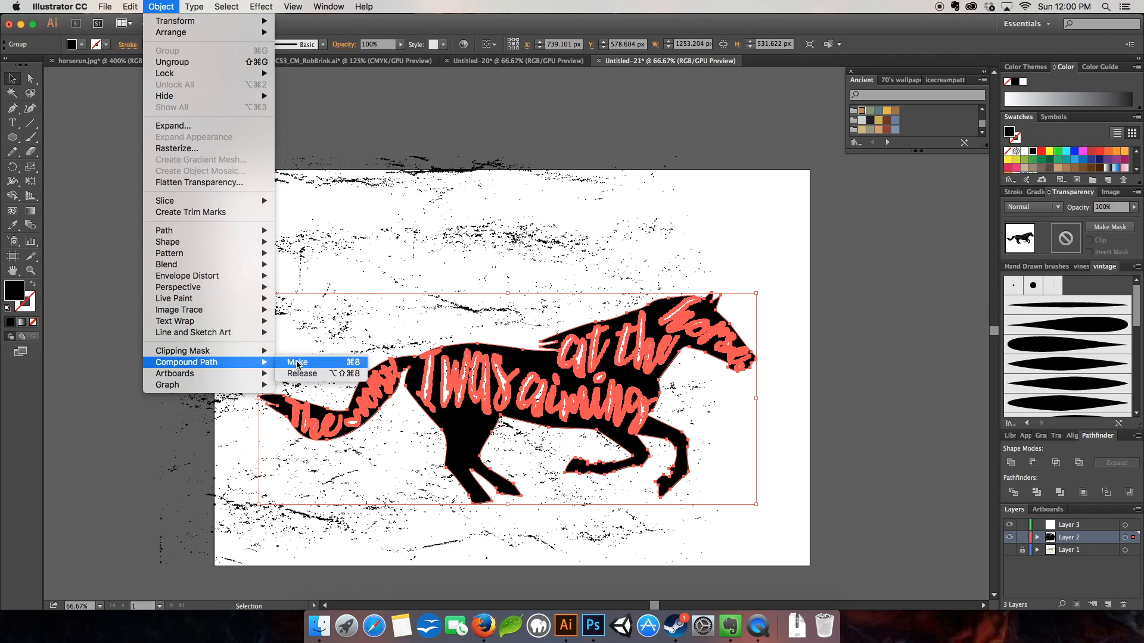
{"action": "left_click", "coordinate": [297, 363]}
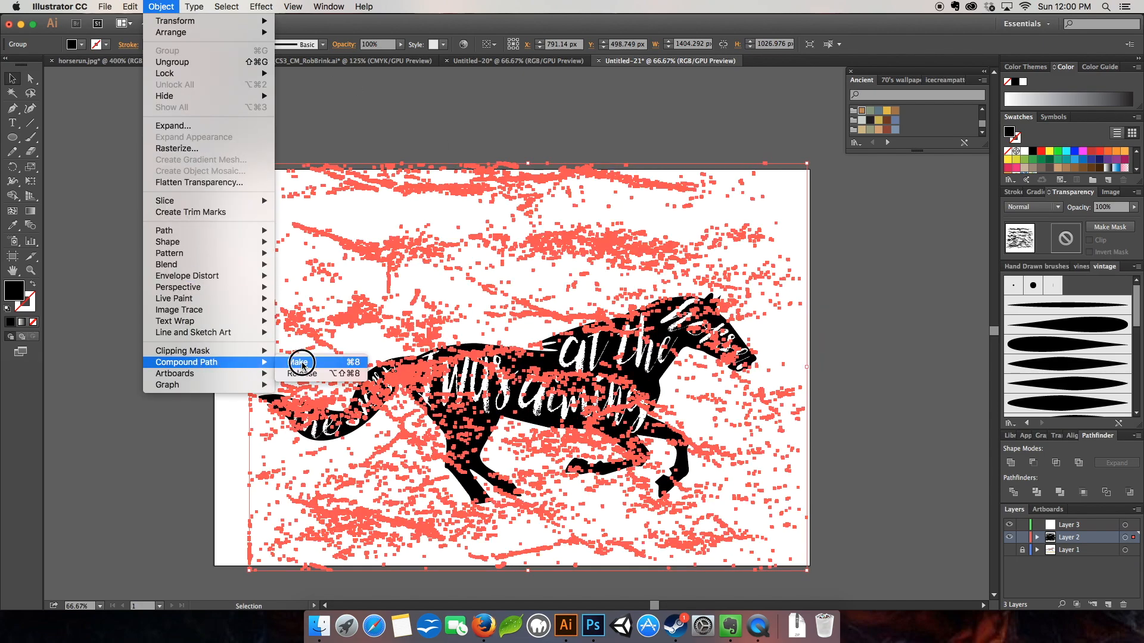
{"action": "left_click", "coordinate": [296, 363]}
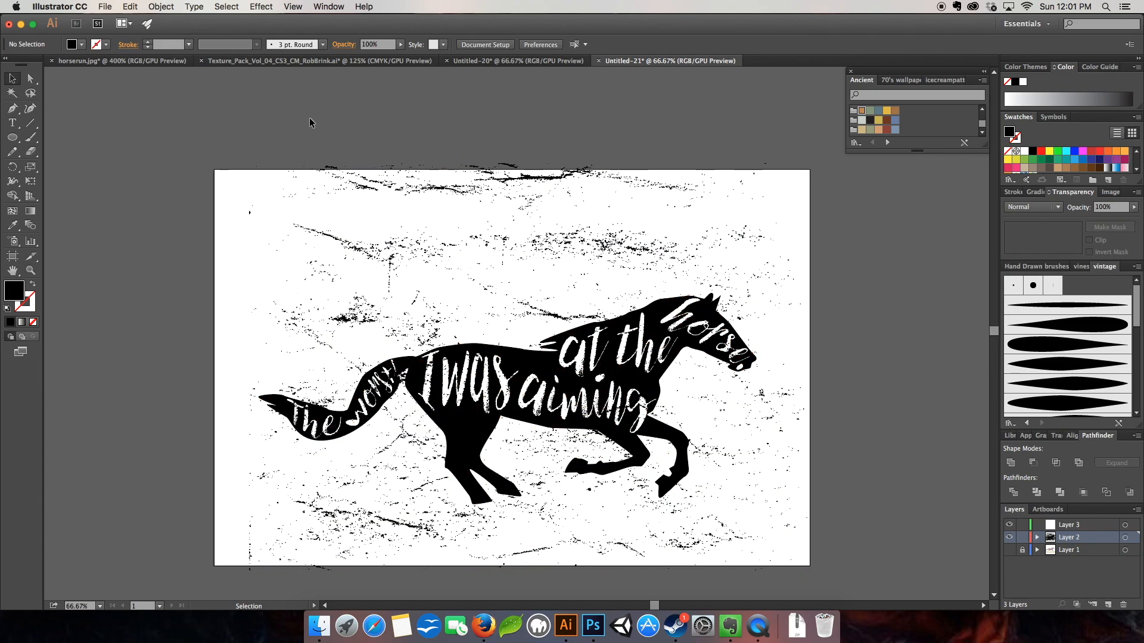
{"action": "mouse_move", "coordinate": [424, 327]}
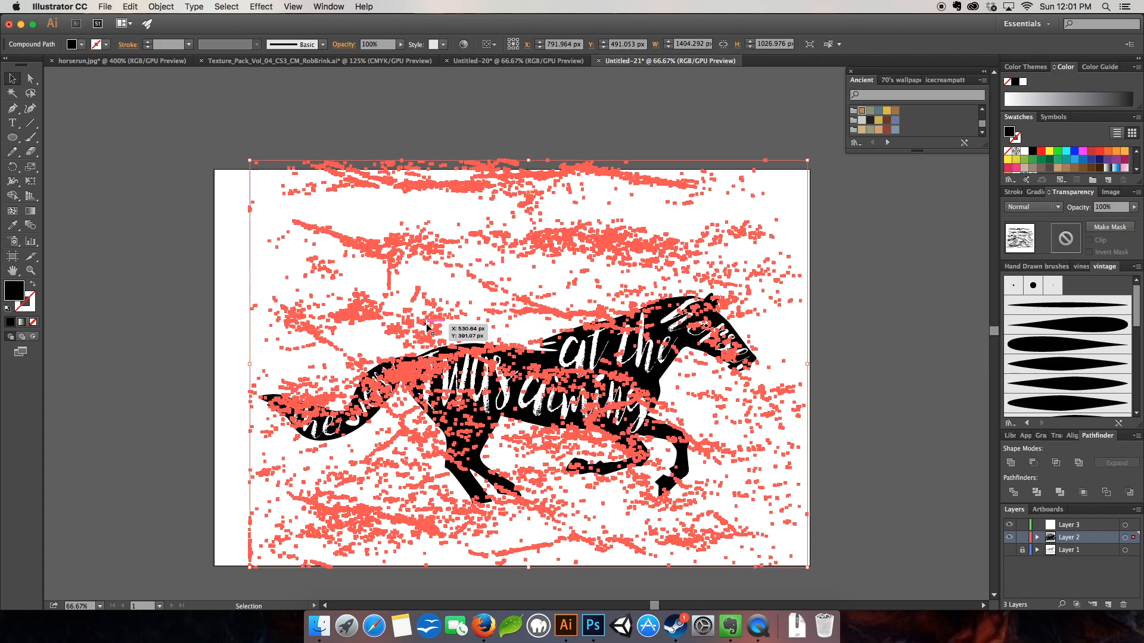
{"action": "mouse_move", "coordinate": [366, 261]}
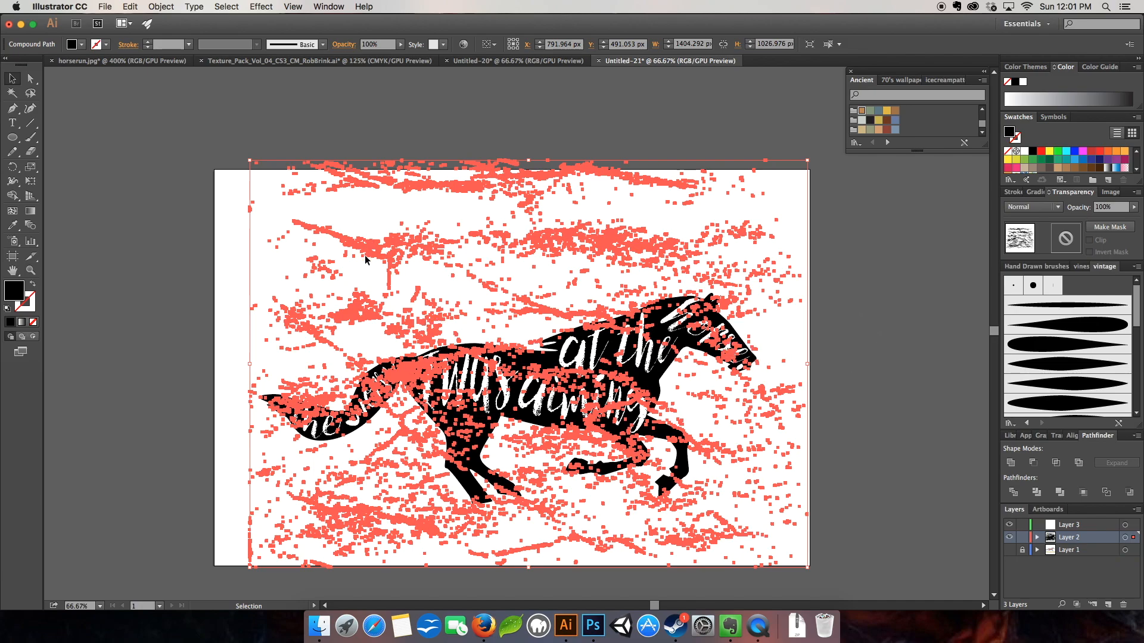
Subtract the texture from the horse with Minus Front and check the cut-outs against the photo layer.
{"action": "left_click", "coordinate": [207, 250]}
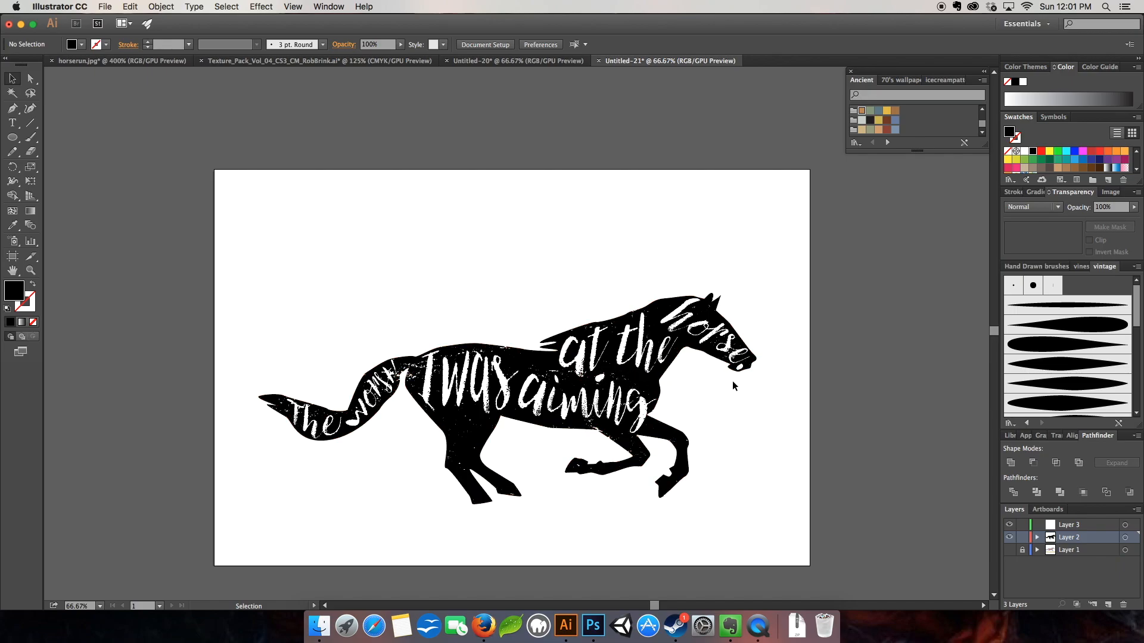
{"action": "left_click", "coordinate": [1010, 552]}
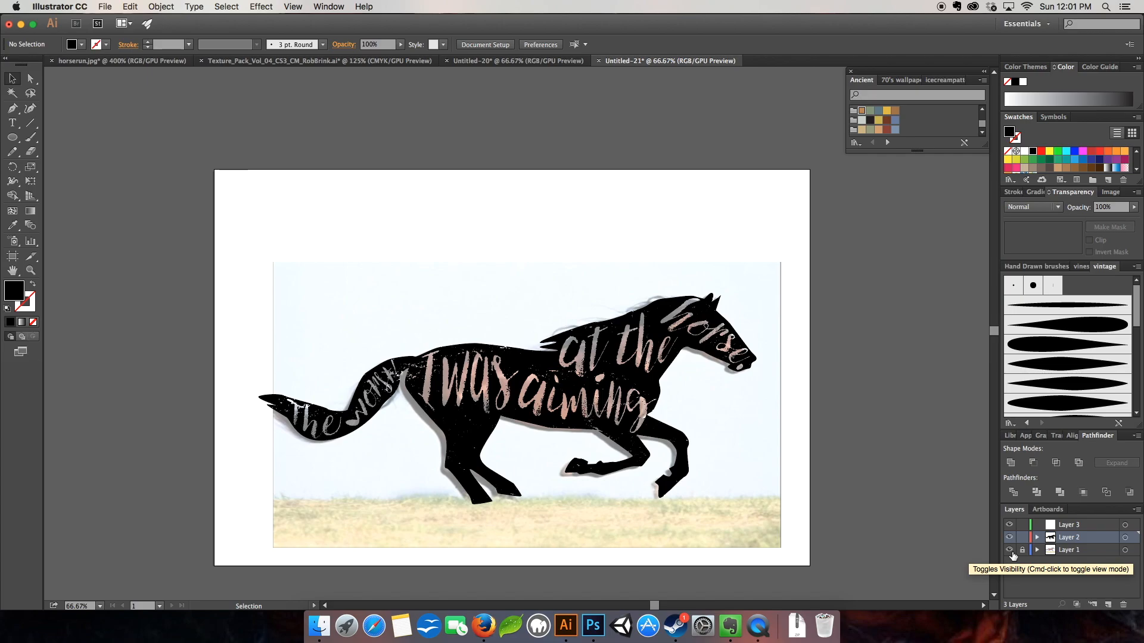
{"action": "left_click", "coordinate": [1009, 551]}
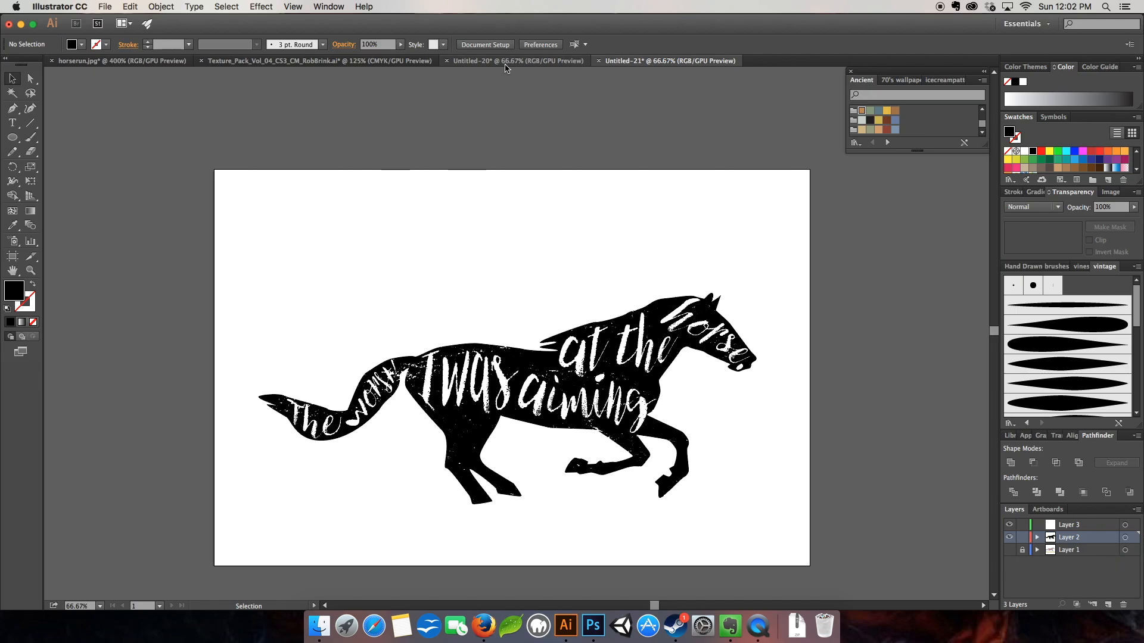
Type MAGNIFICENT SEVEN in CF Old Milwaukee Regular and place it above the horse in brown.
{"action": "left_click", "coordinate": [12, 123]}
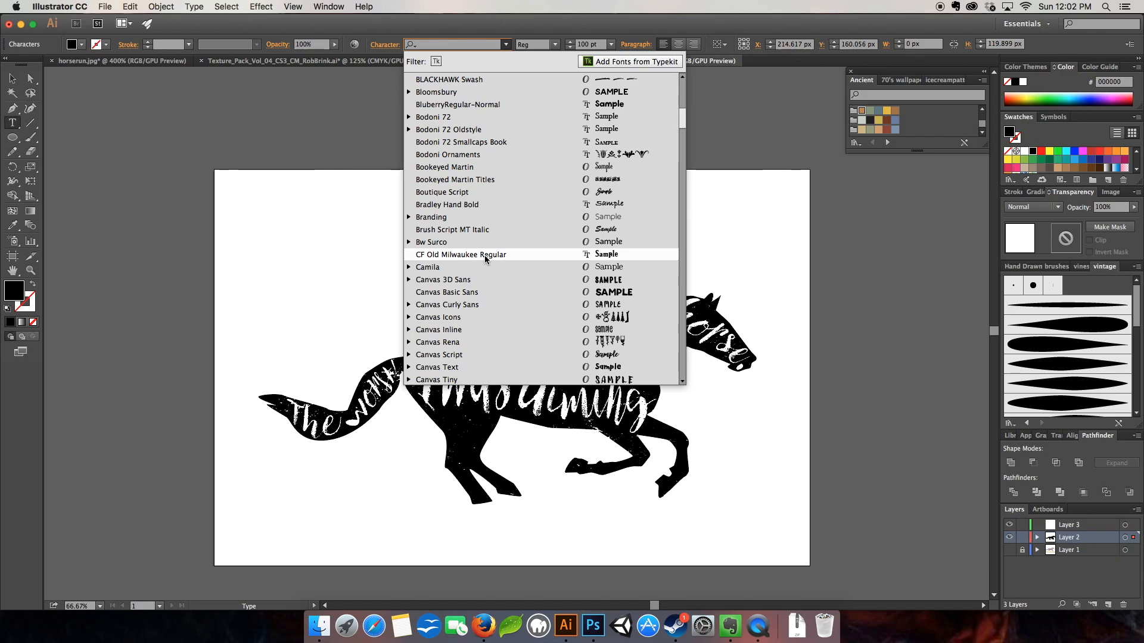
{"action": "left_click", "coordinate": [460, 253]}
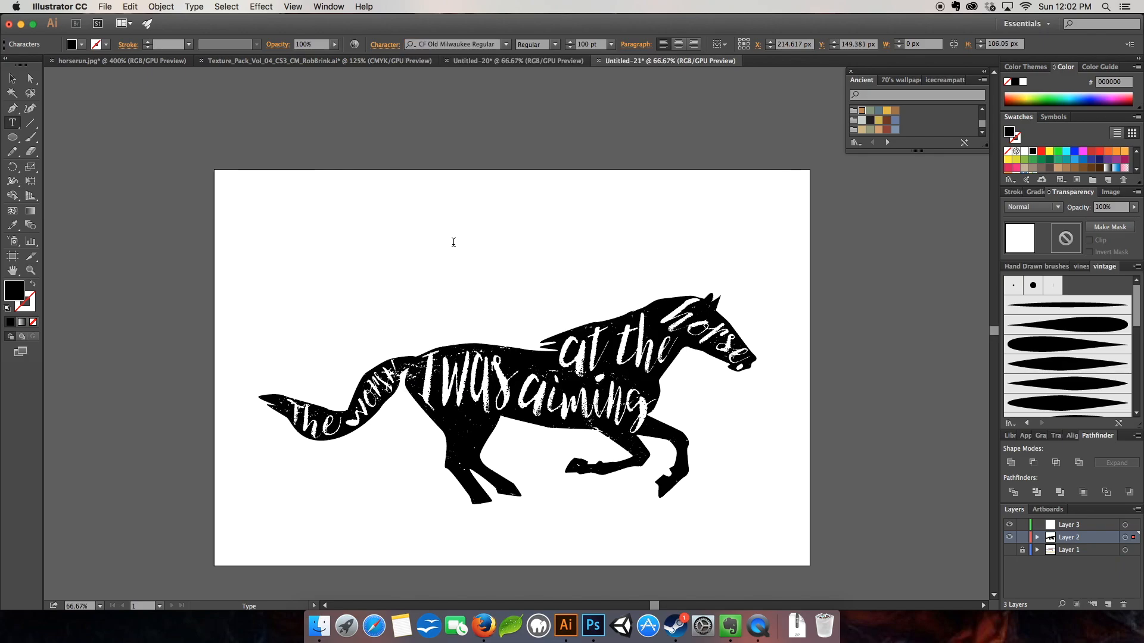
{"action": "type", "text": "MAGNIFICENT"}
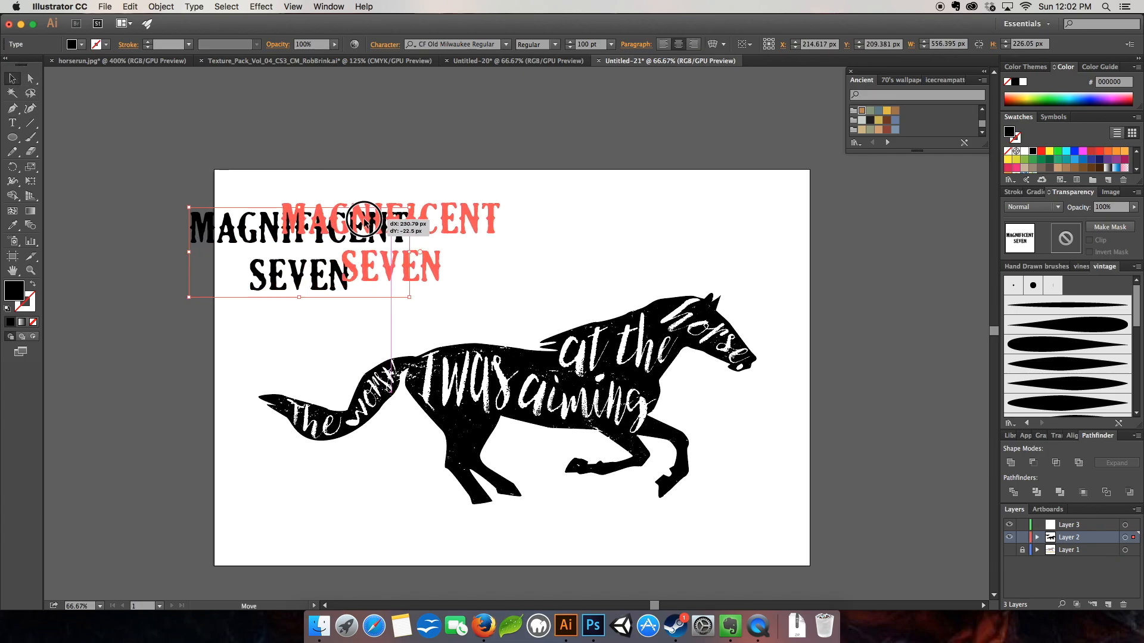
{"action": "left_click", "coordinate": [860, 110]}
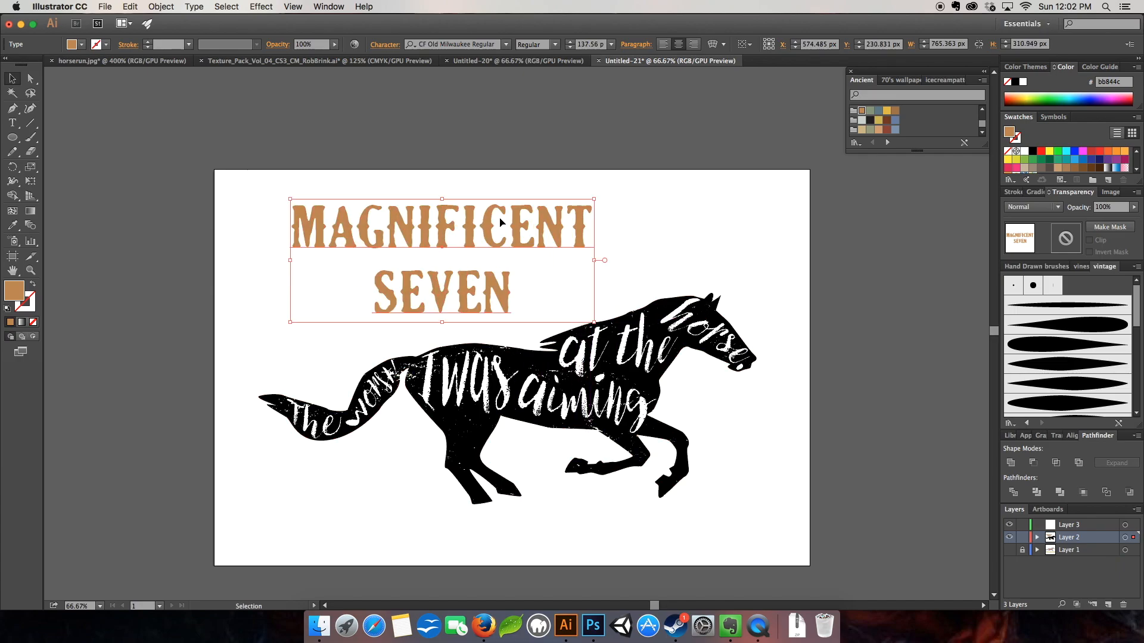
{"action": "mouse_move", "coordinate": [499, 202]}
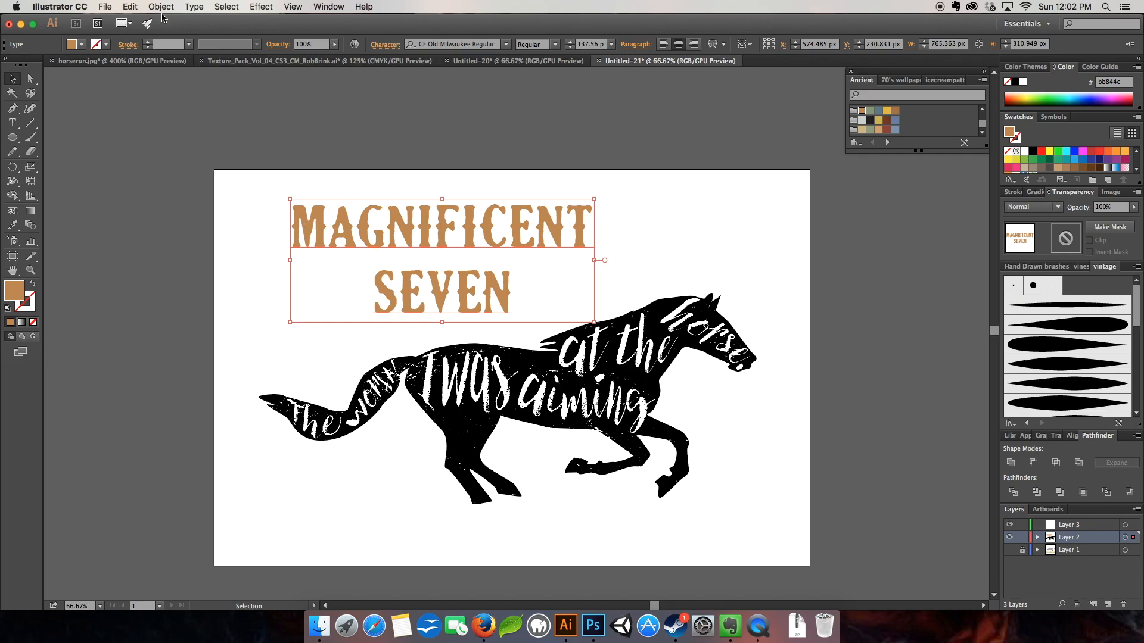
Expand the MAGNIFICENT SEVEN title (Object, Fill) into outlined letter shapes.
{"action": "left_click", "coordinate": [161, 7]}
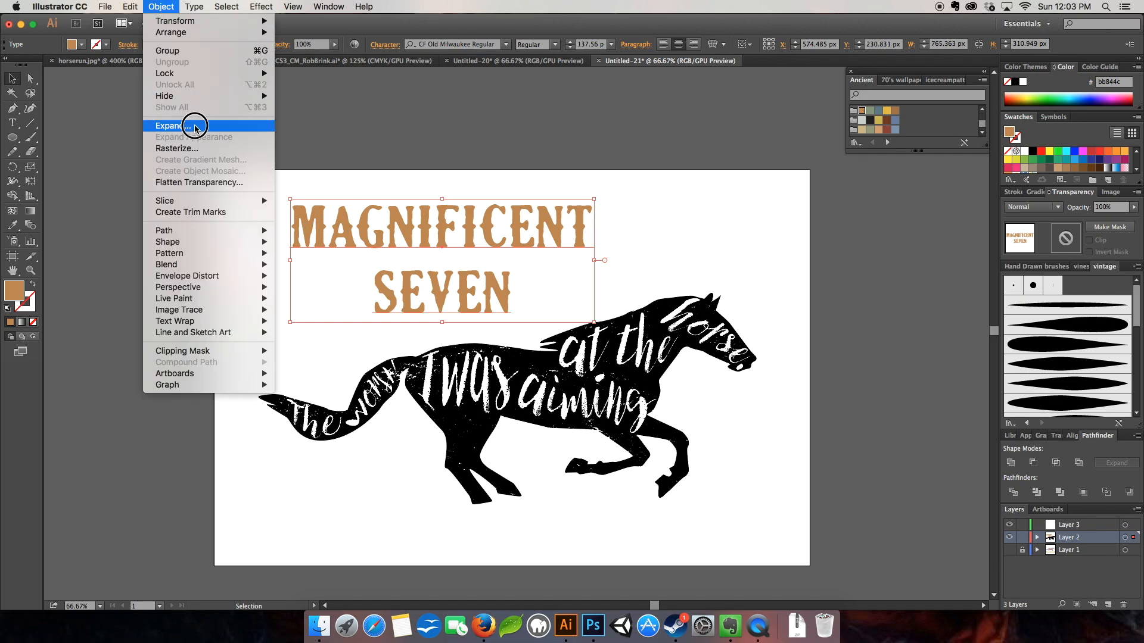
{"action": "left_click", "coordinate": [171, 125]}
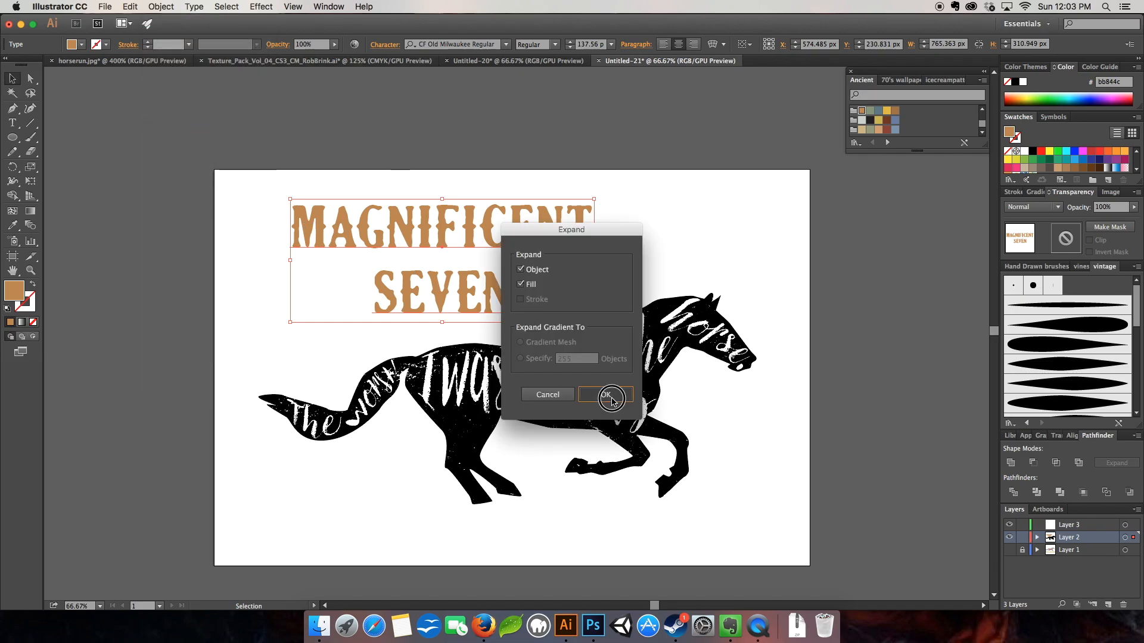
{"action": "left_click", "coordinate": [606, 395]}
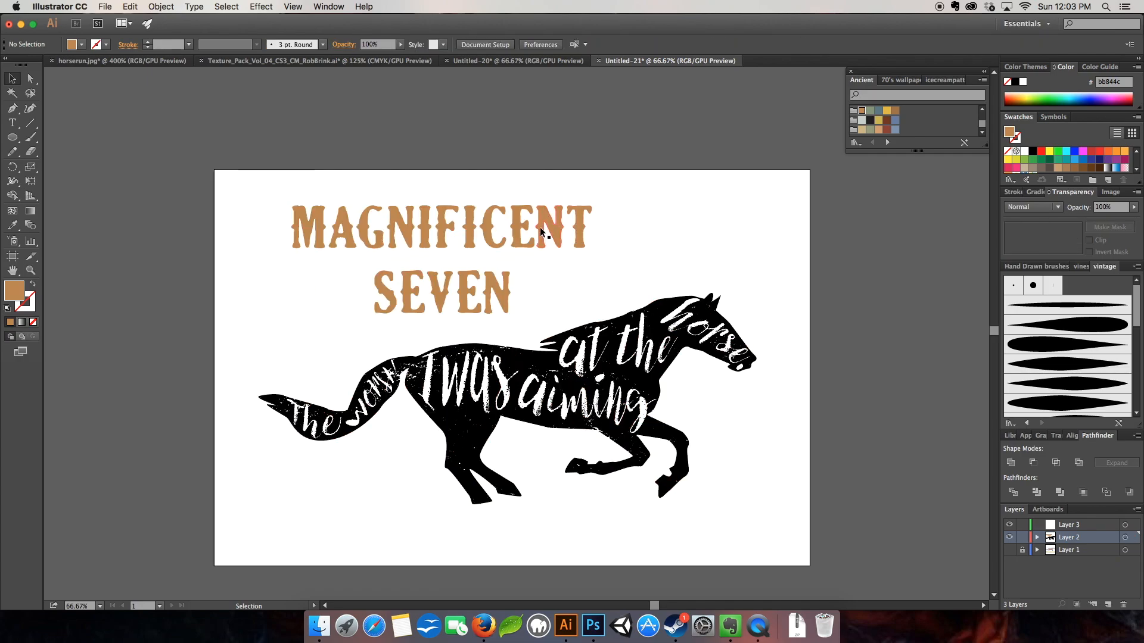
Combine the expanded title letters into one compound path and deselect.
{"action": "left_click", "coordinate": [160, 7]}
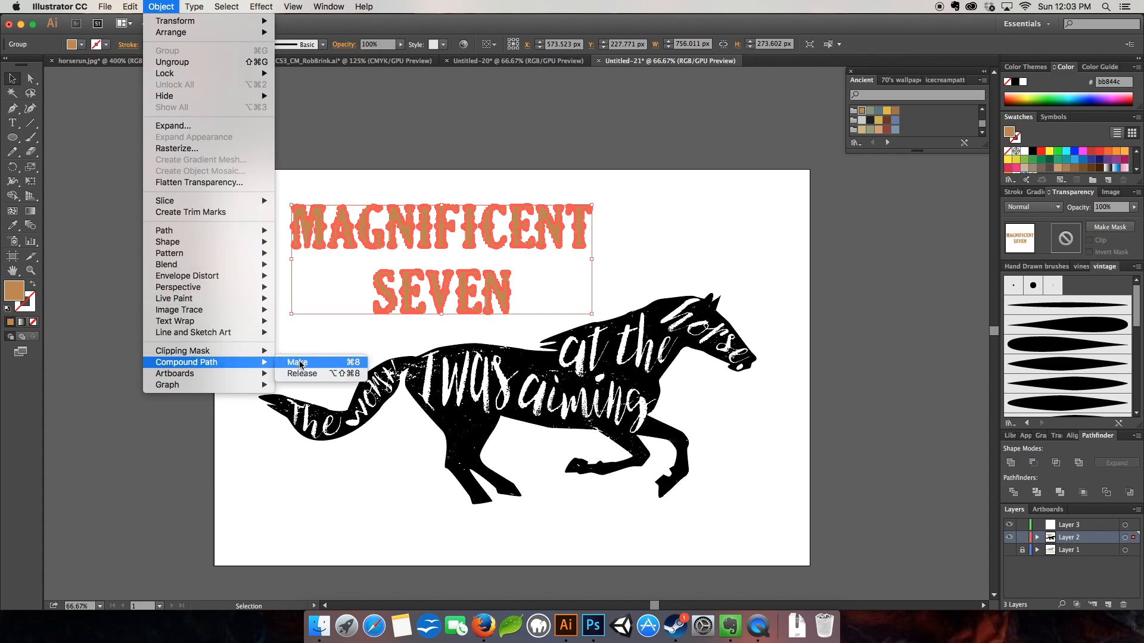
{"action": "left_click", "coordinate": [296, 362]}
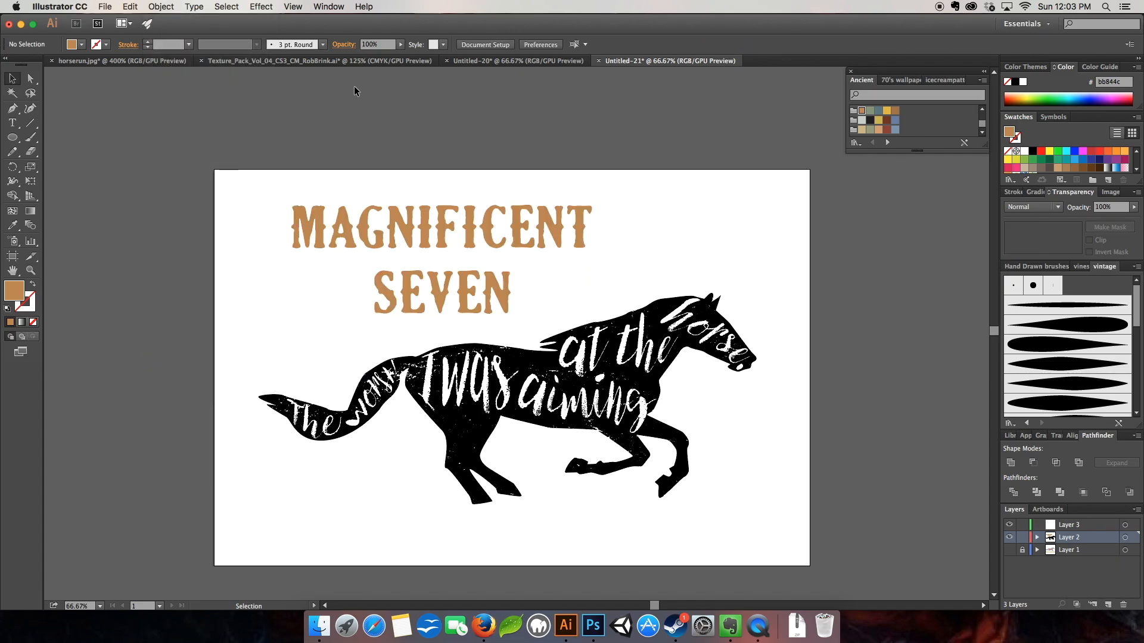
{"action": "left_click", "coordinate": [320, 60]}
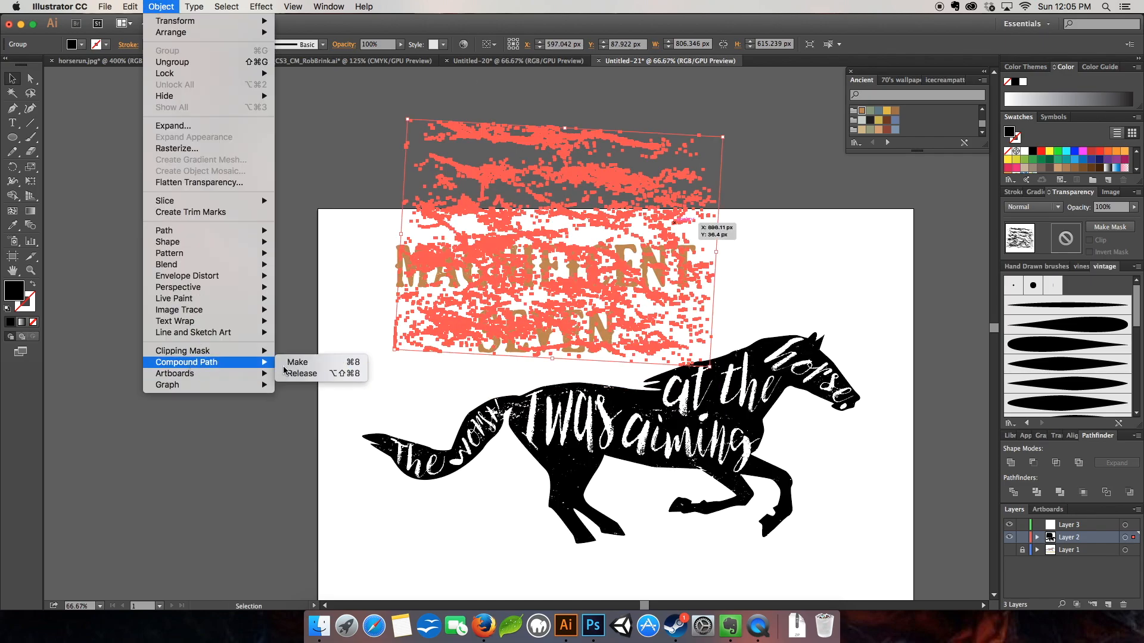
Make the texture specks over the title a compound path for distressing its edges, then deselect.
{"action": "left_click", "coordinate": [297, 362]}
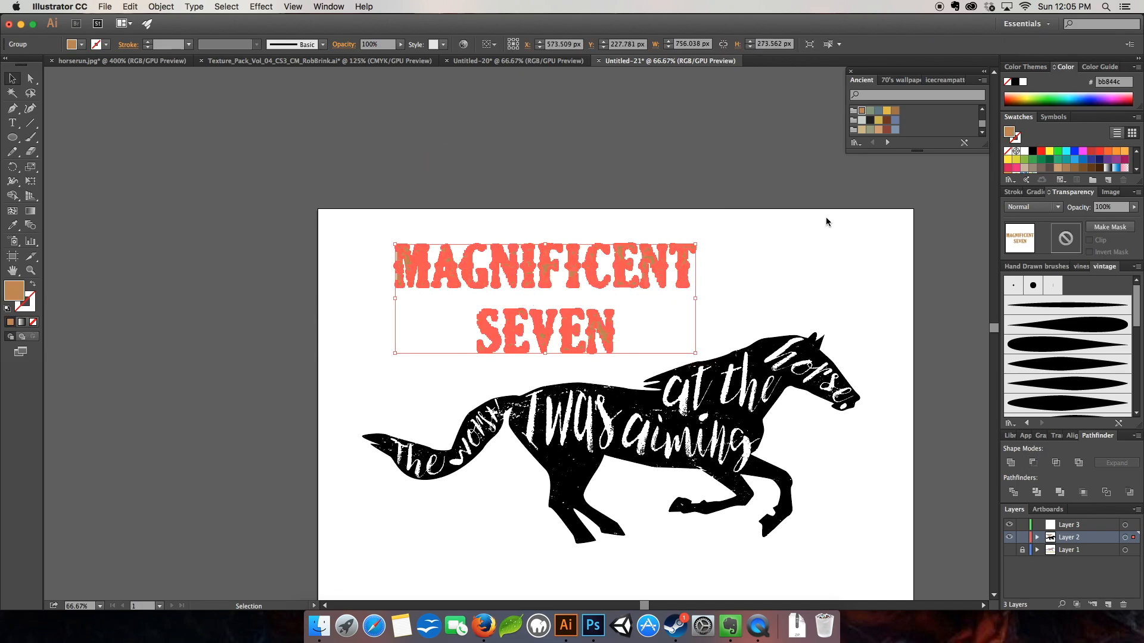
{"action": "left_click", "coordinate": [722, 306]}
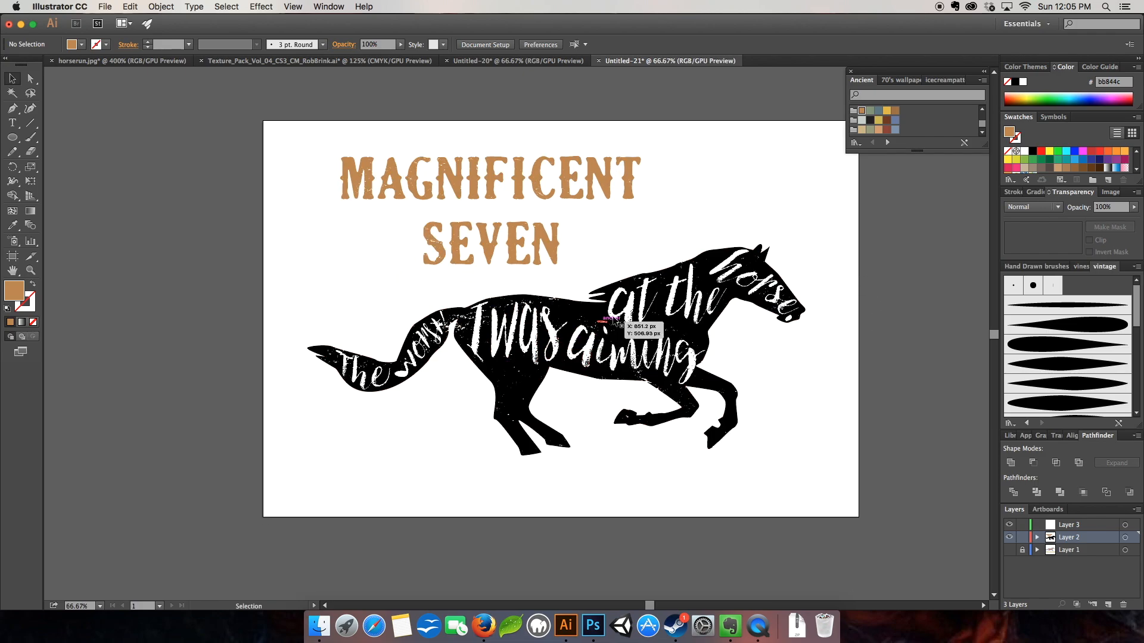
{"action": "mouse_move", "coordinate": [780, 295]}
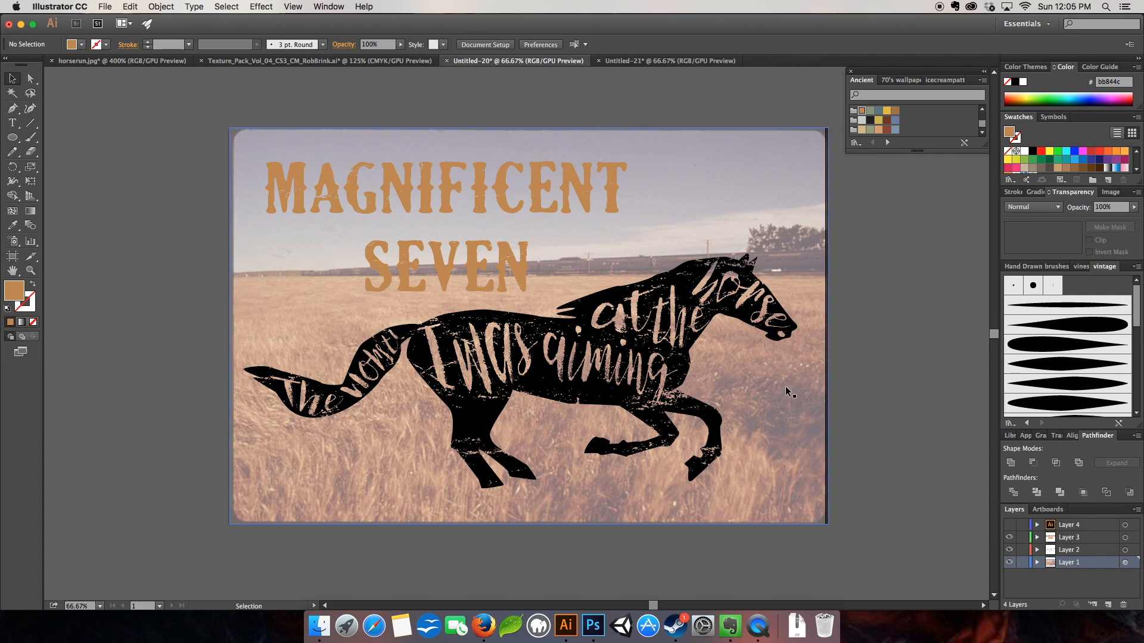
{"action": "mouse_move", "coordinate": [437, 343]}
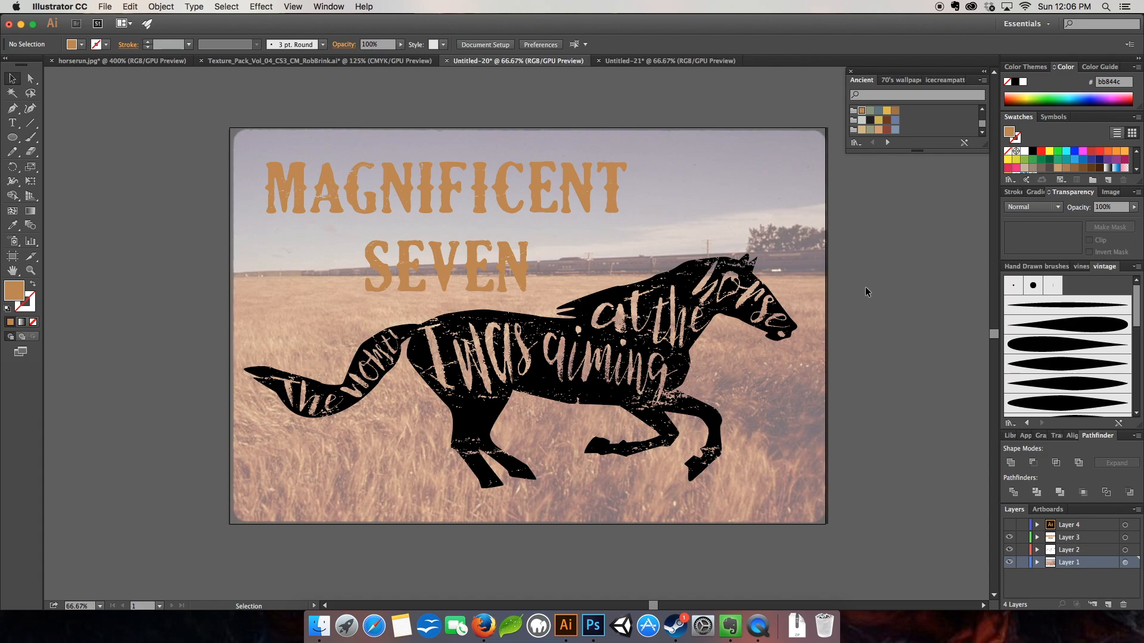
{"action": "mouse_move", "coordinate": [681, 69]}
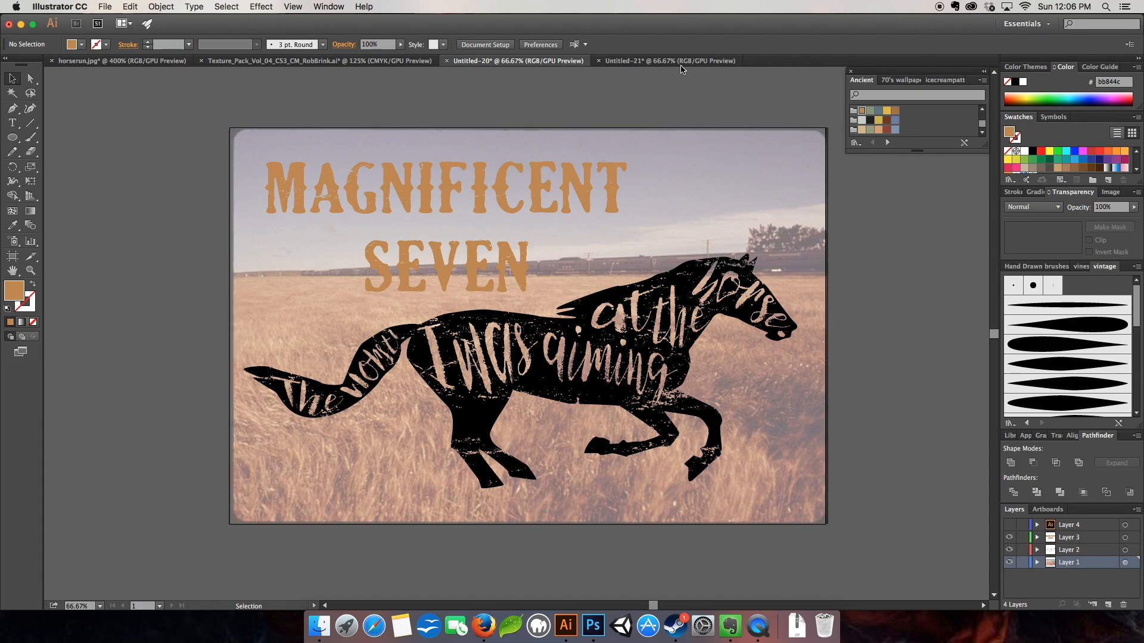
{"action": "left_click", "coordinate": [666, 61]}
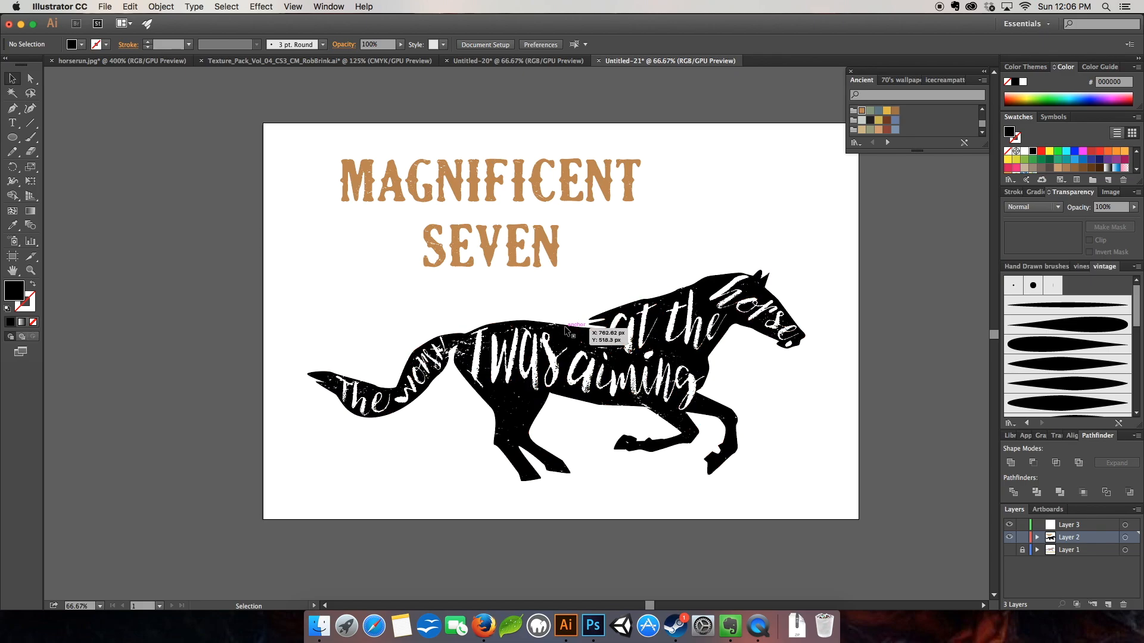
{"action": "mouse_move", "coordinate": [708, 266]}
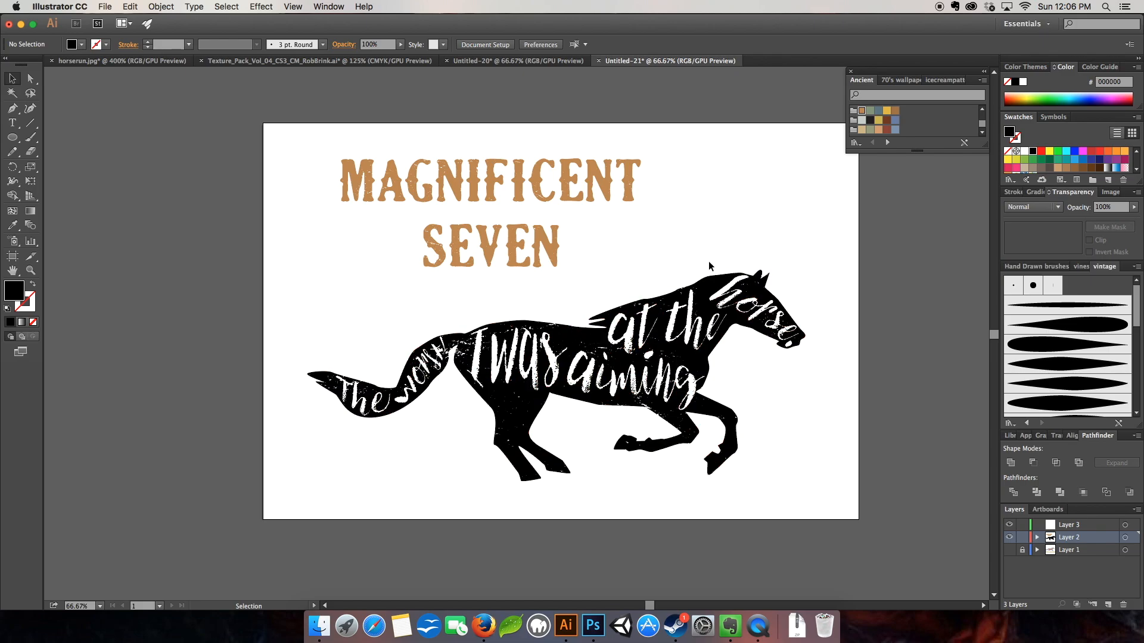
{"action": "mouse_move", "coordinate": [715, 287]}
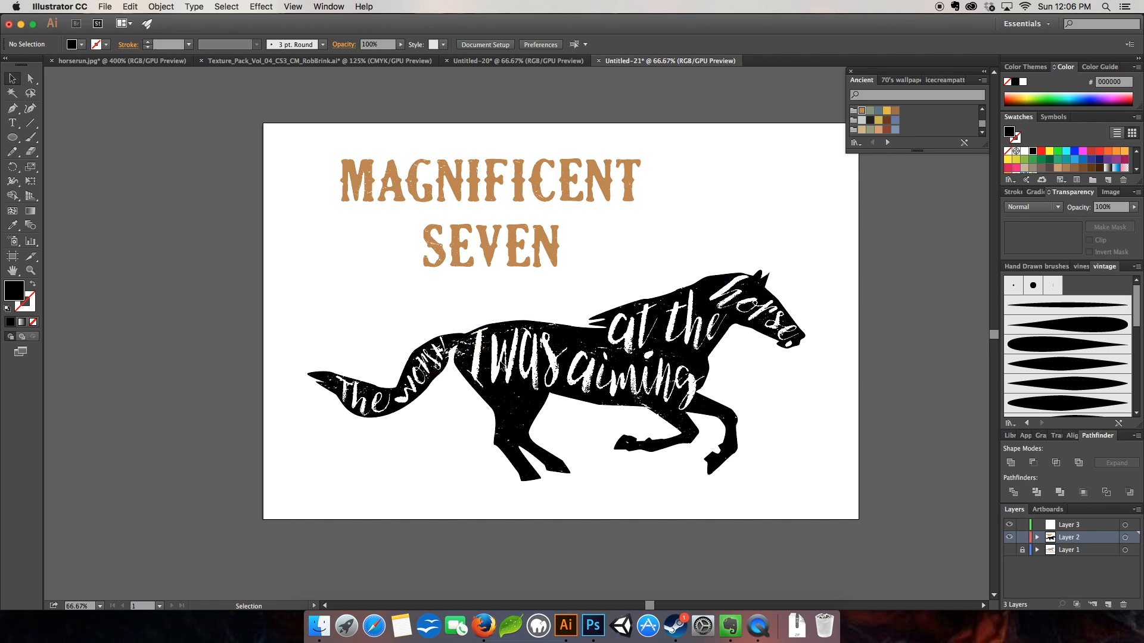
{"action": "mouse_move", "coordinate": [732, 355]}
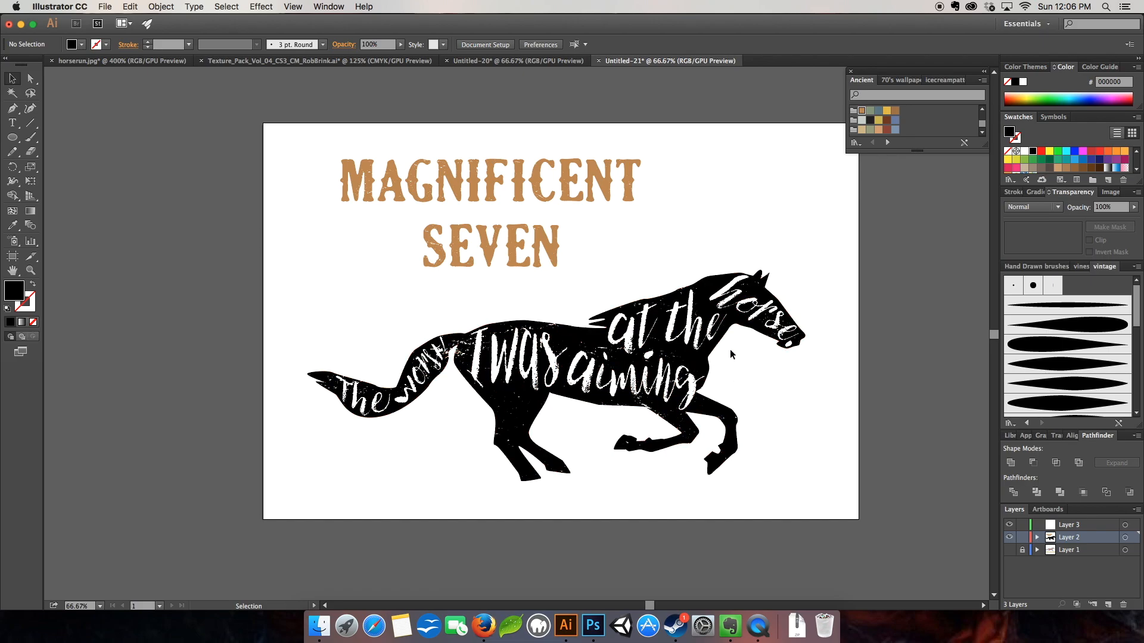
{"action": "mouse_move", "coordinate": [837, 407]}
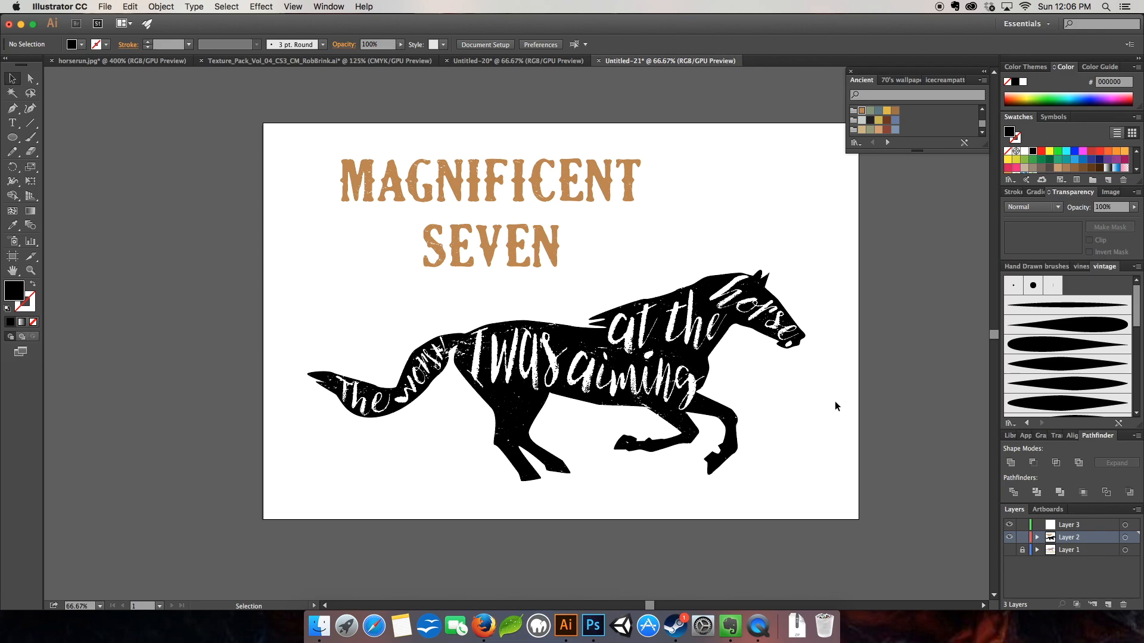
{"action": "mouse_move", "coordinate": [931, 469]}
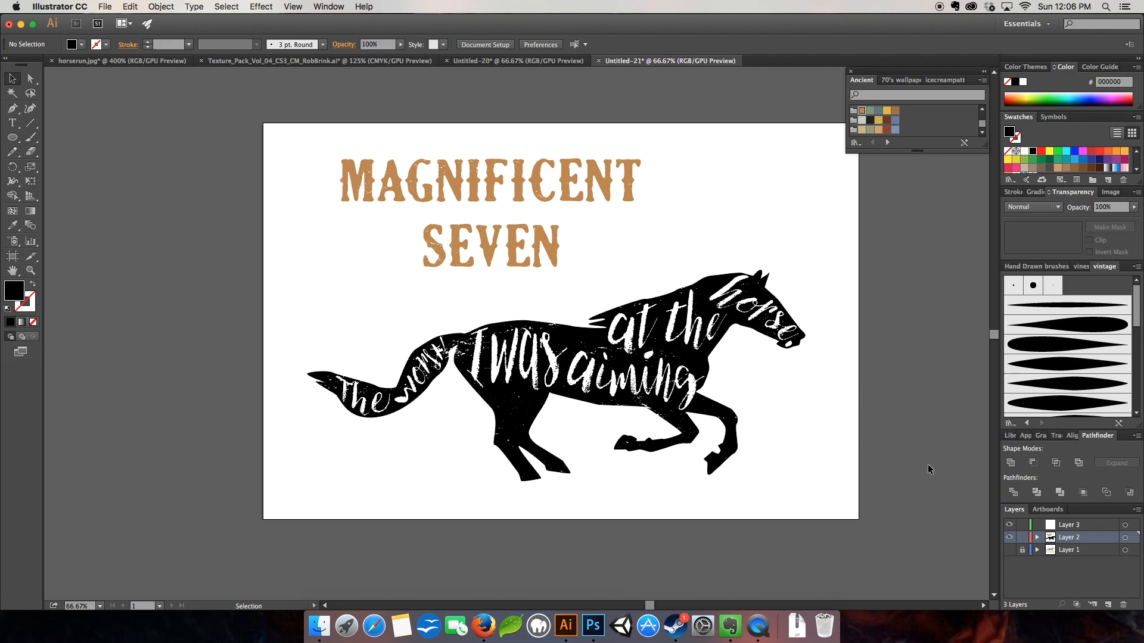